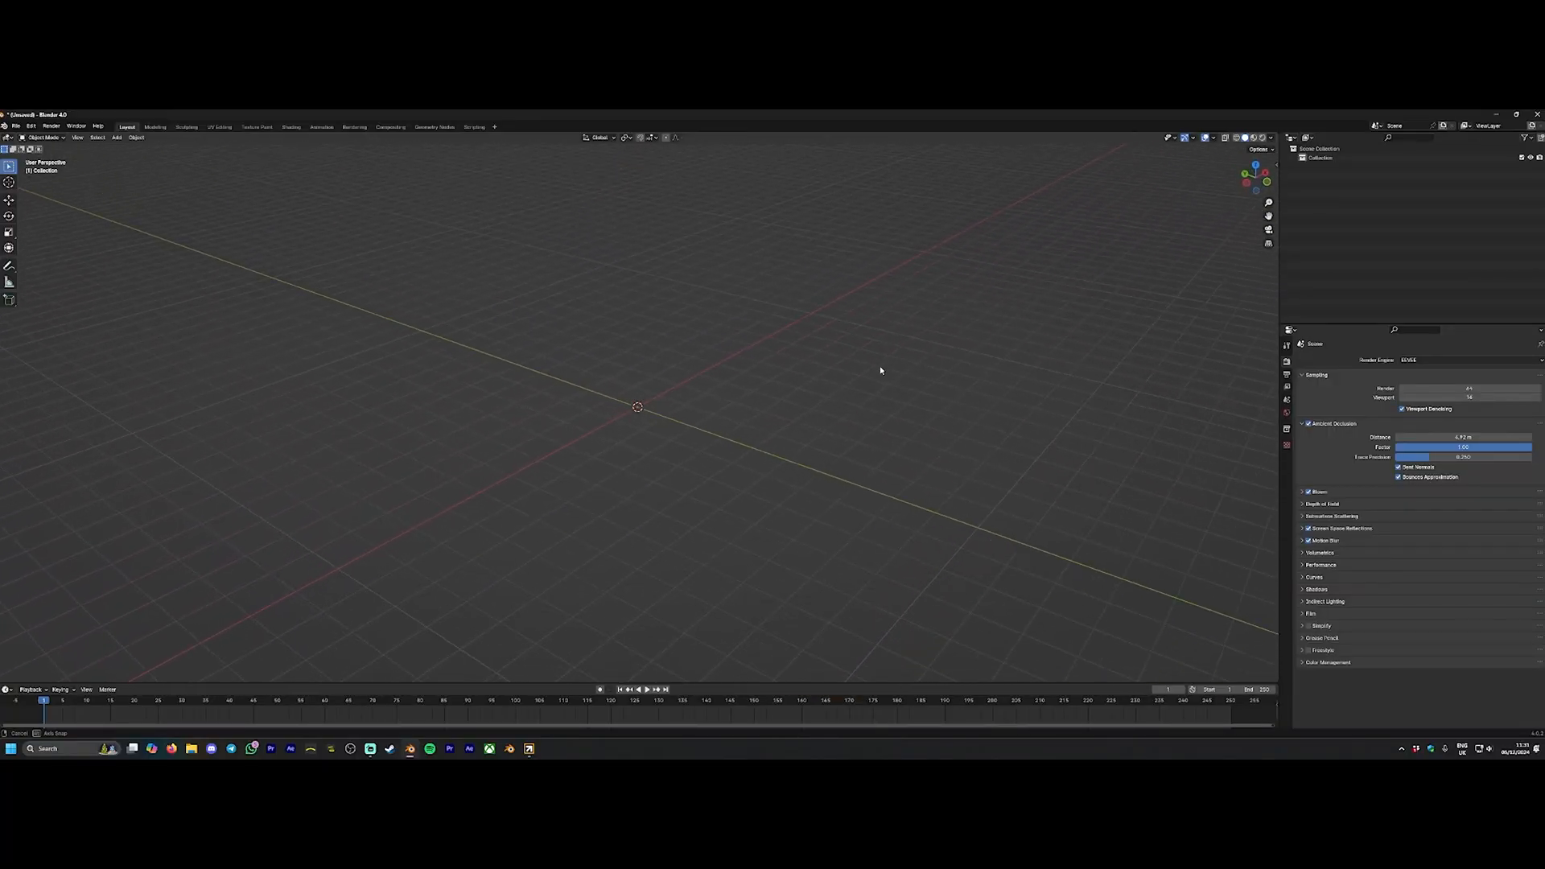
Launch Cargo, switch to the Kits view and scroll through the kit catalogue to Art Deco.
left_click(465, 831)
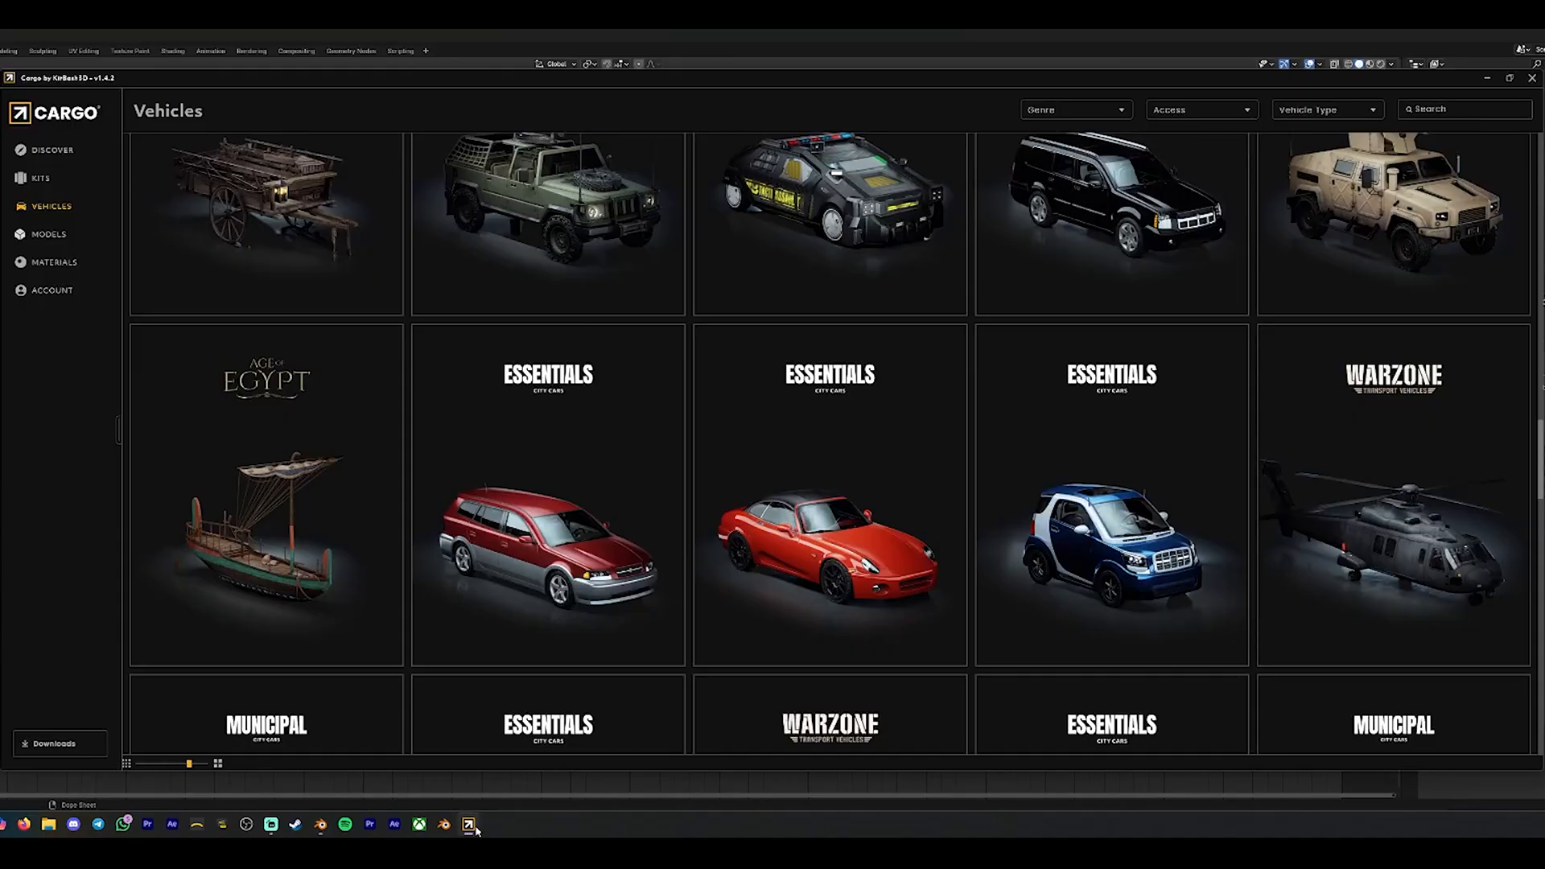
left_click(39, 177)
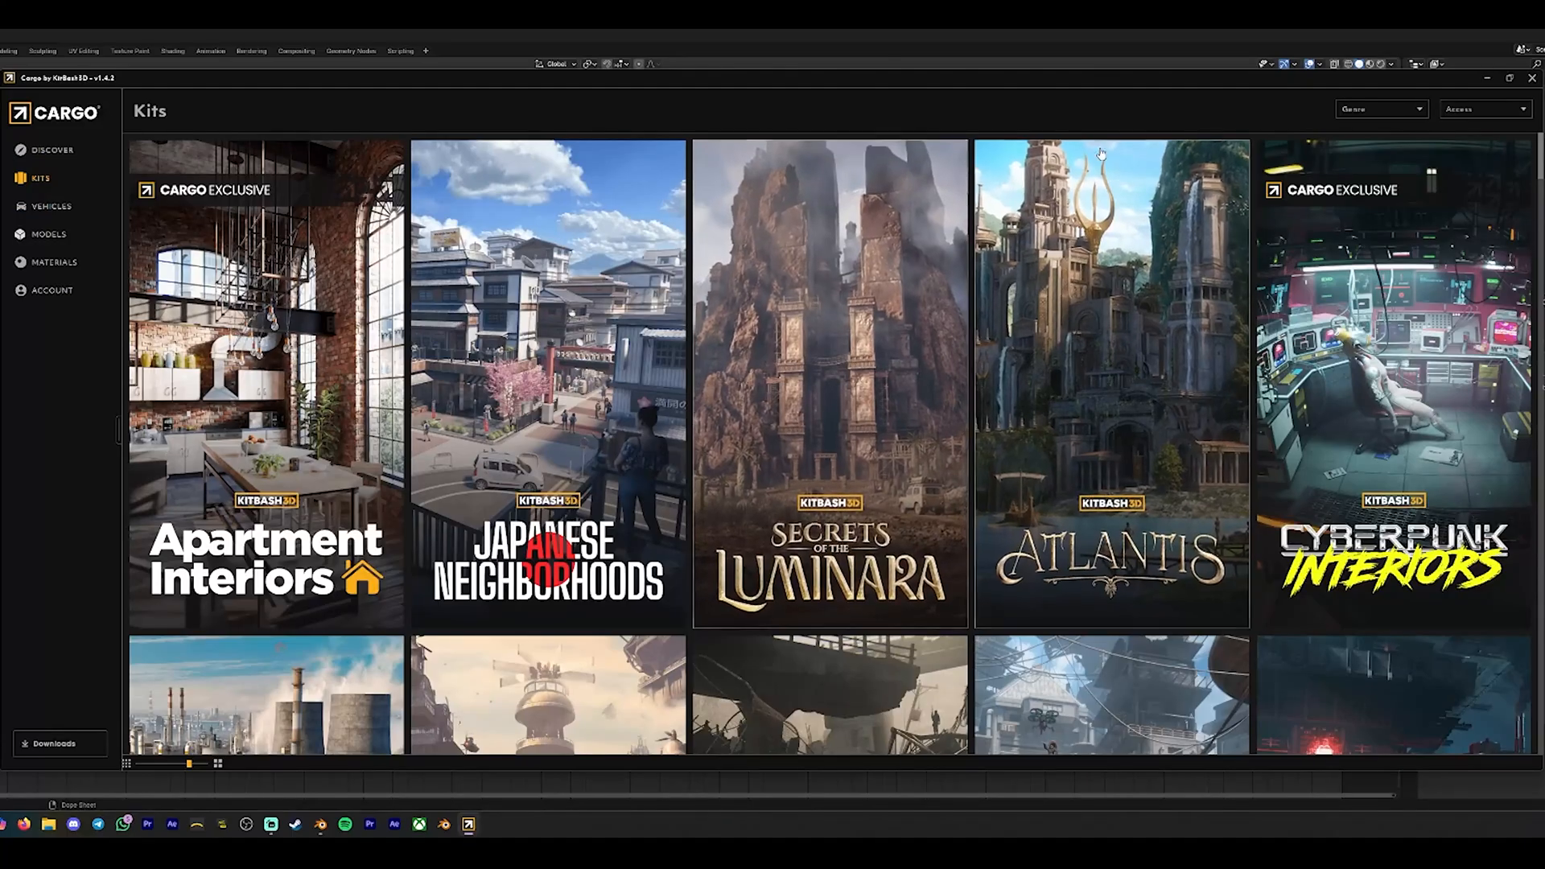
scroll("down", 3)
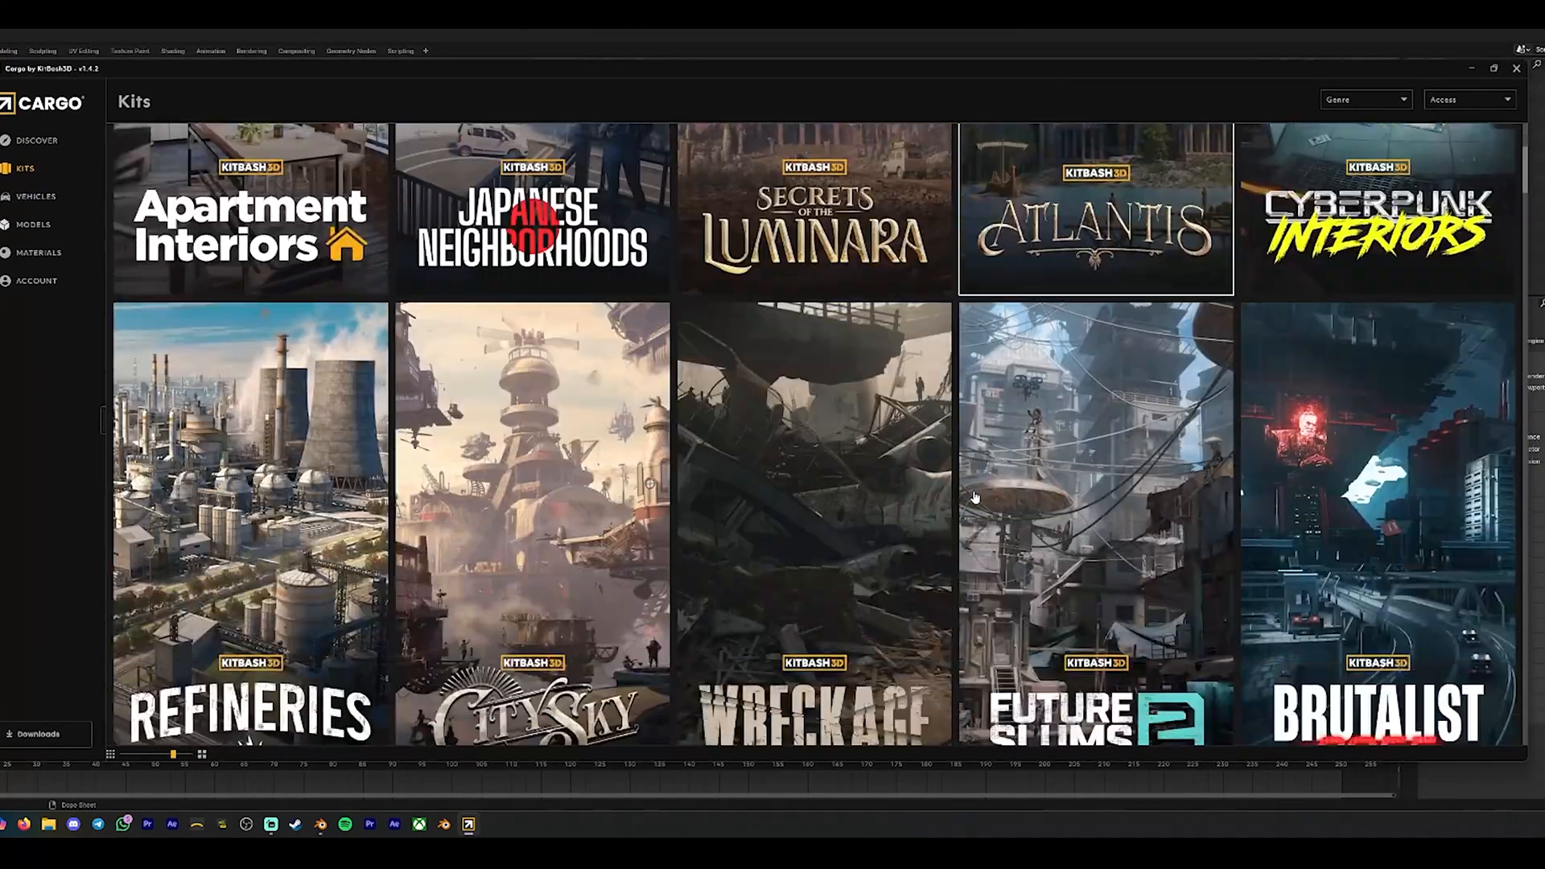
scroll("down", 3)
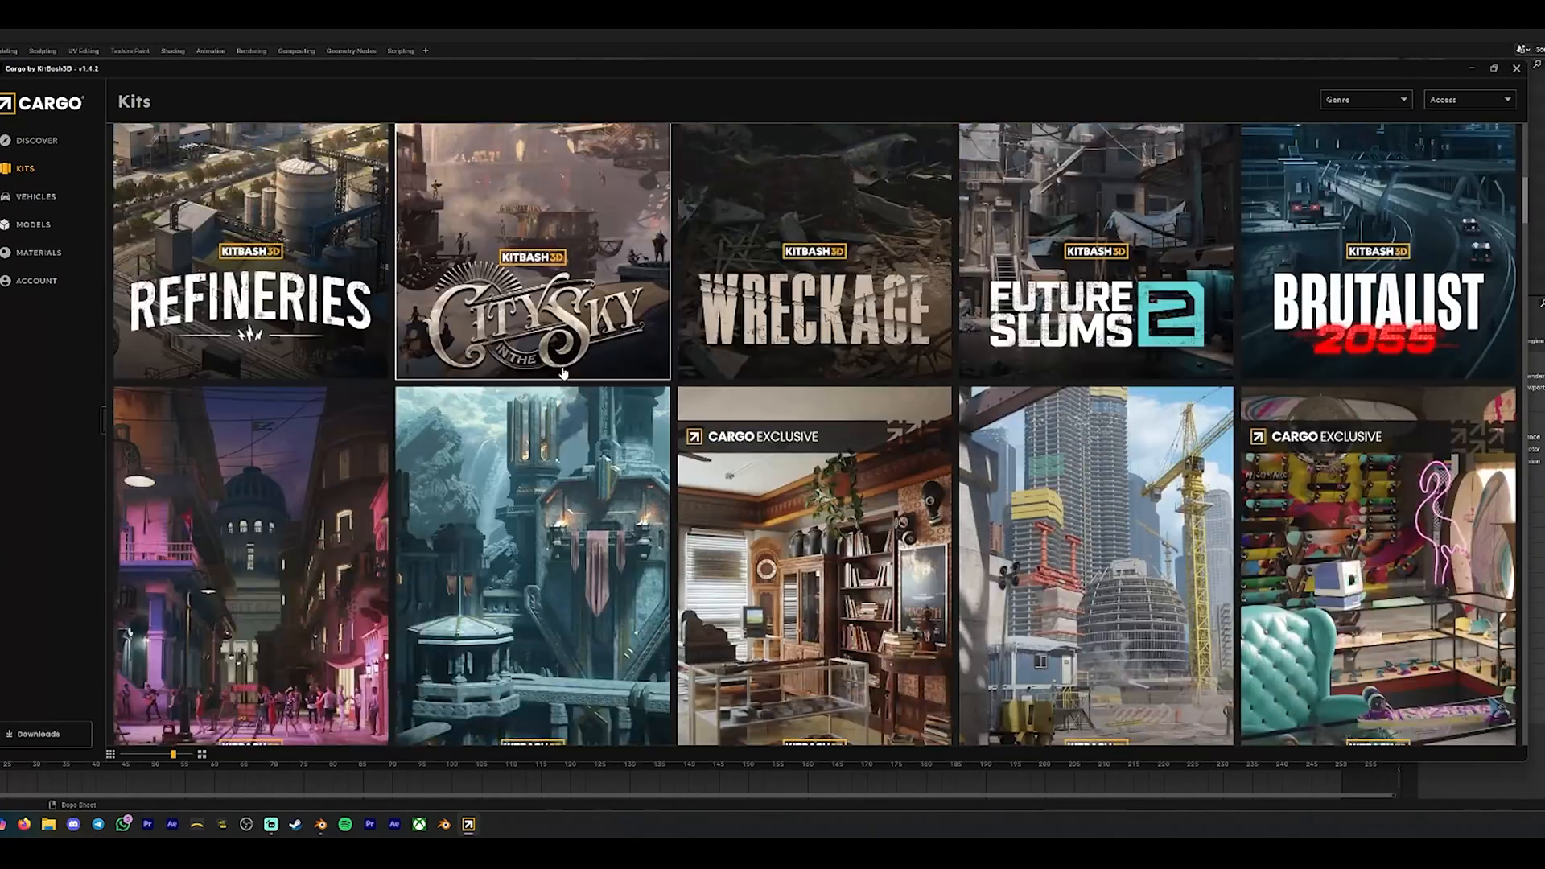
scroll("down", 3)
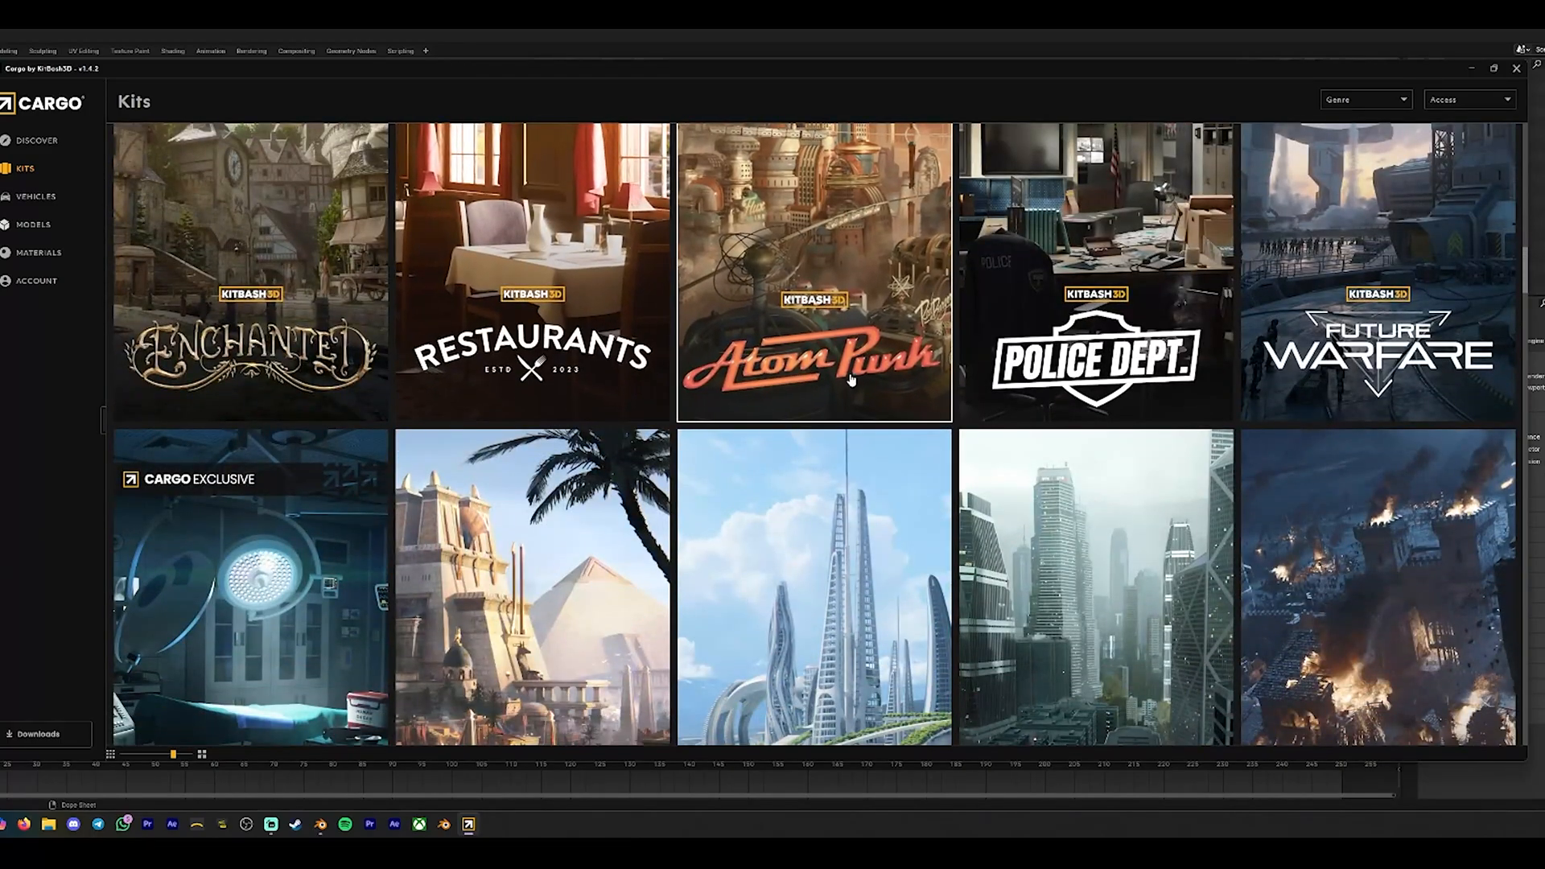
scroll("down", 3)
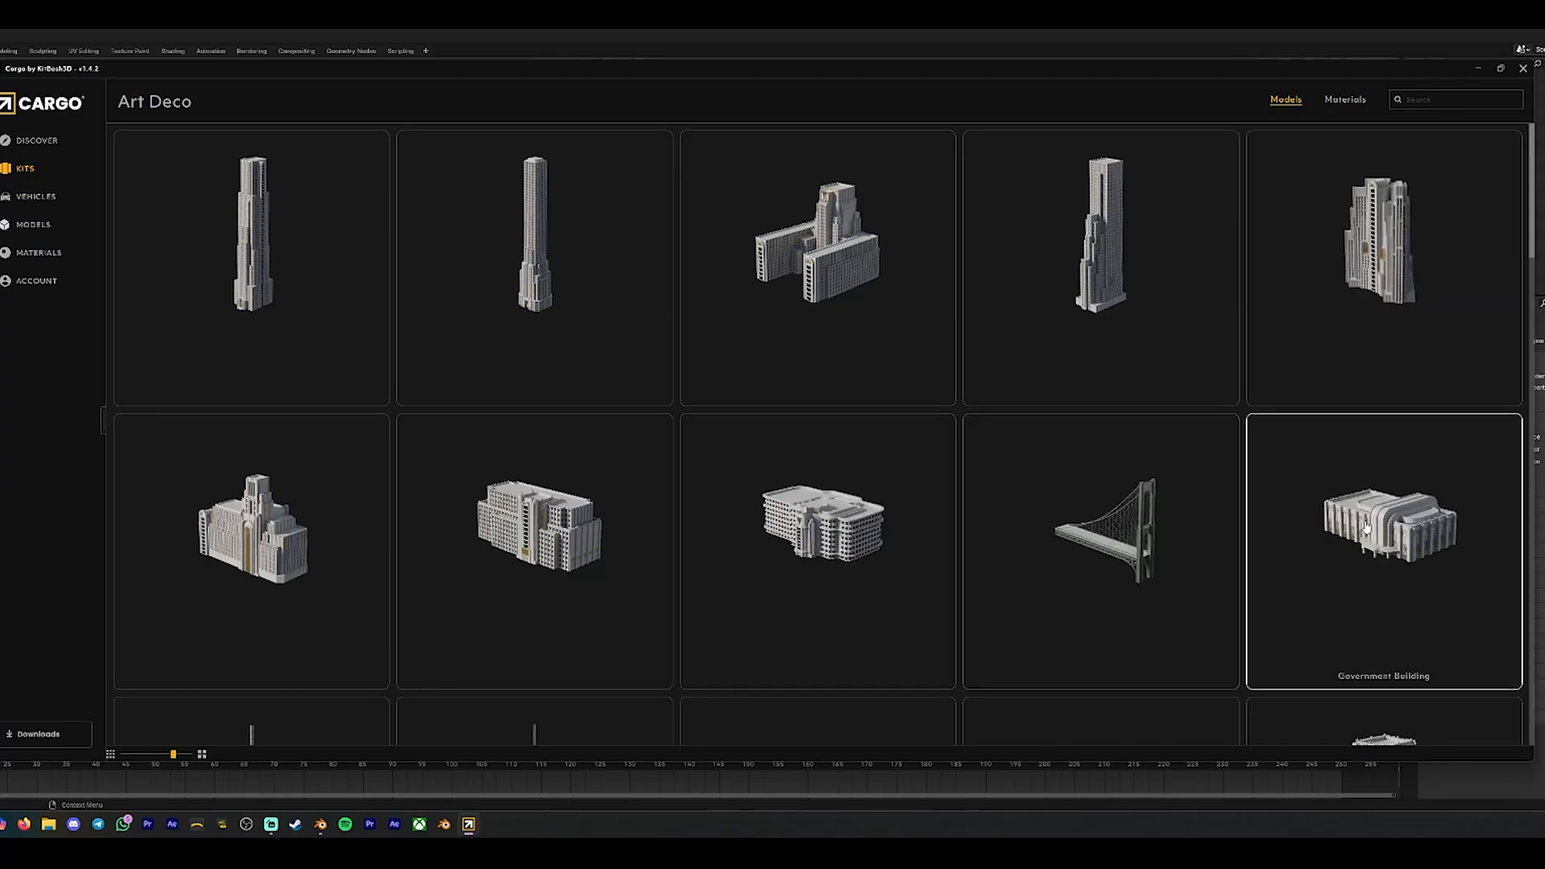
scroll("down", 3)
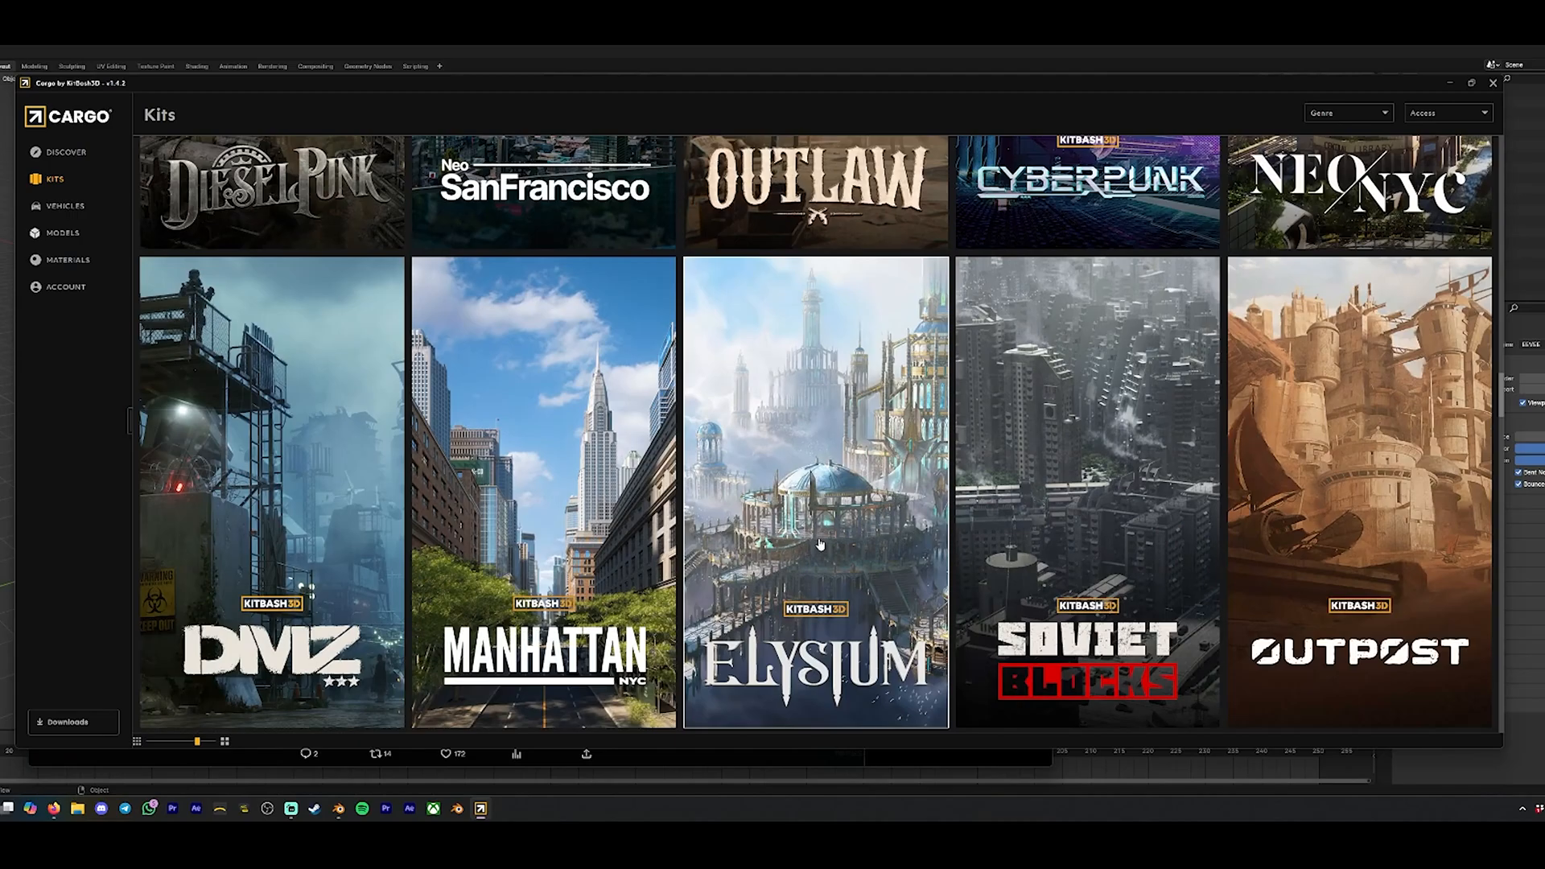
Enter the Brooklyn kit, then download and import The Warehouse model into the scene.
left_click(533, 484)
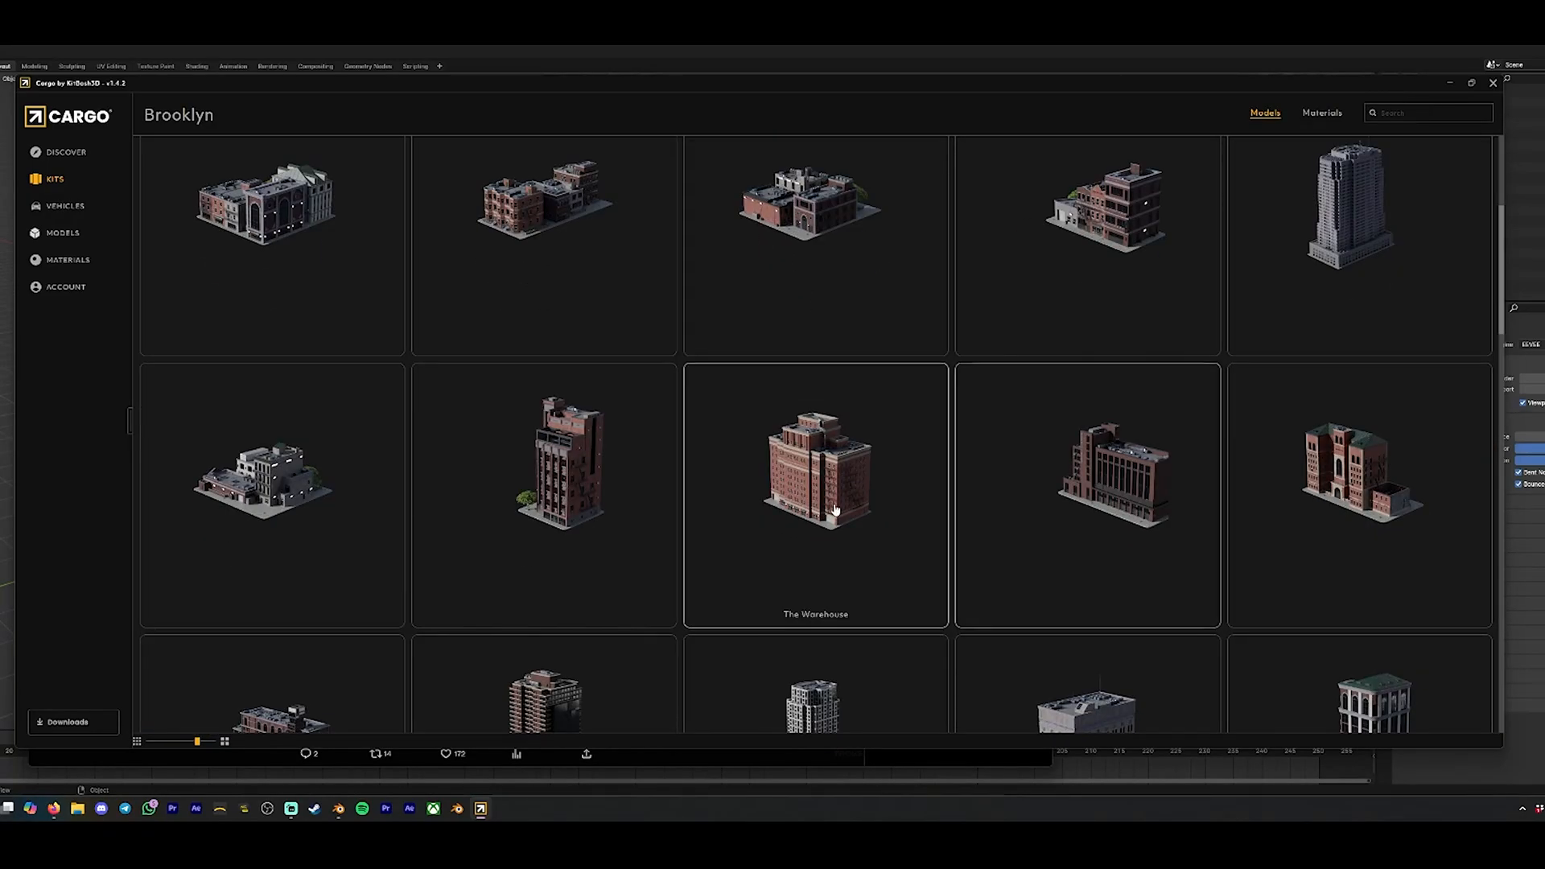
scroll("down", 3)
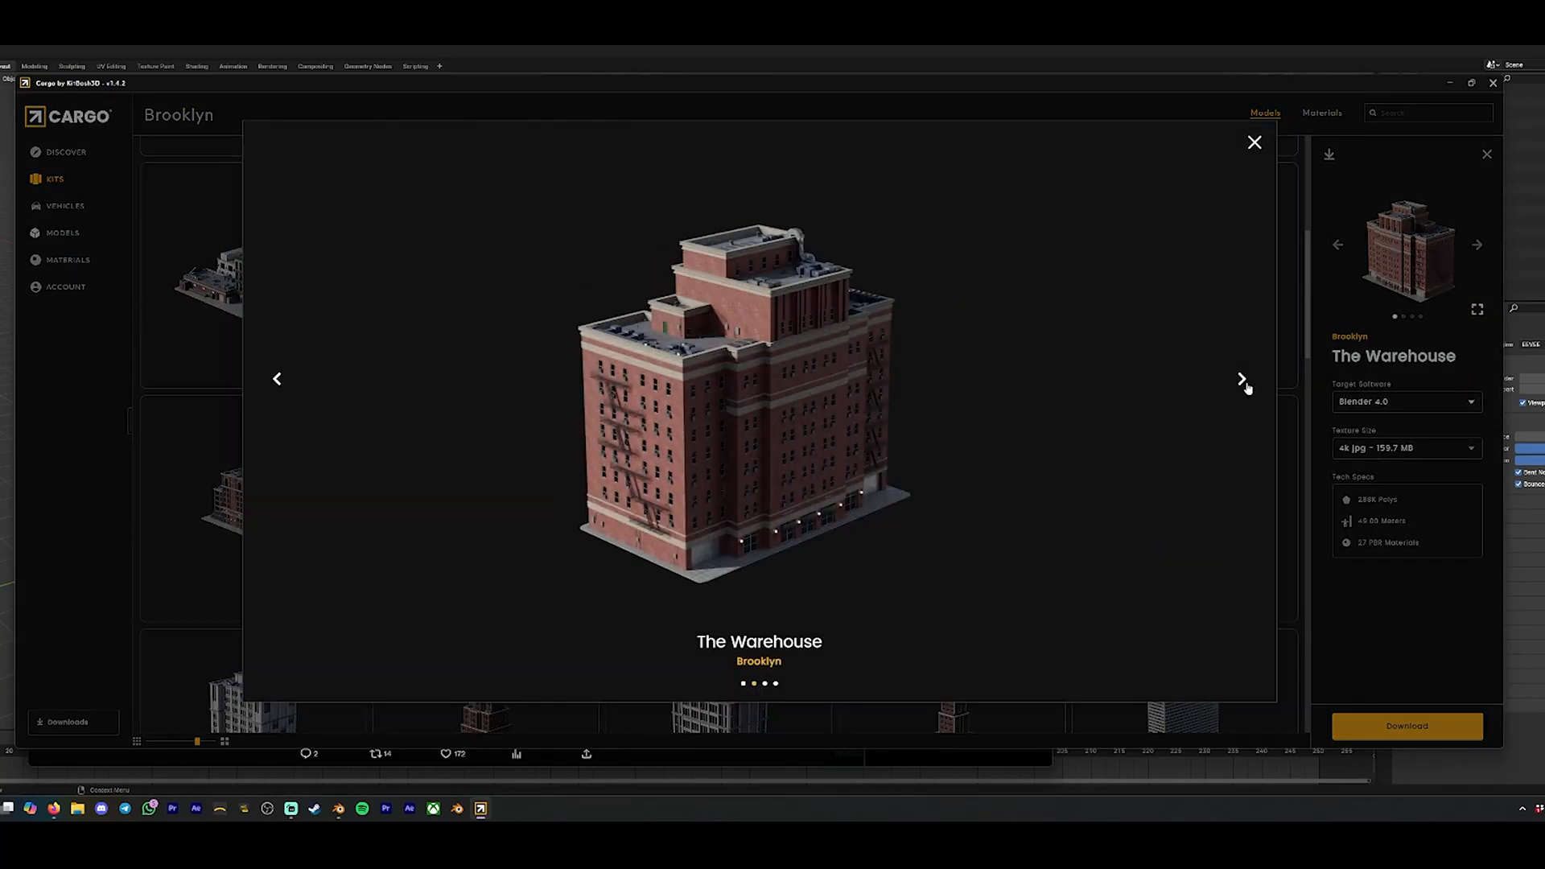
left_click(1256, 142)
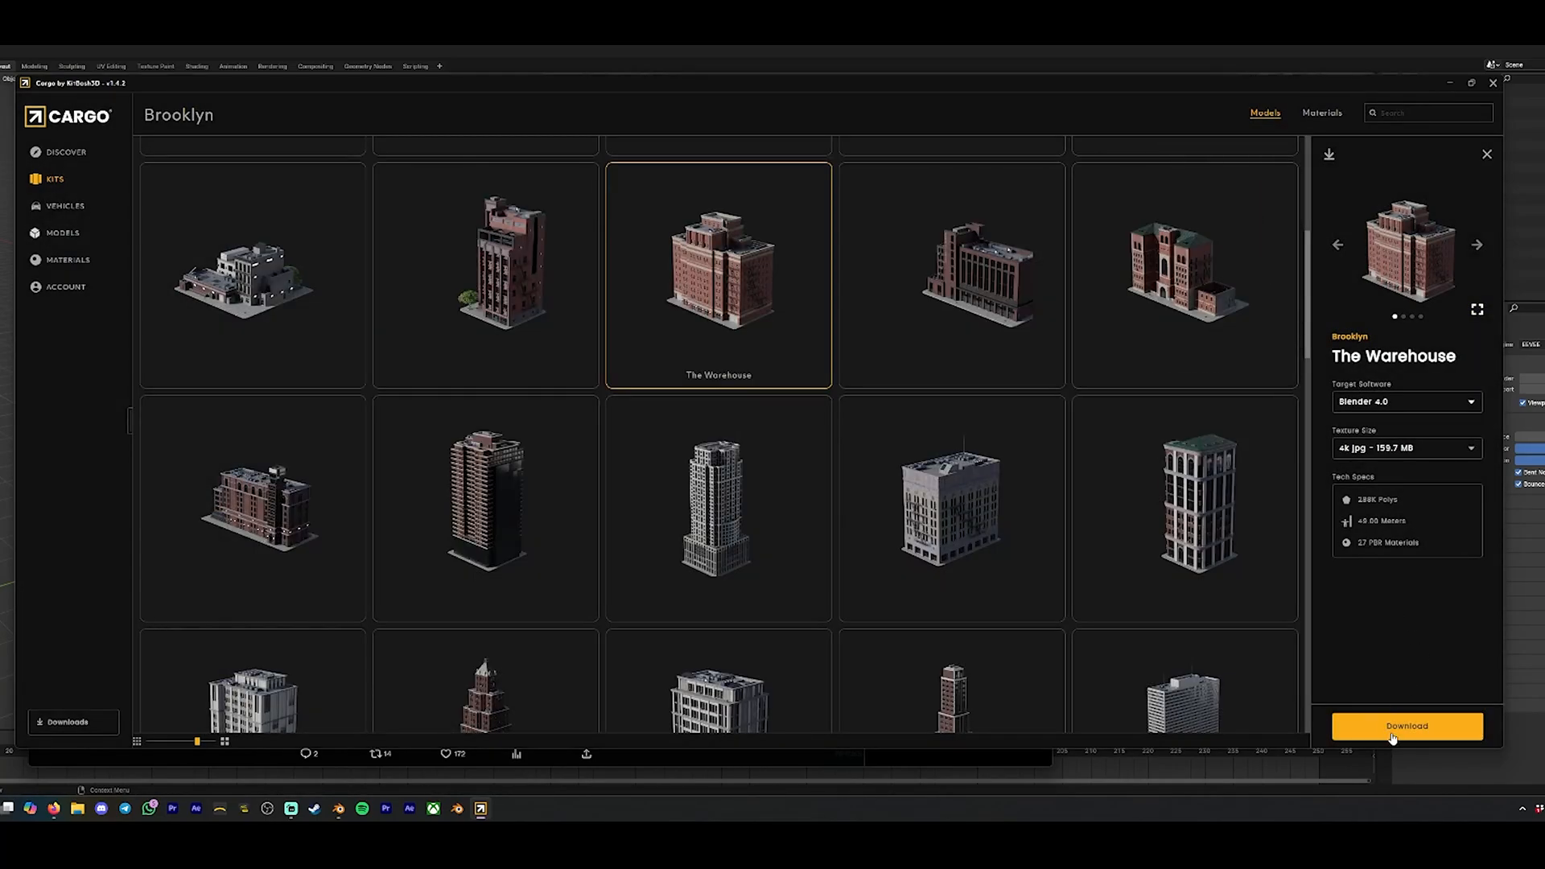
left_click(1406, 726)
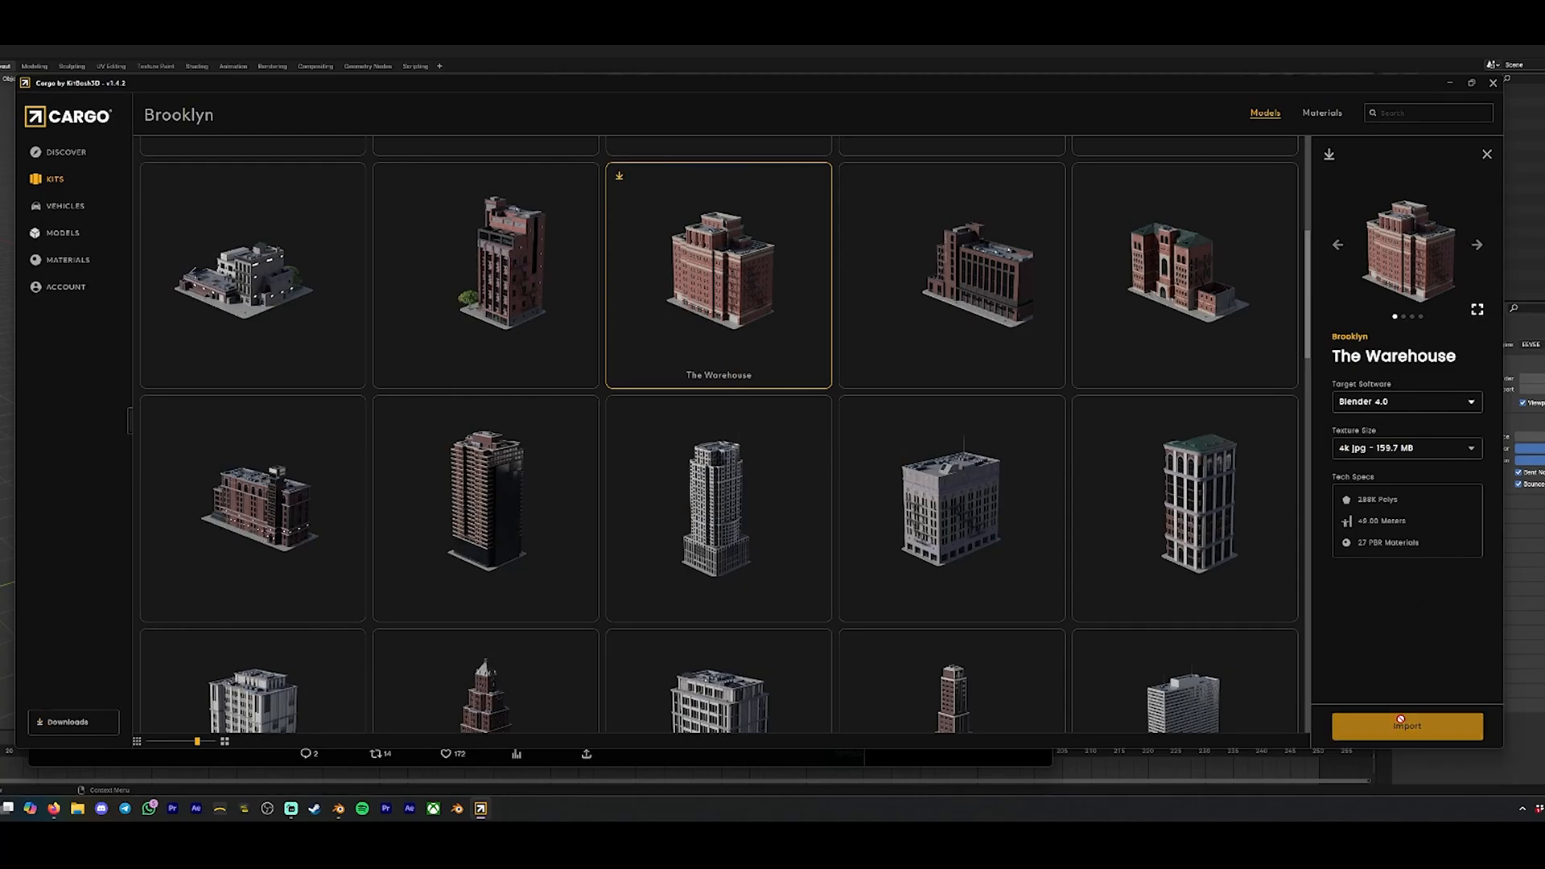
left_click(1406, 726)
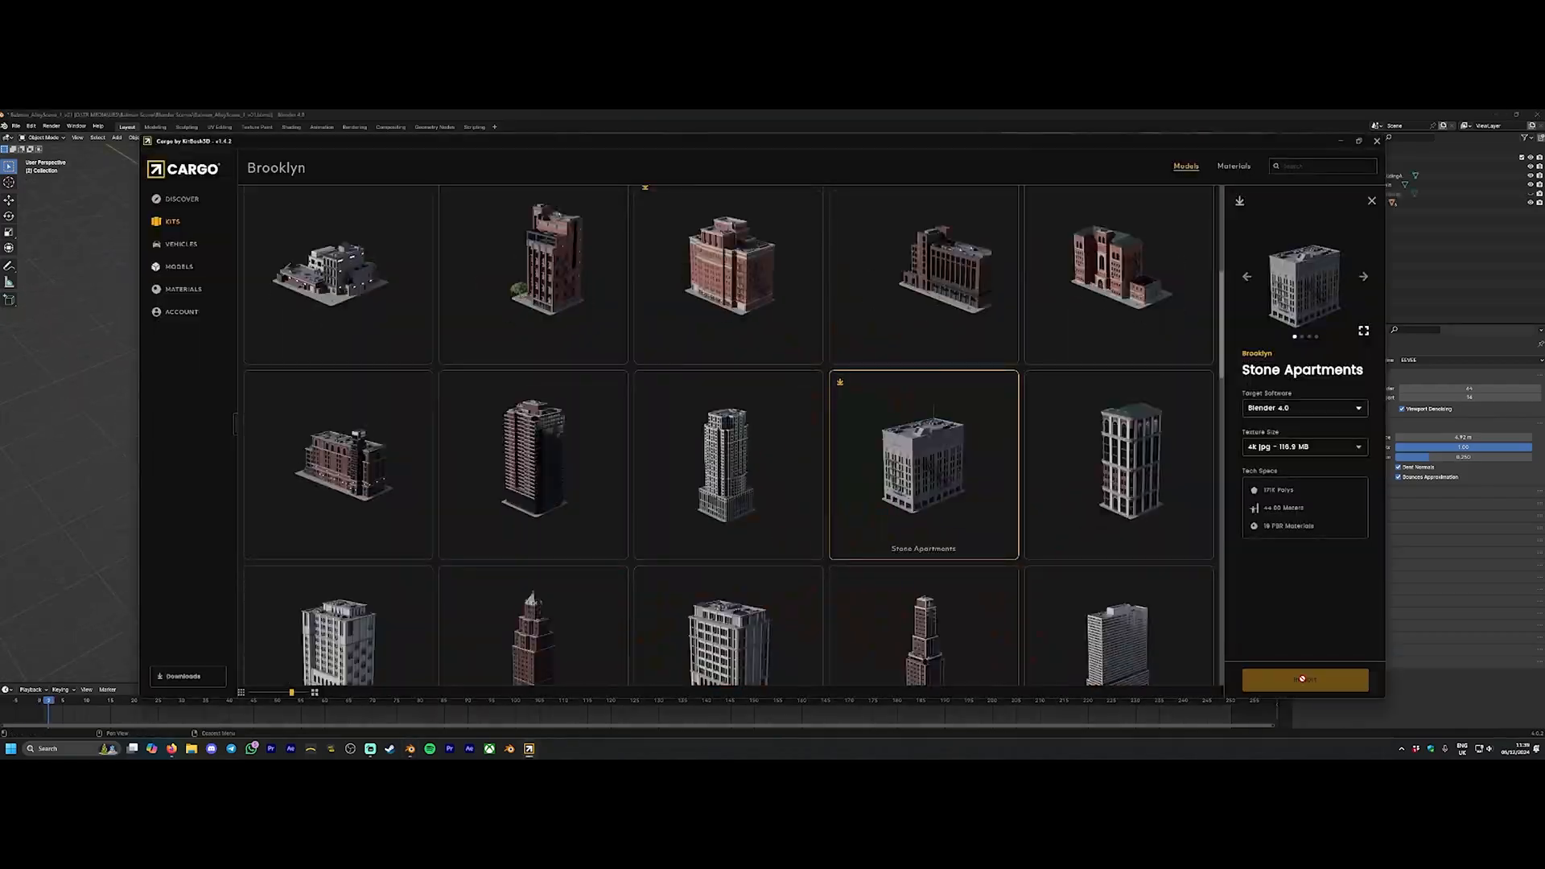
Download Stone Apartments and adjust the camera's keyframe curve in the Graph Editor.
left_click(1305, 679)
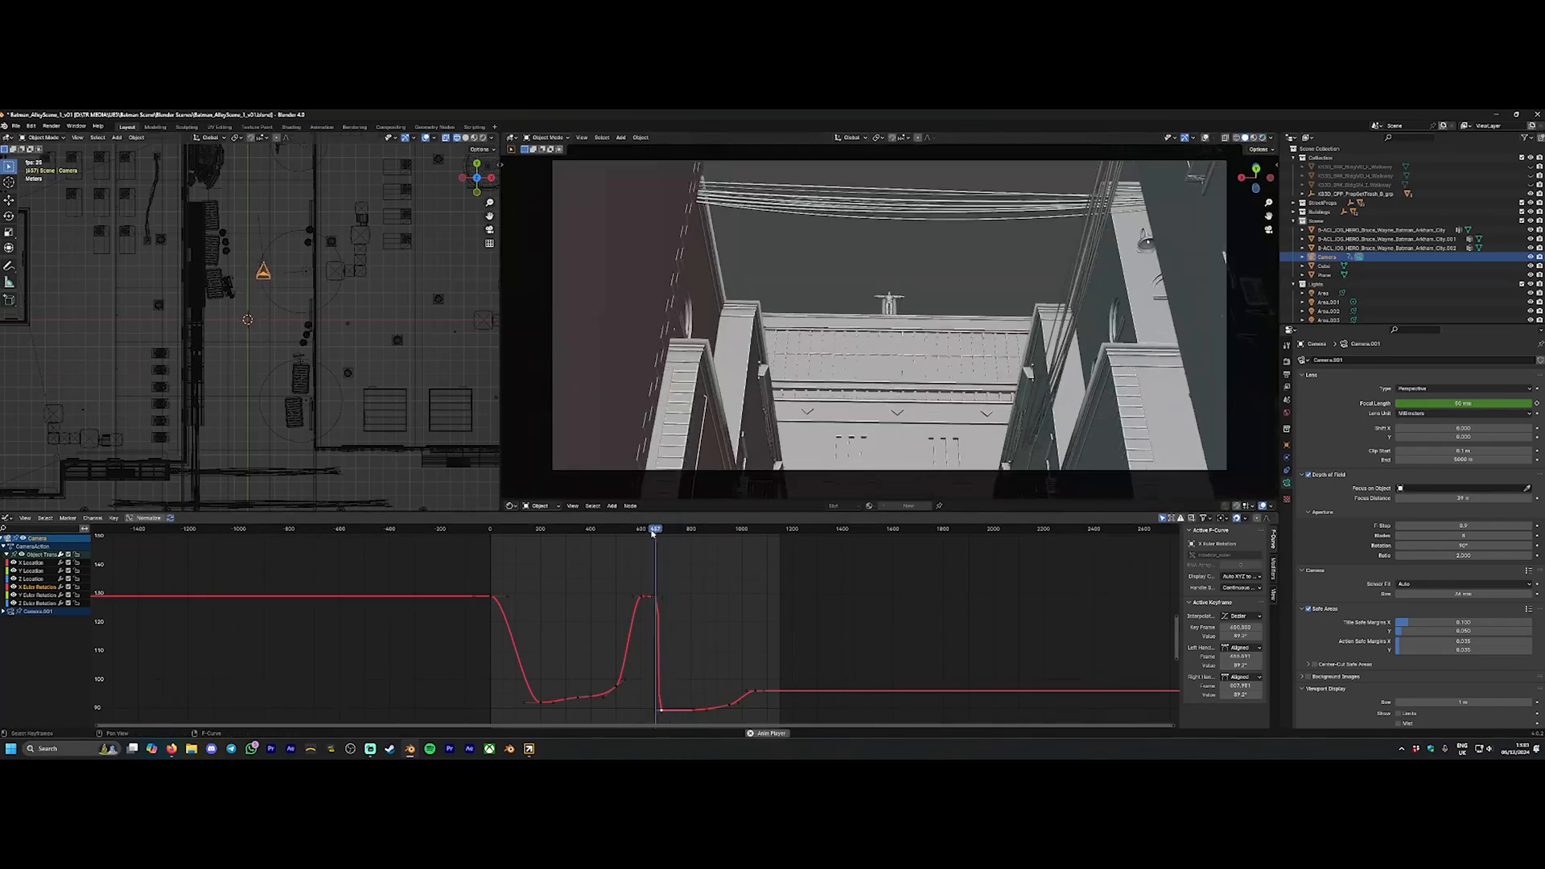
left_click(583, 528)
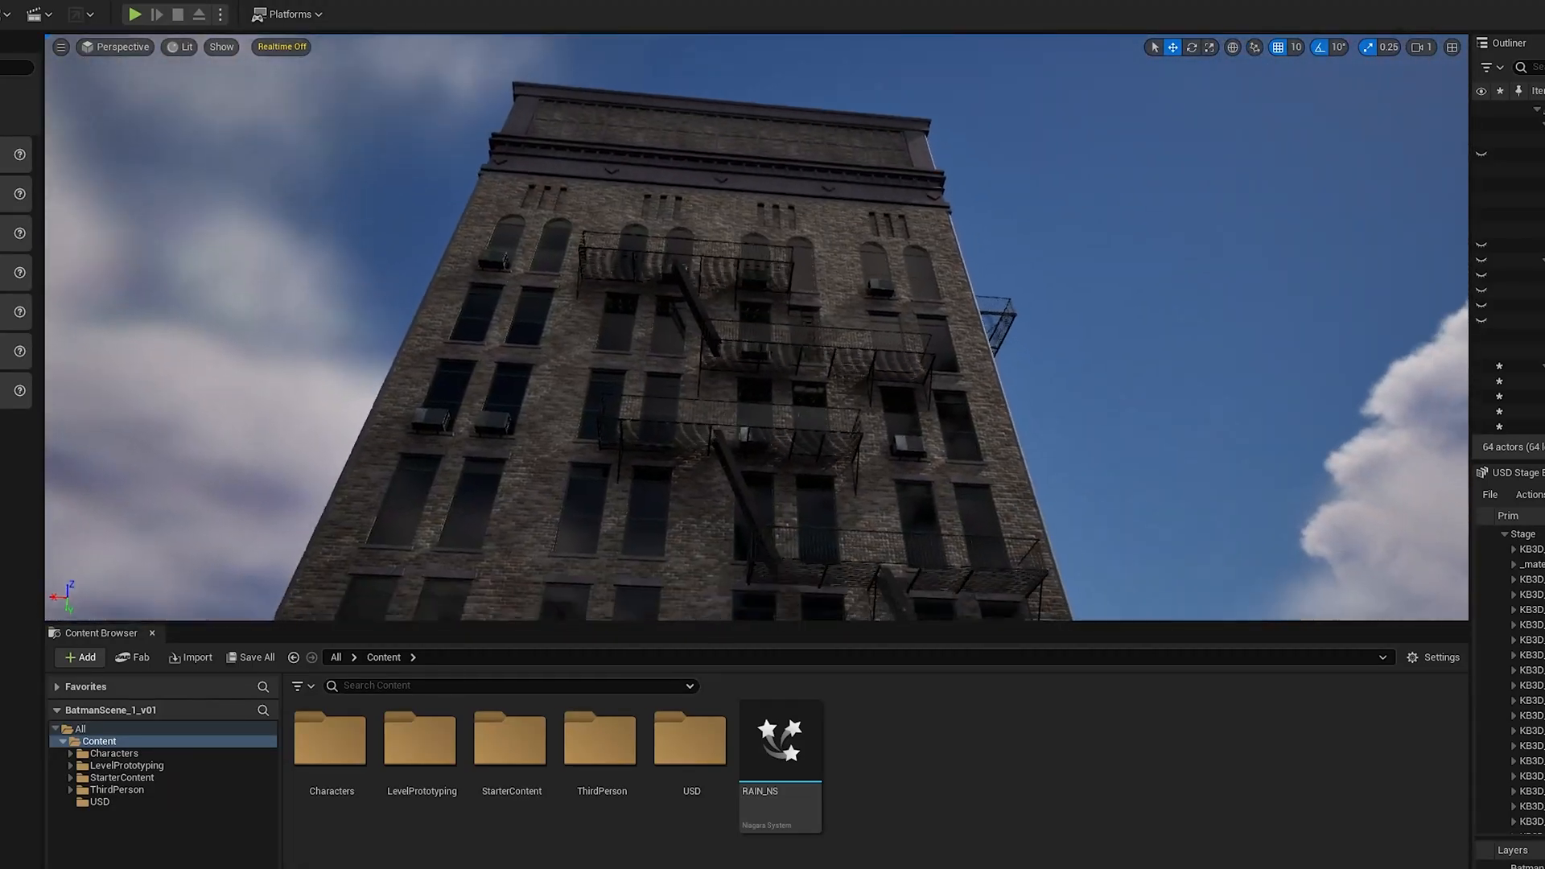
Raise the viewport Camera Speed slider to fly faster through the street scene.
left_click(1421, 47)
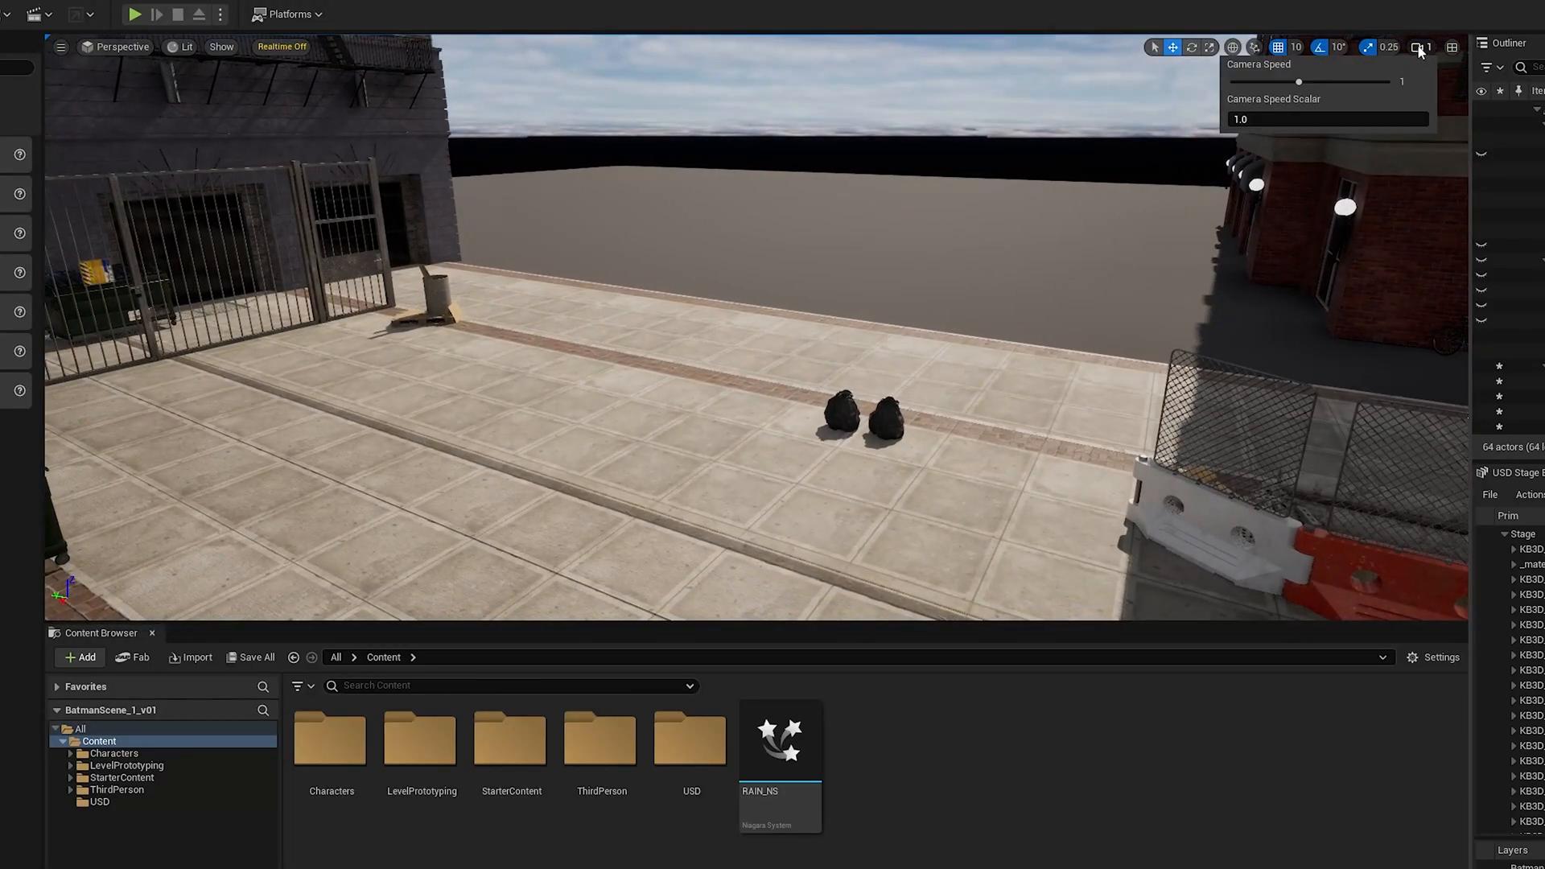
left_click_drag(1286, 82, 1325, 82)
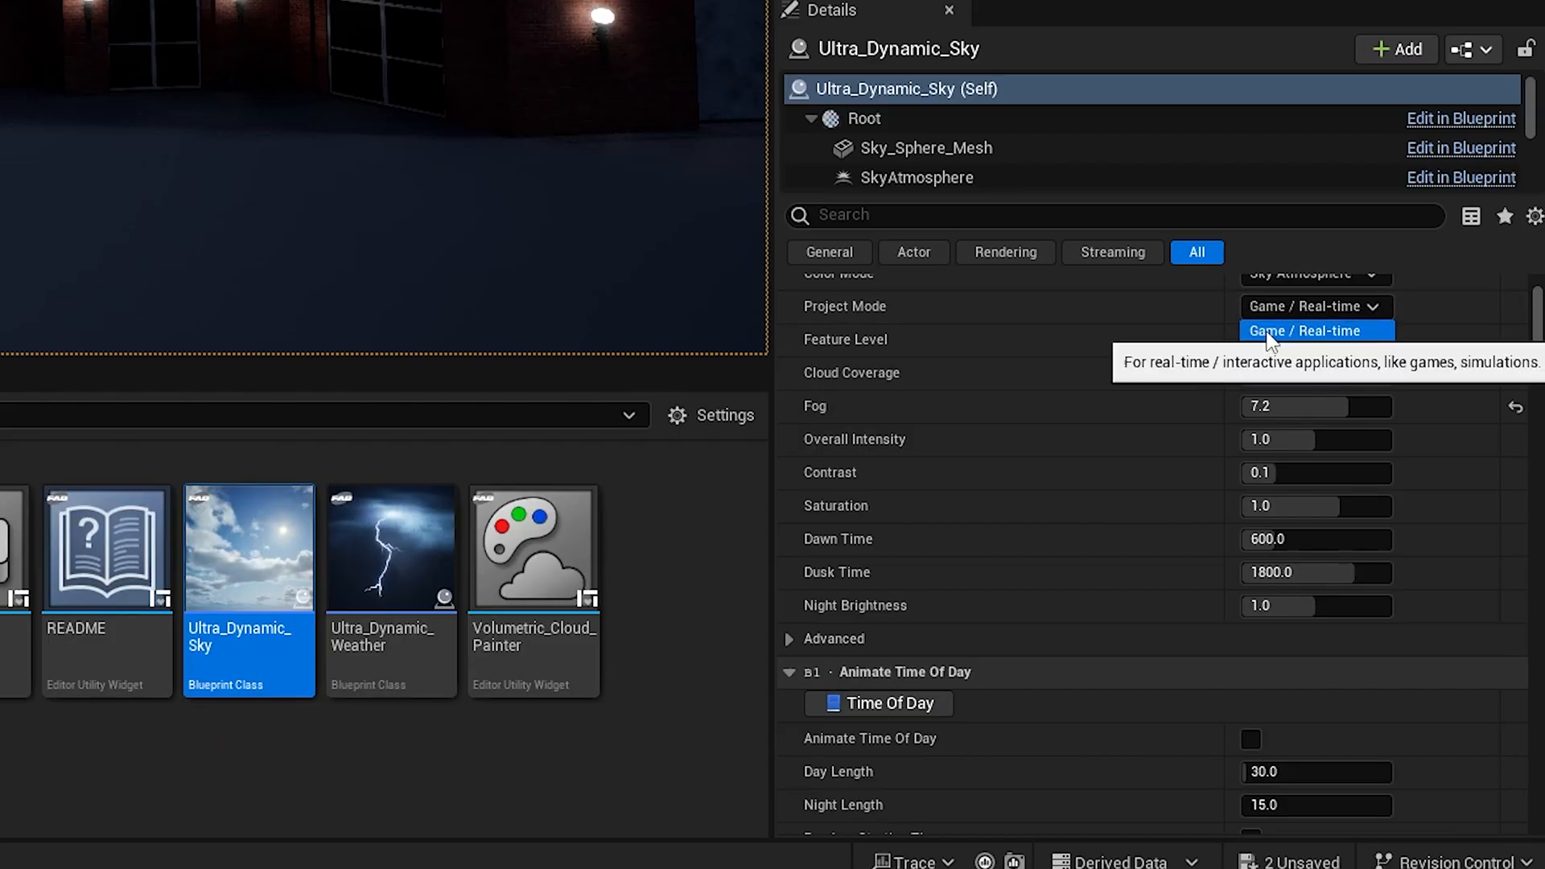
Scroll Ultra_Dynamic_Sky's Details and edit its moon and cloud settings for a night sky.
scroll("down", 3)
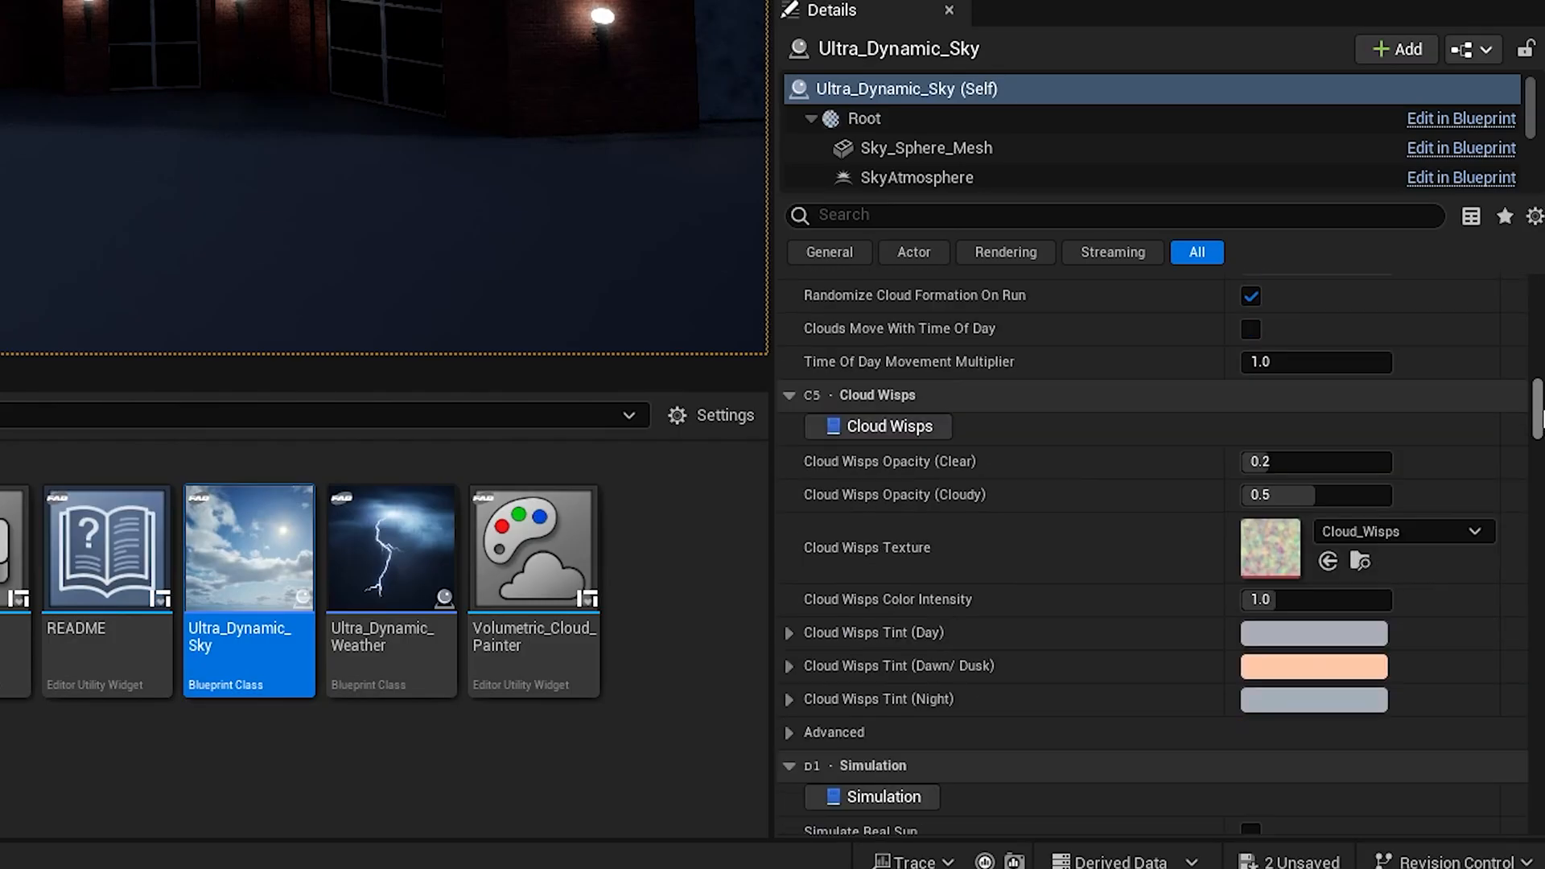
scroll("down", 3)
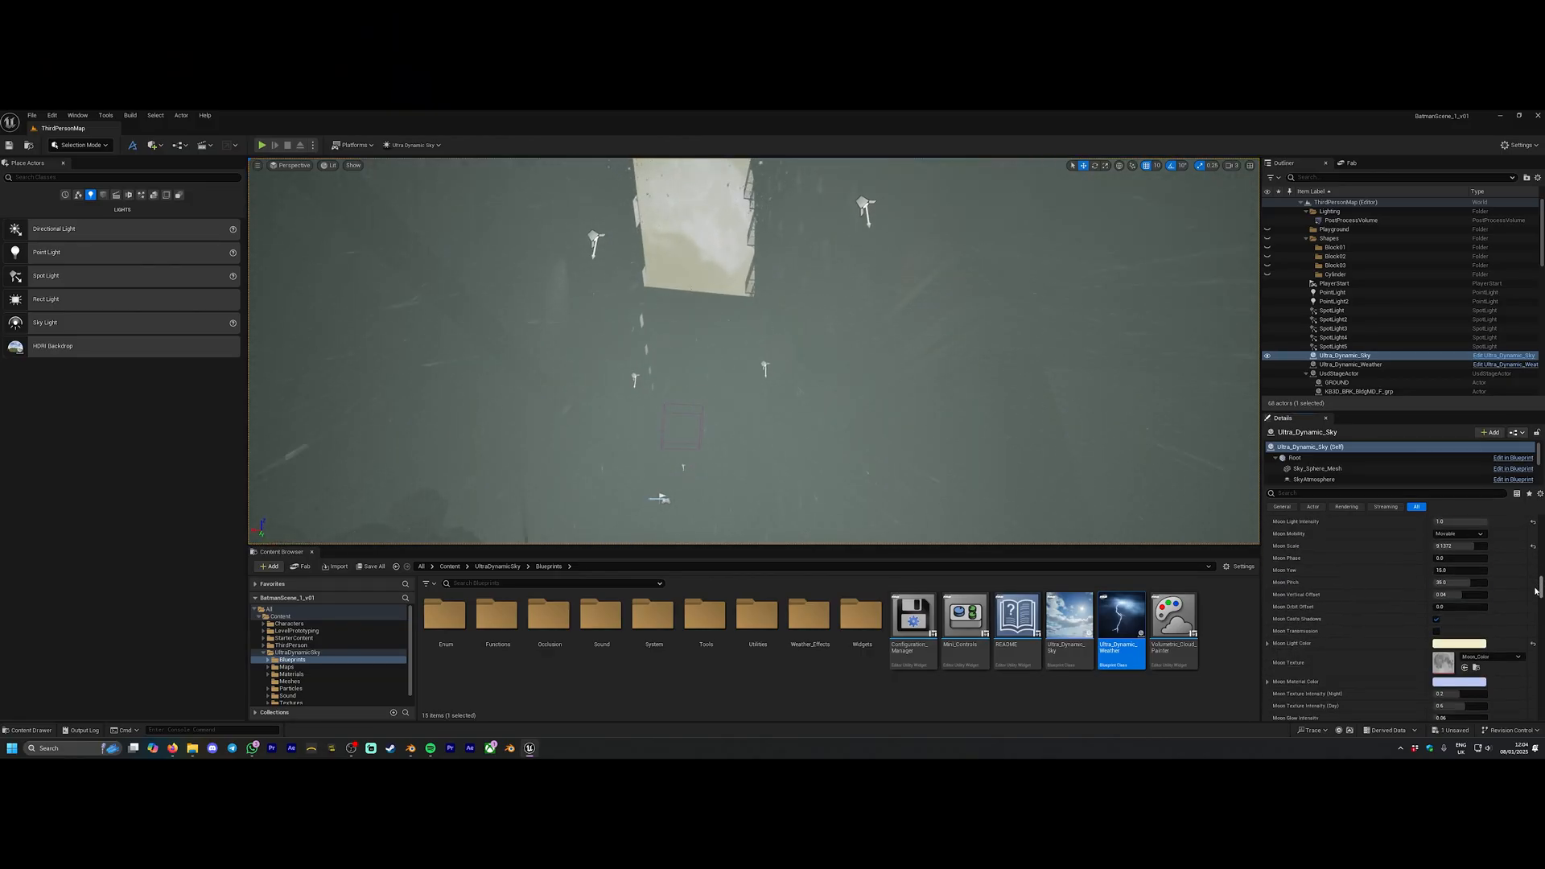
left_click(1454, 644)
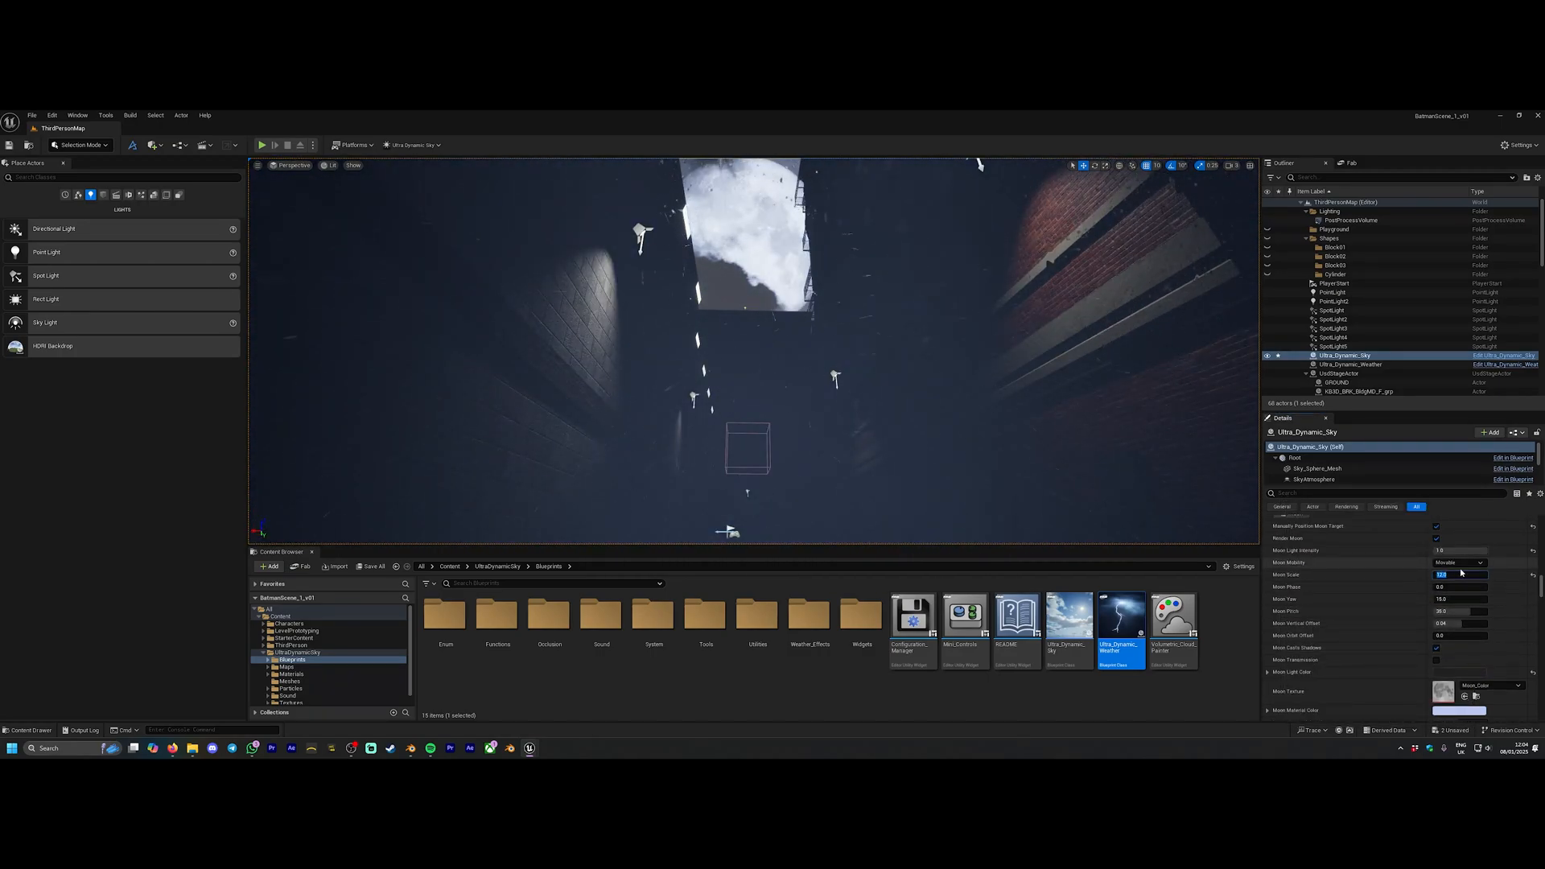
scroll("down", 3)
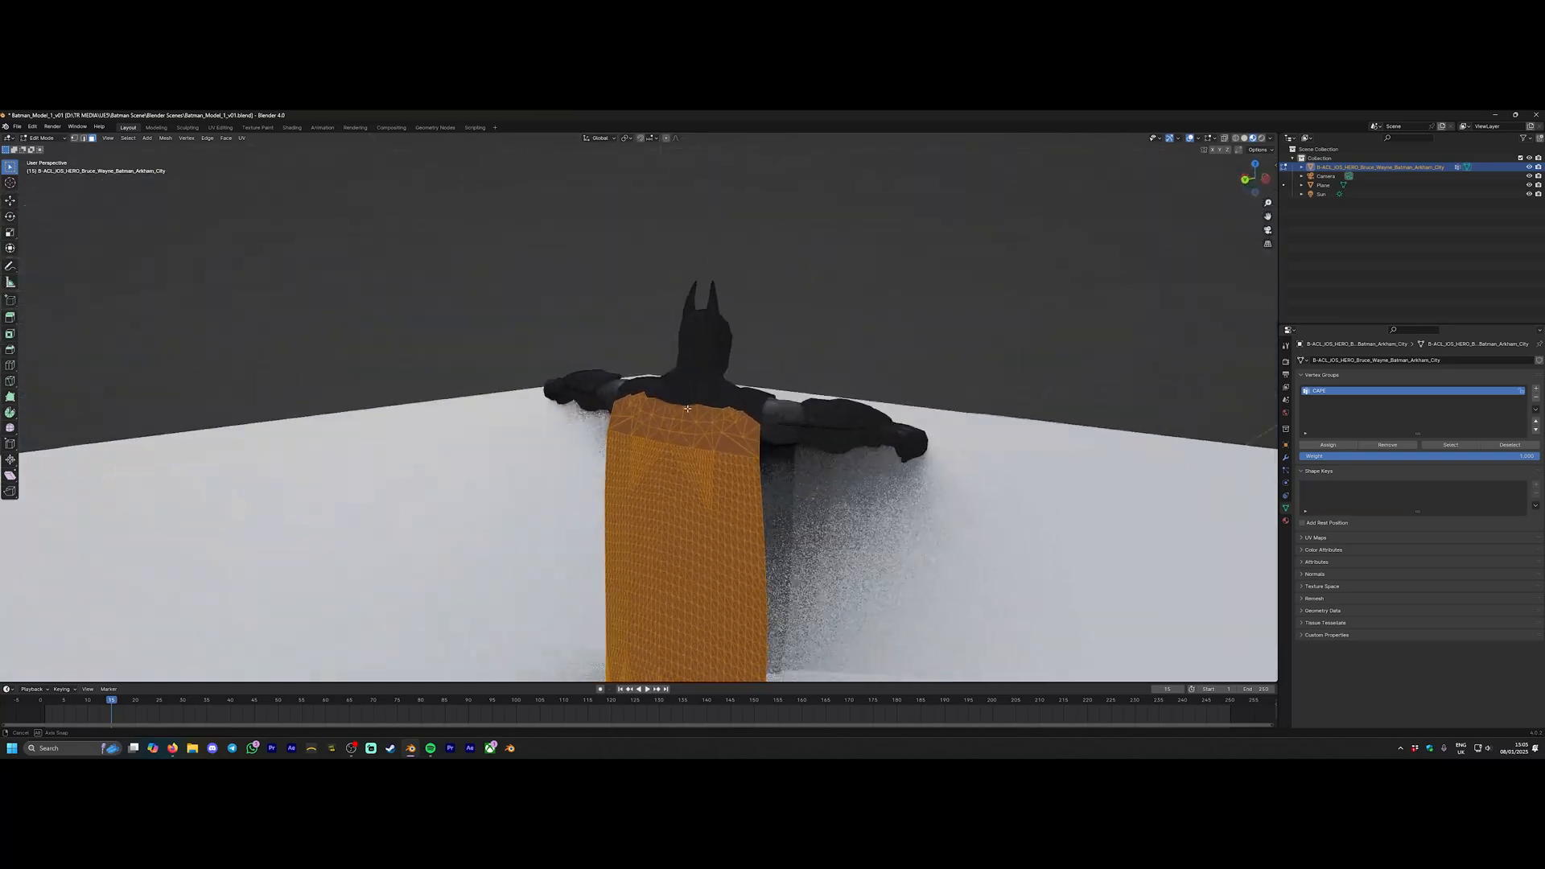
Delete the cape geometry and extra scene objects, then save the caped-free Batman as v02.
key("Tab")
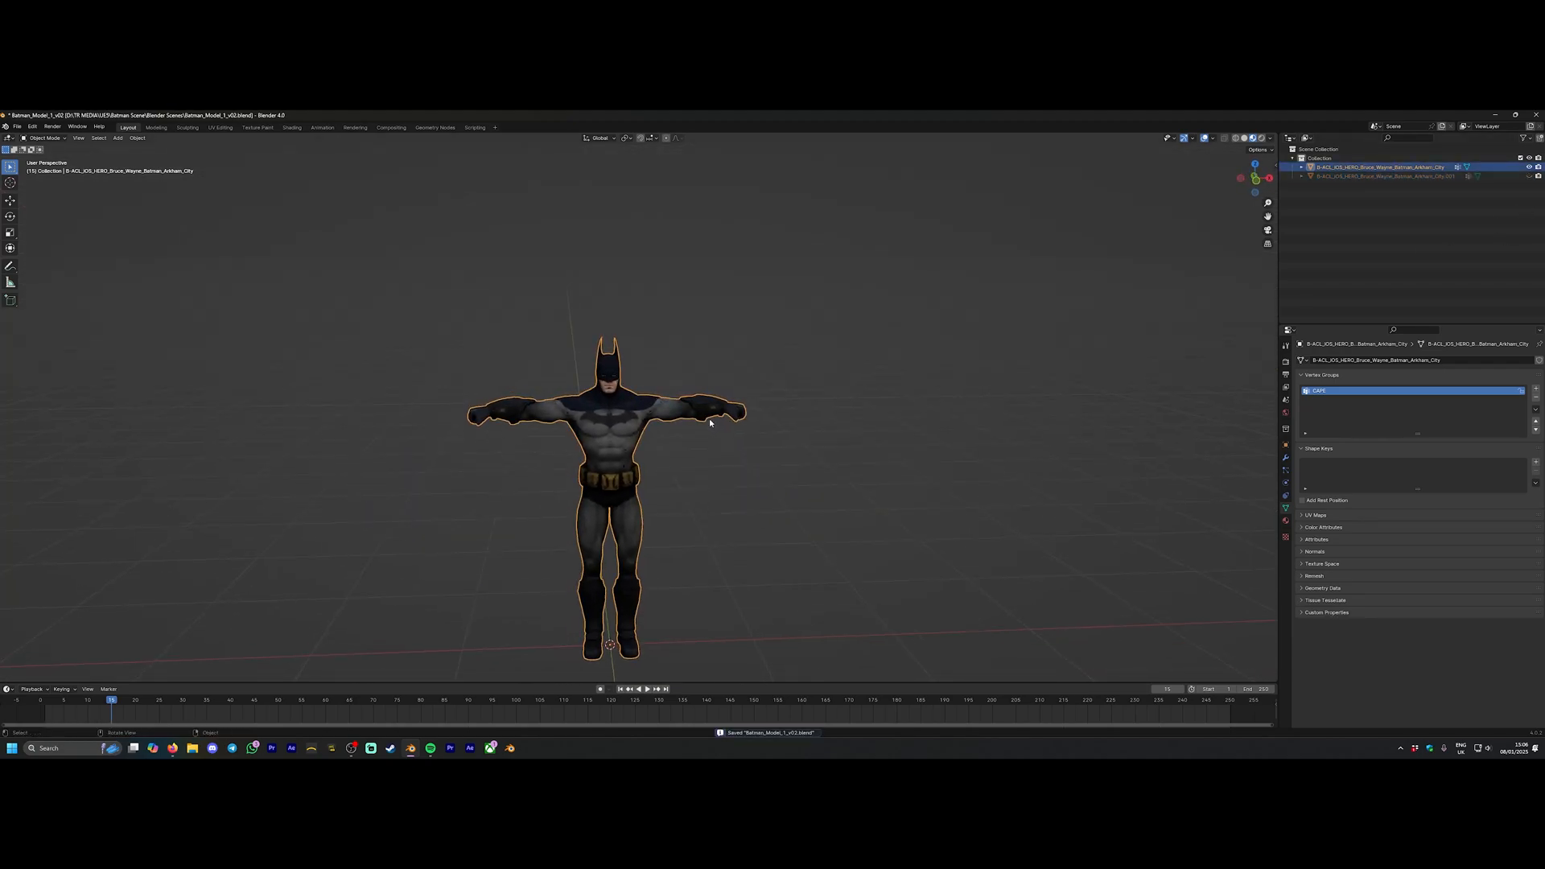
left_click(16, 128)
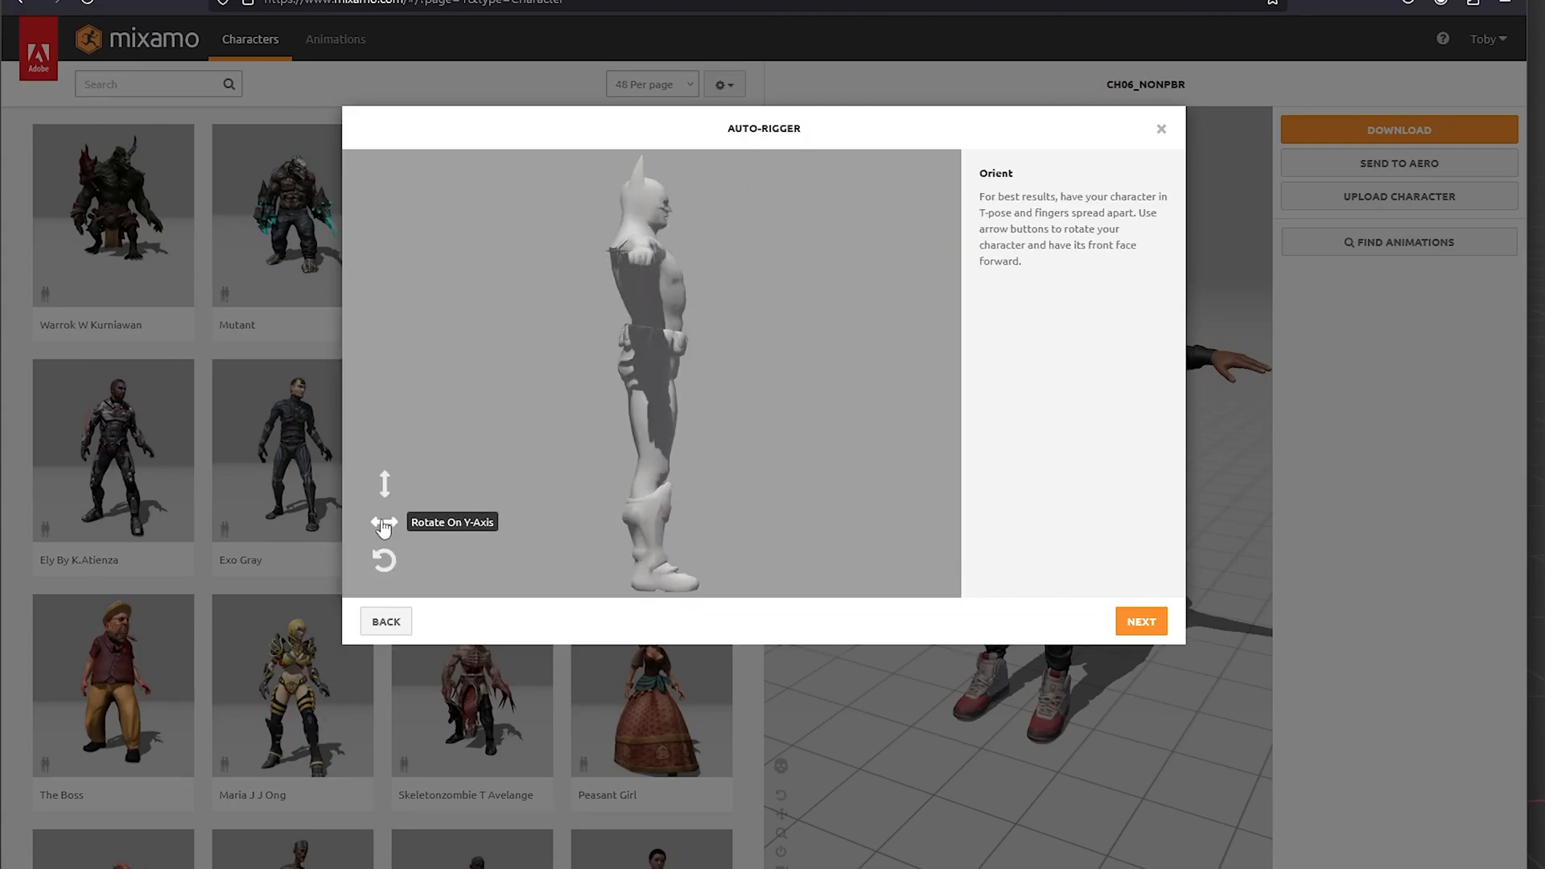
Advance to marker placement and set the chin marker on Batman's chin.
left_click(1141, 621)
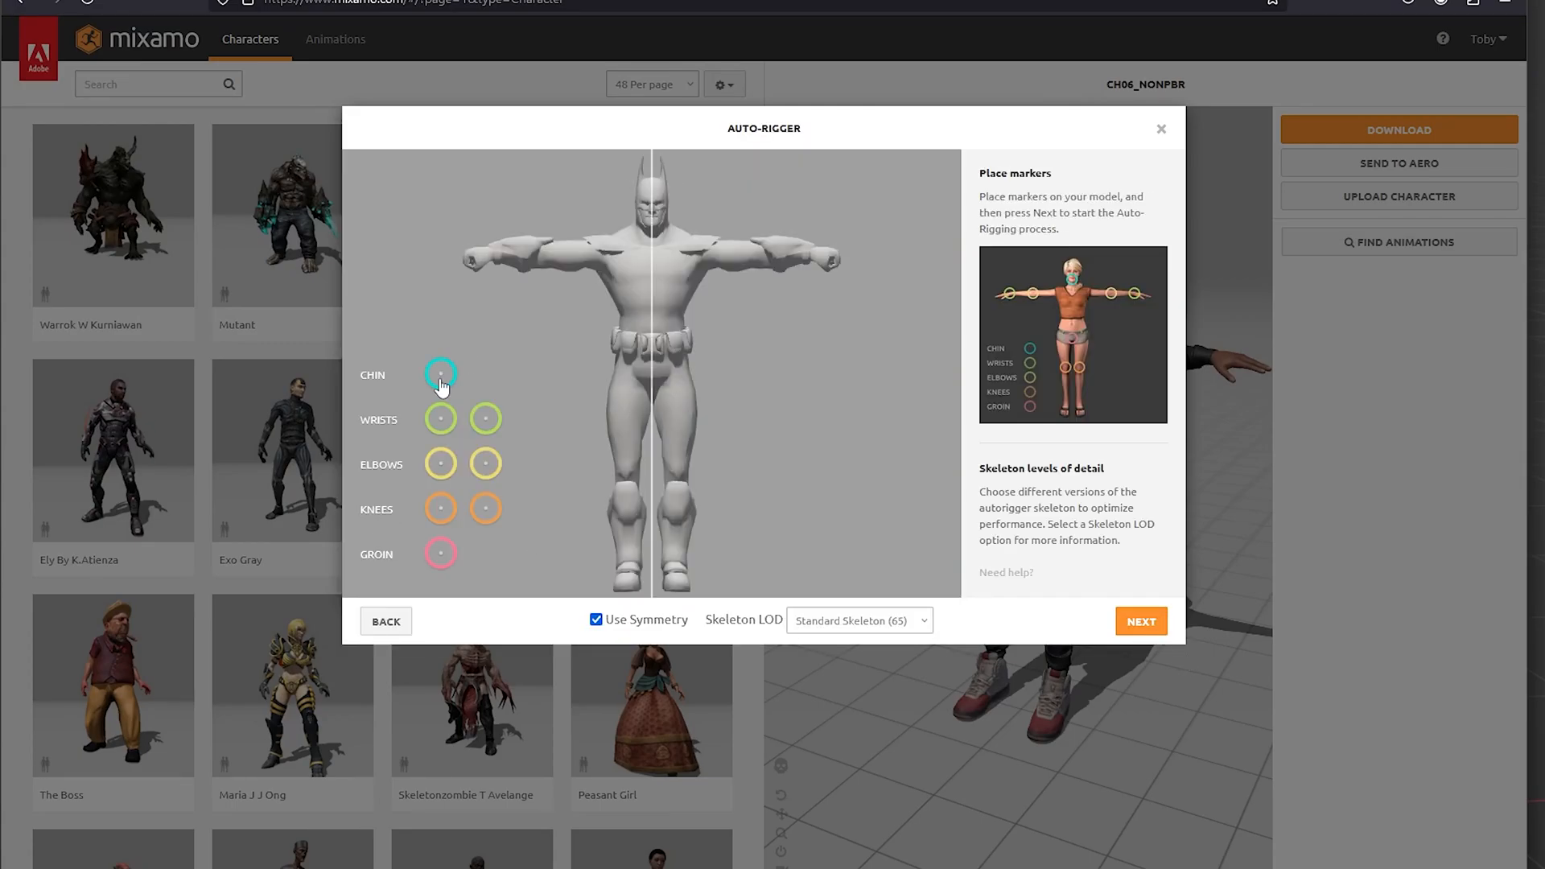
left_click_drag(441, 375, 650, 222)
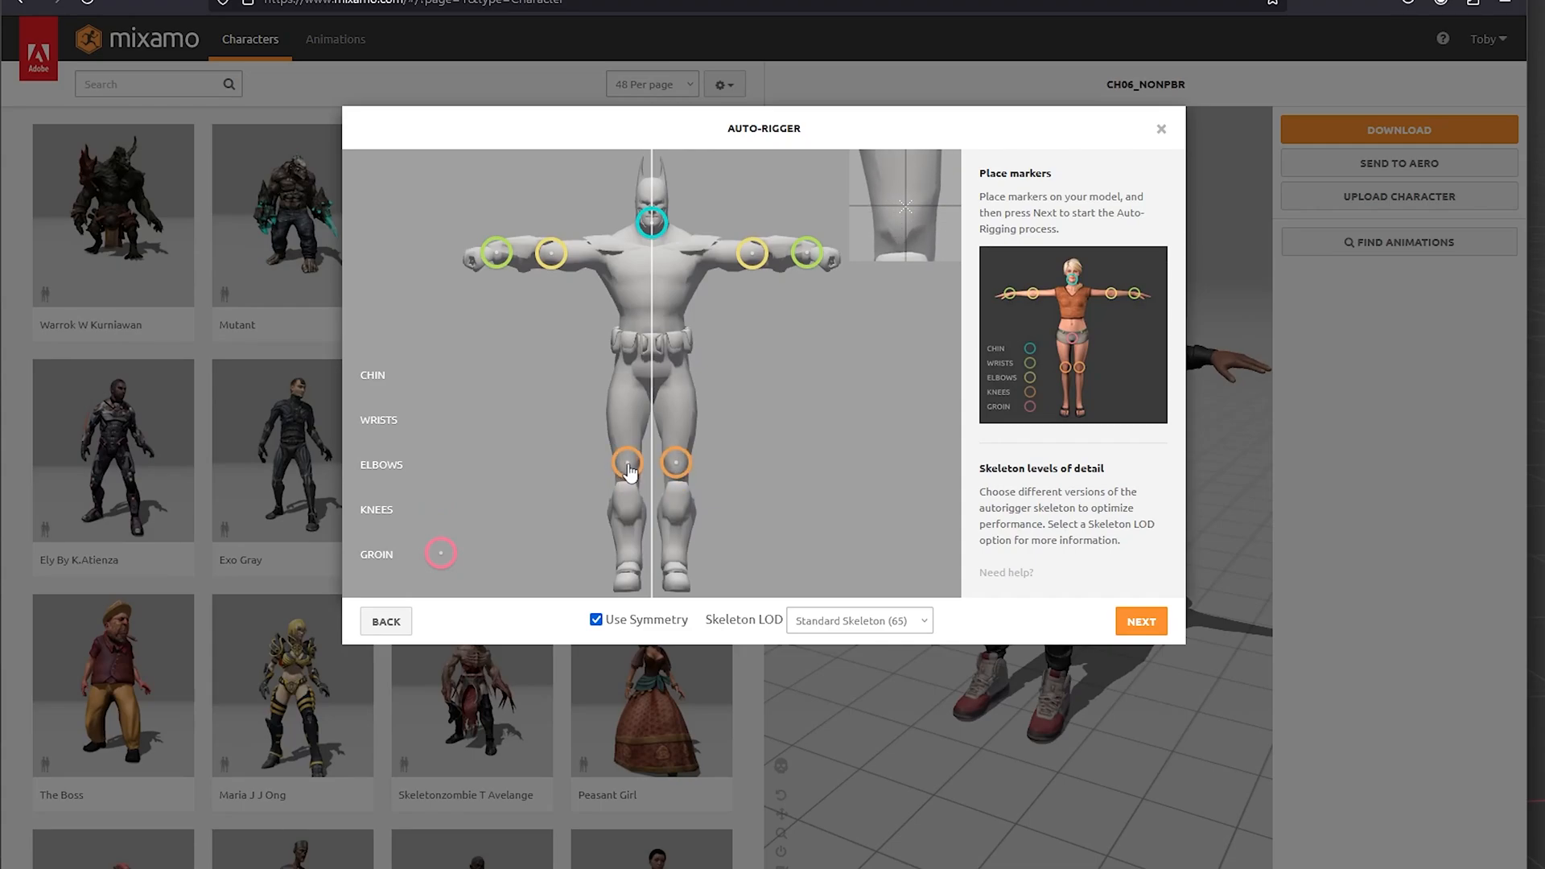
mouse_move(440, 554)
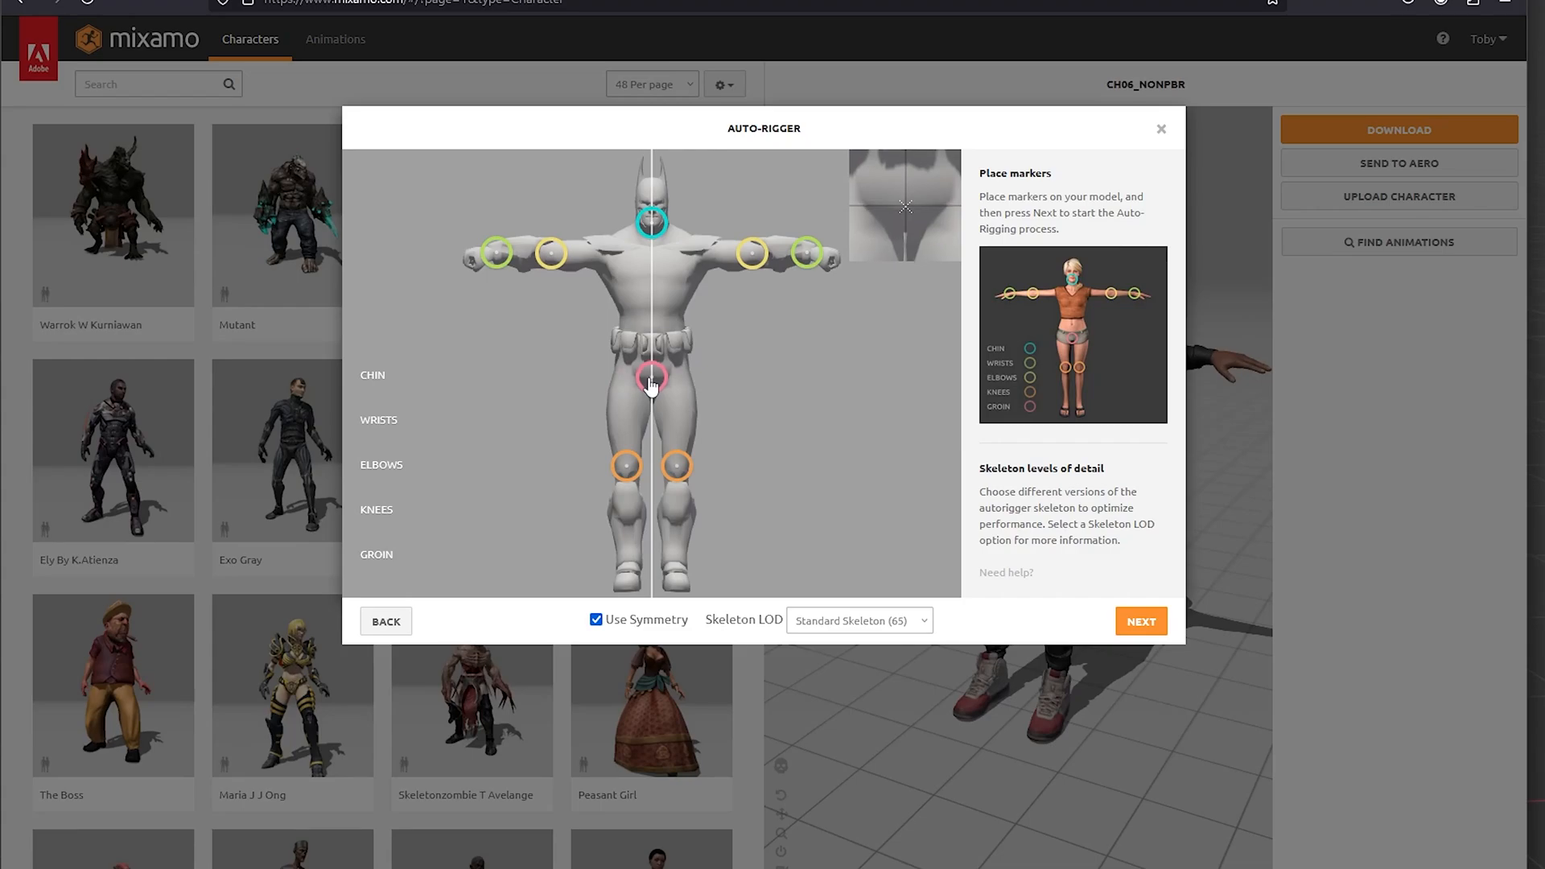
Keep the Standard Skeleton (65), run the auto-rig, inspect from the side and confirm it.
left_click(859, 621)
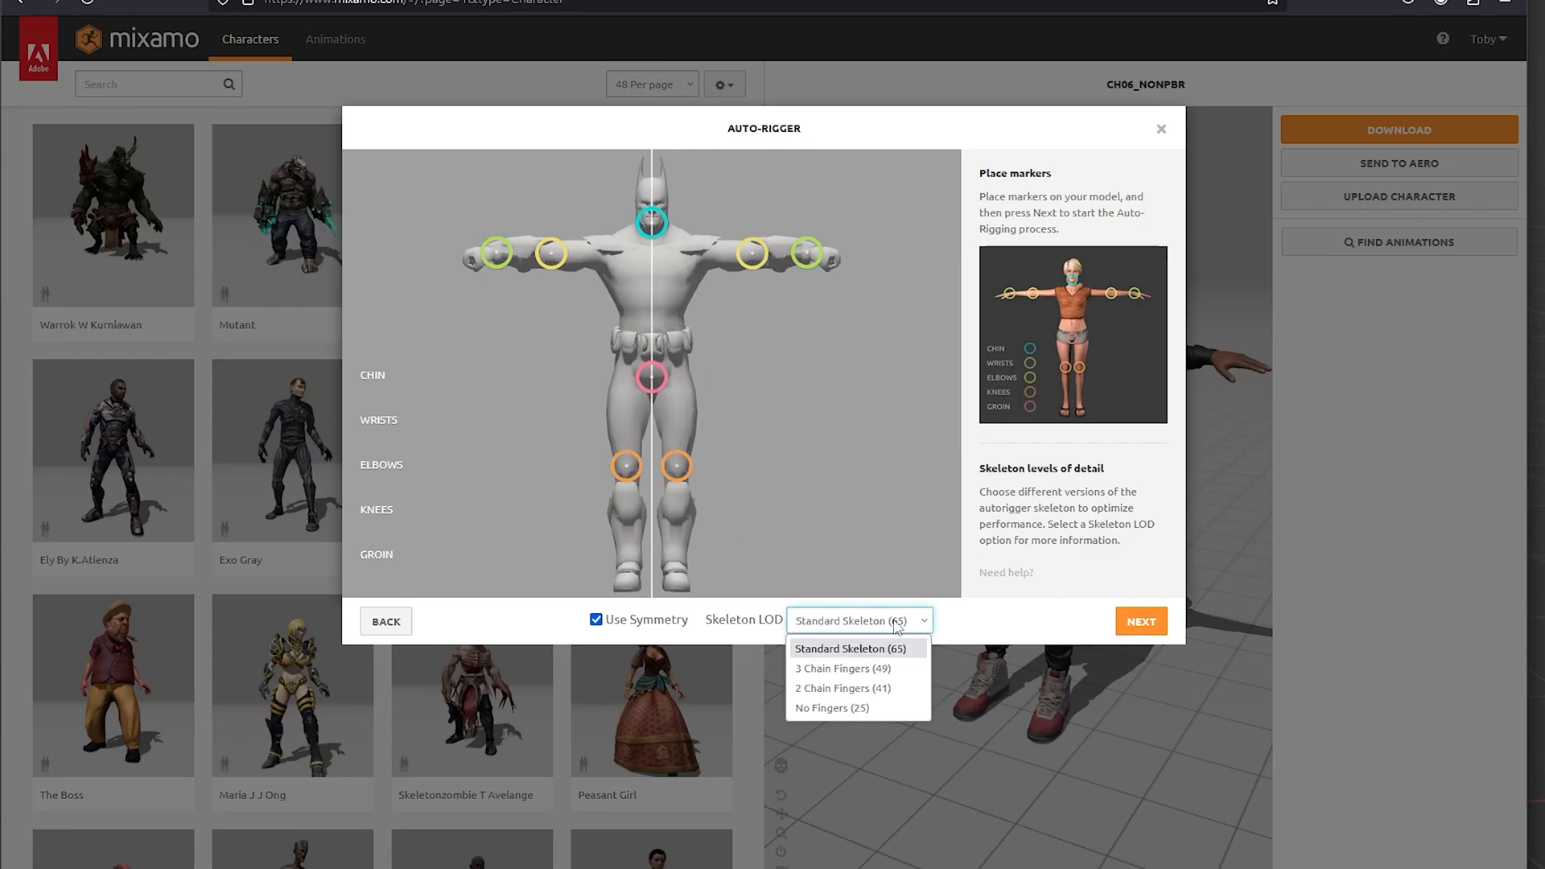
left_click(850, 647)
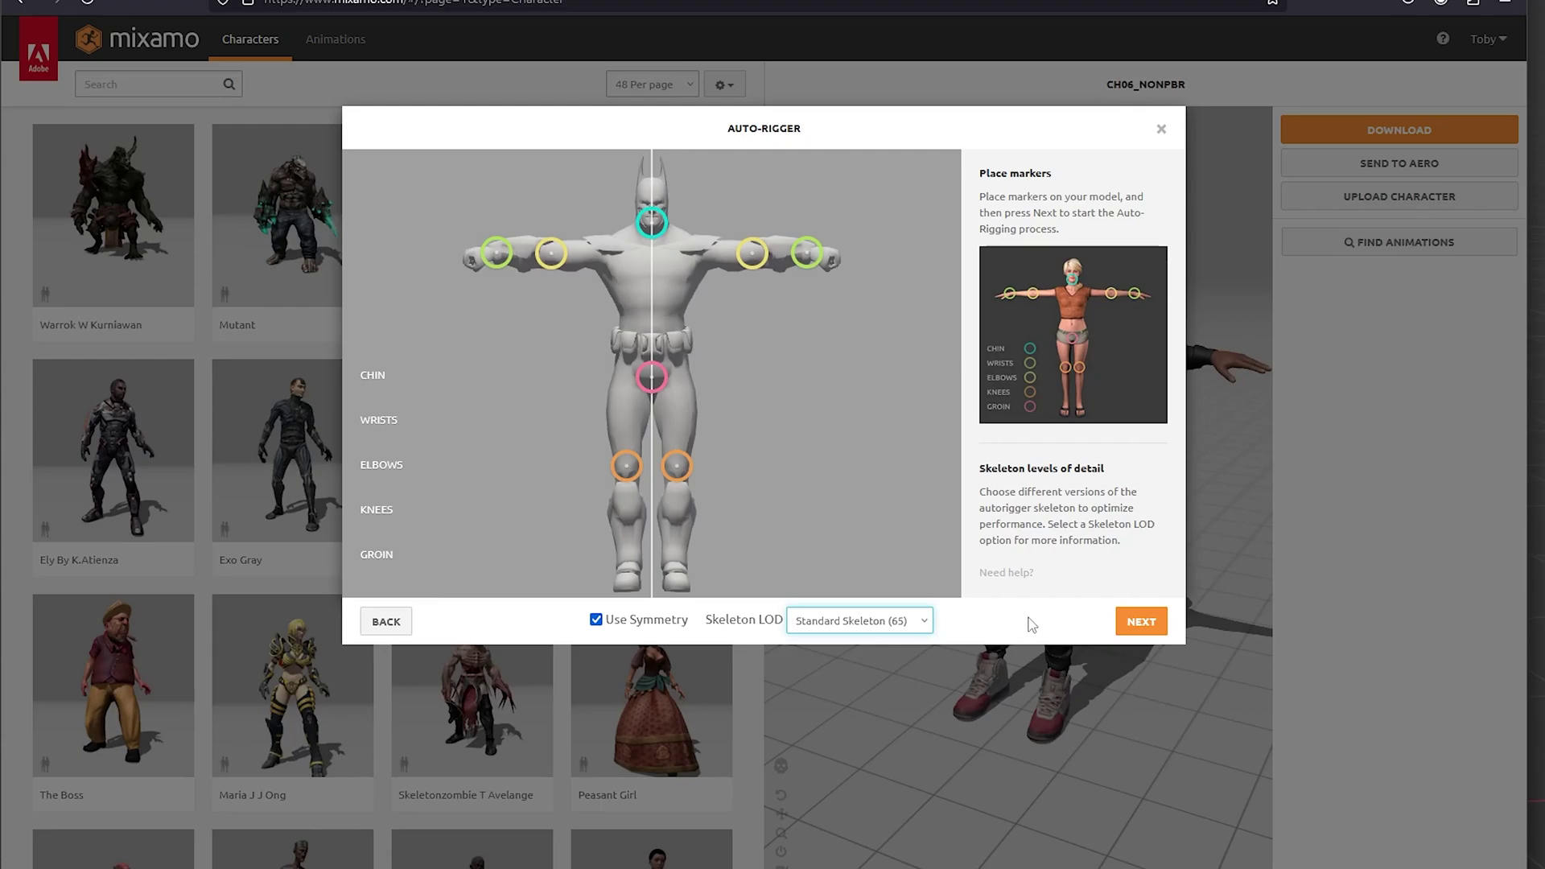
left_click(1141, 621)
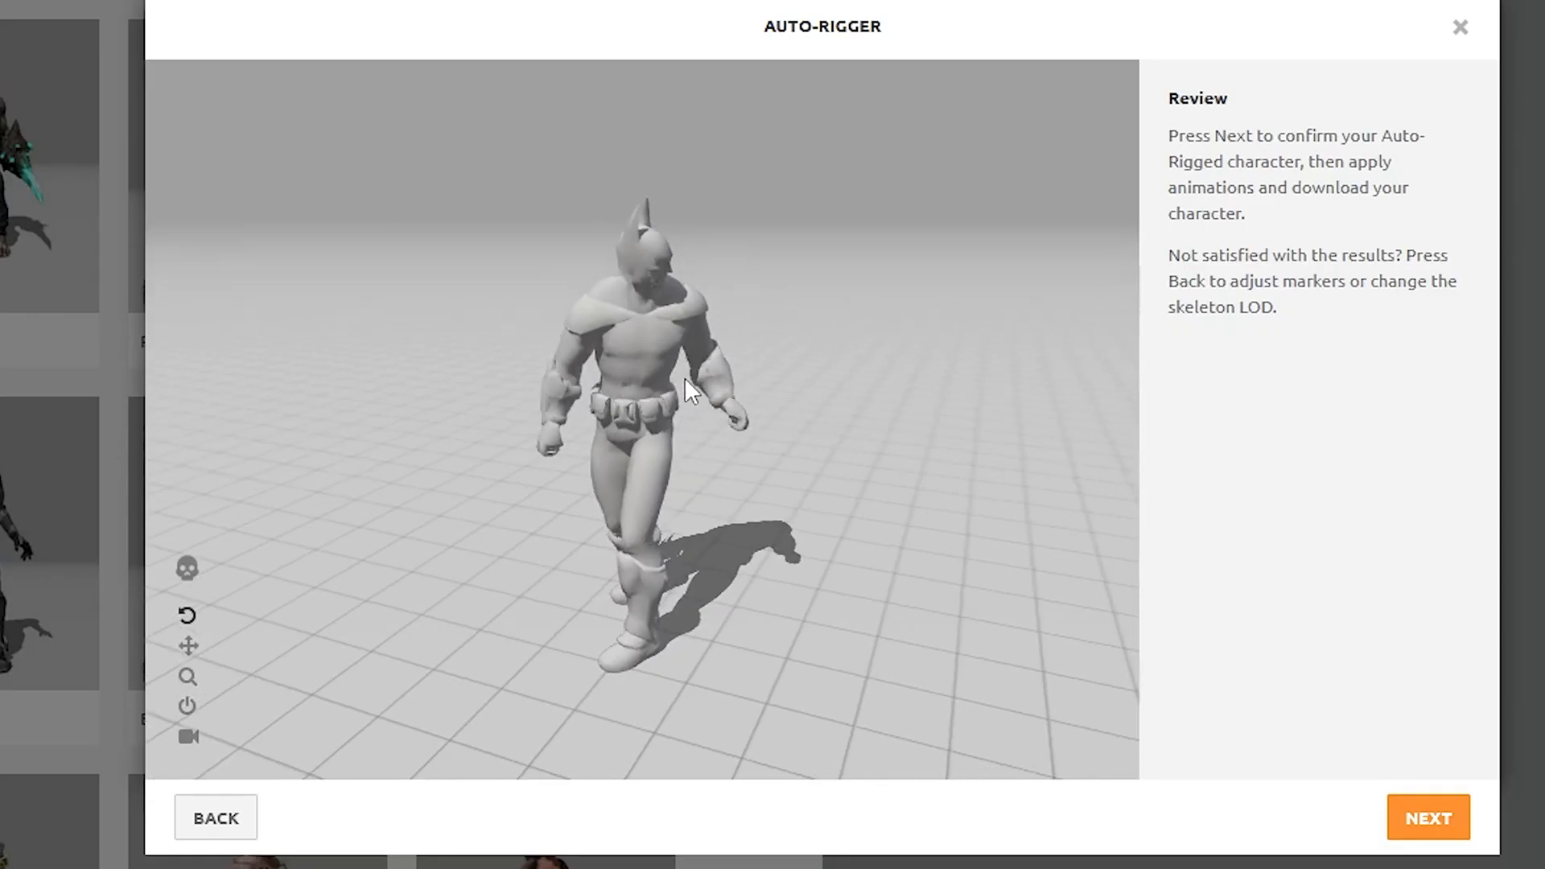
left_click_drag(686, 389, 542, 340)
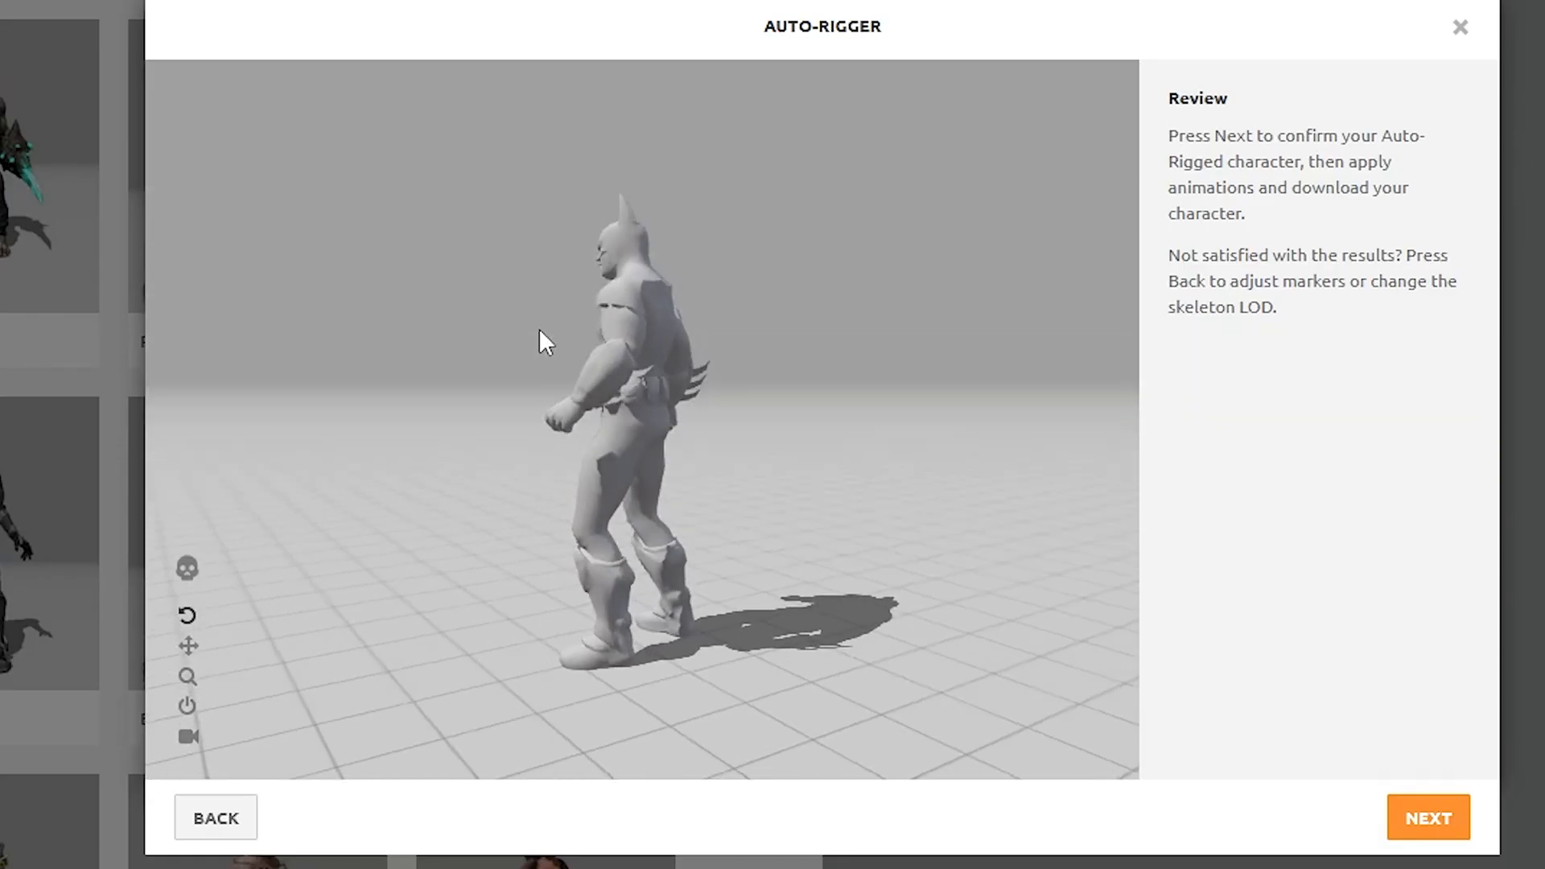
left_click(1429, 818)
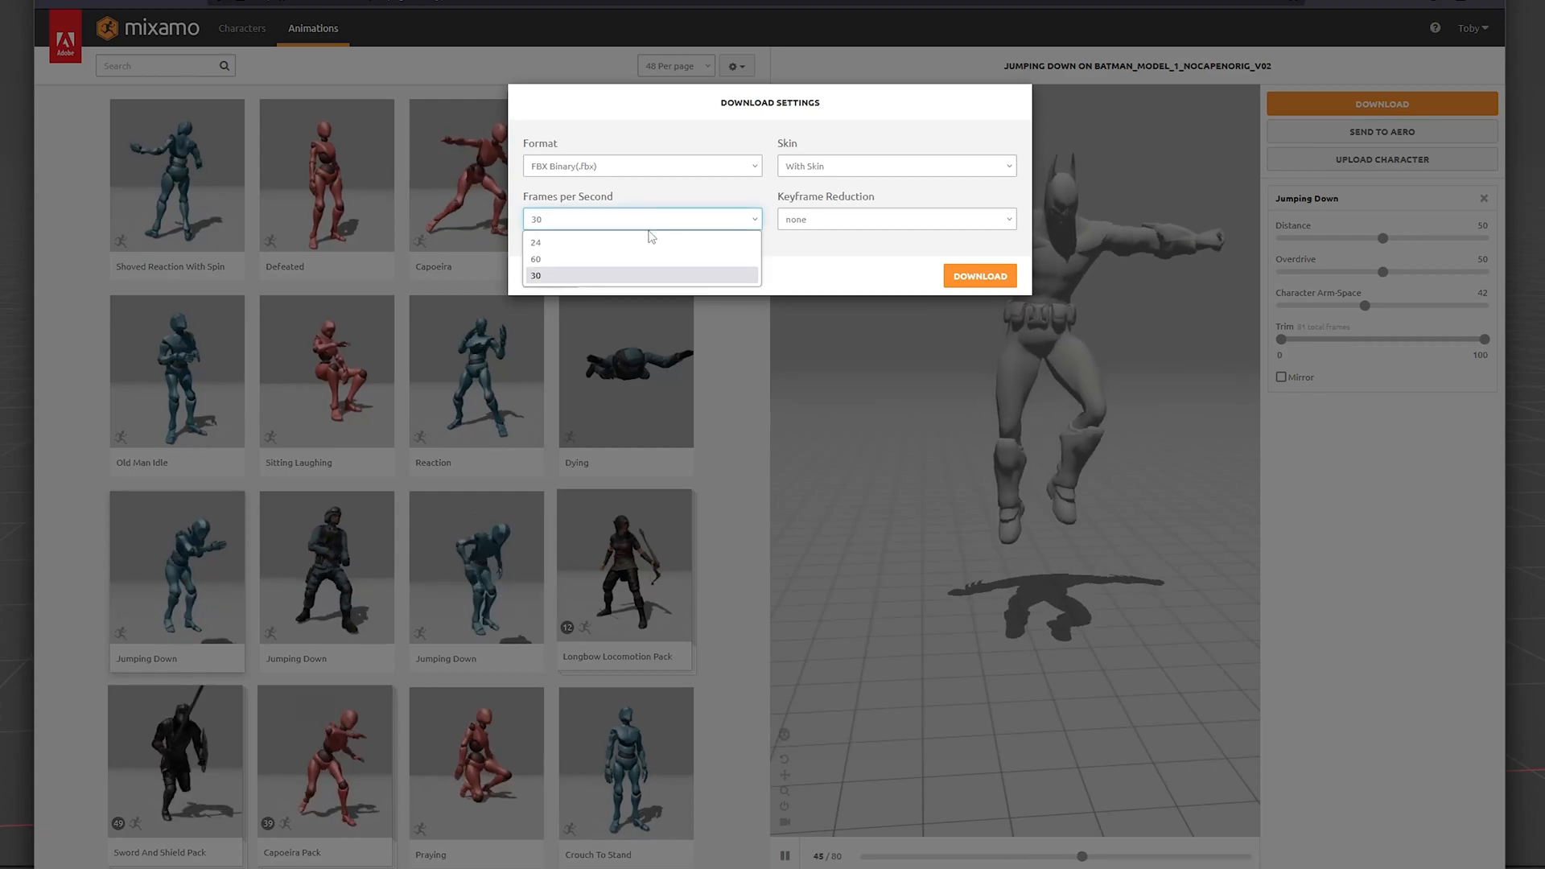
Set the Jumping Down download to 24 frames per second, FBX Binary with skin.
left_click(536, 241)
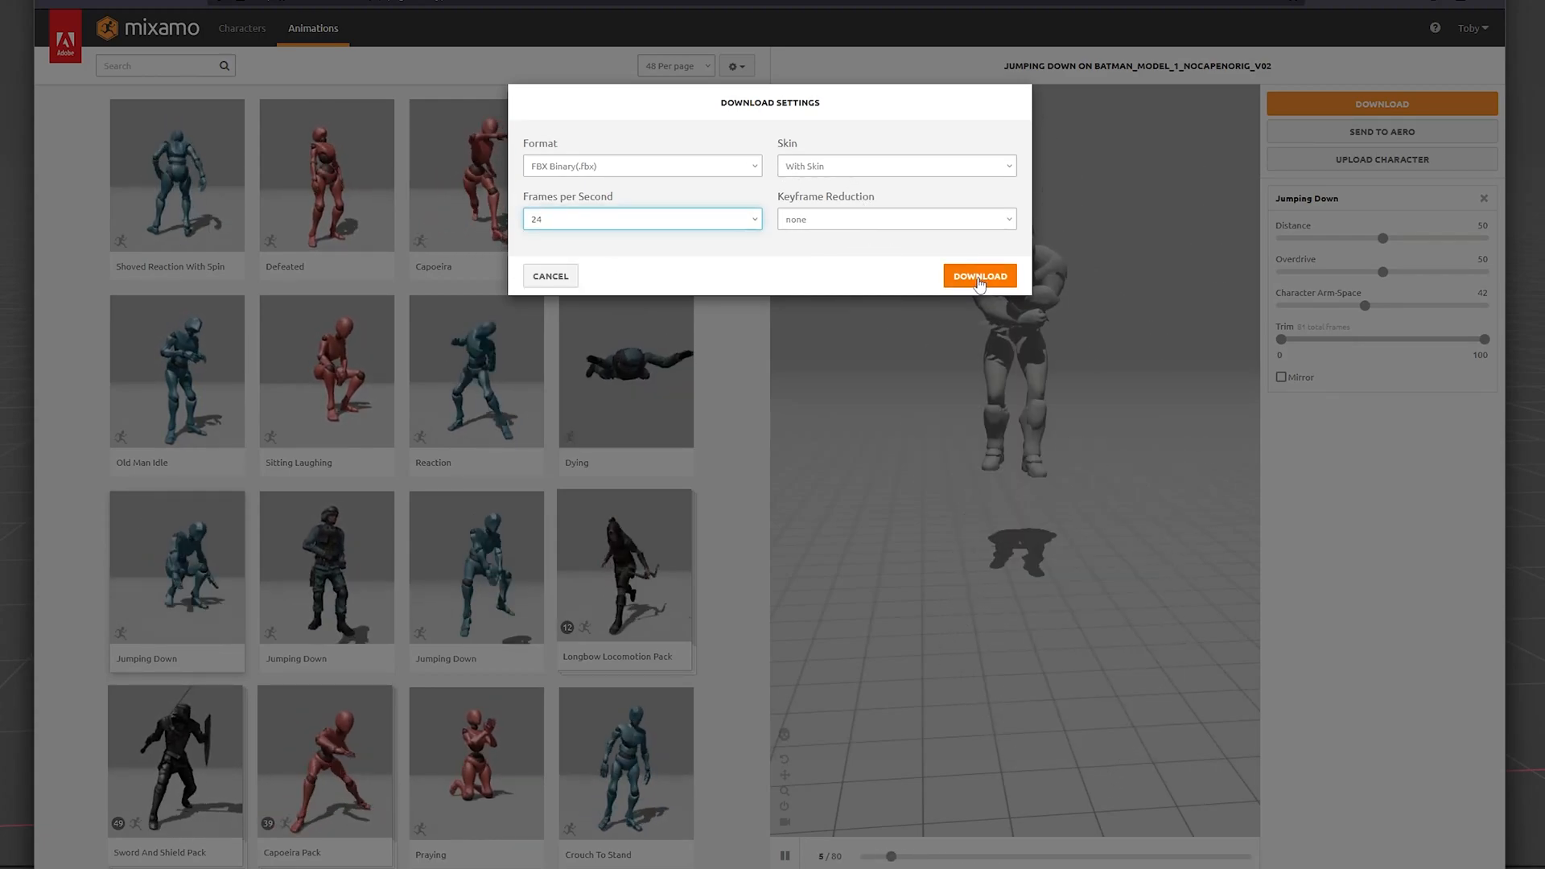
Import the FBX, select the armature, play the timeline and inspect the rig in Pose Mode.
left_click(978, 276)
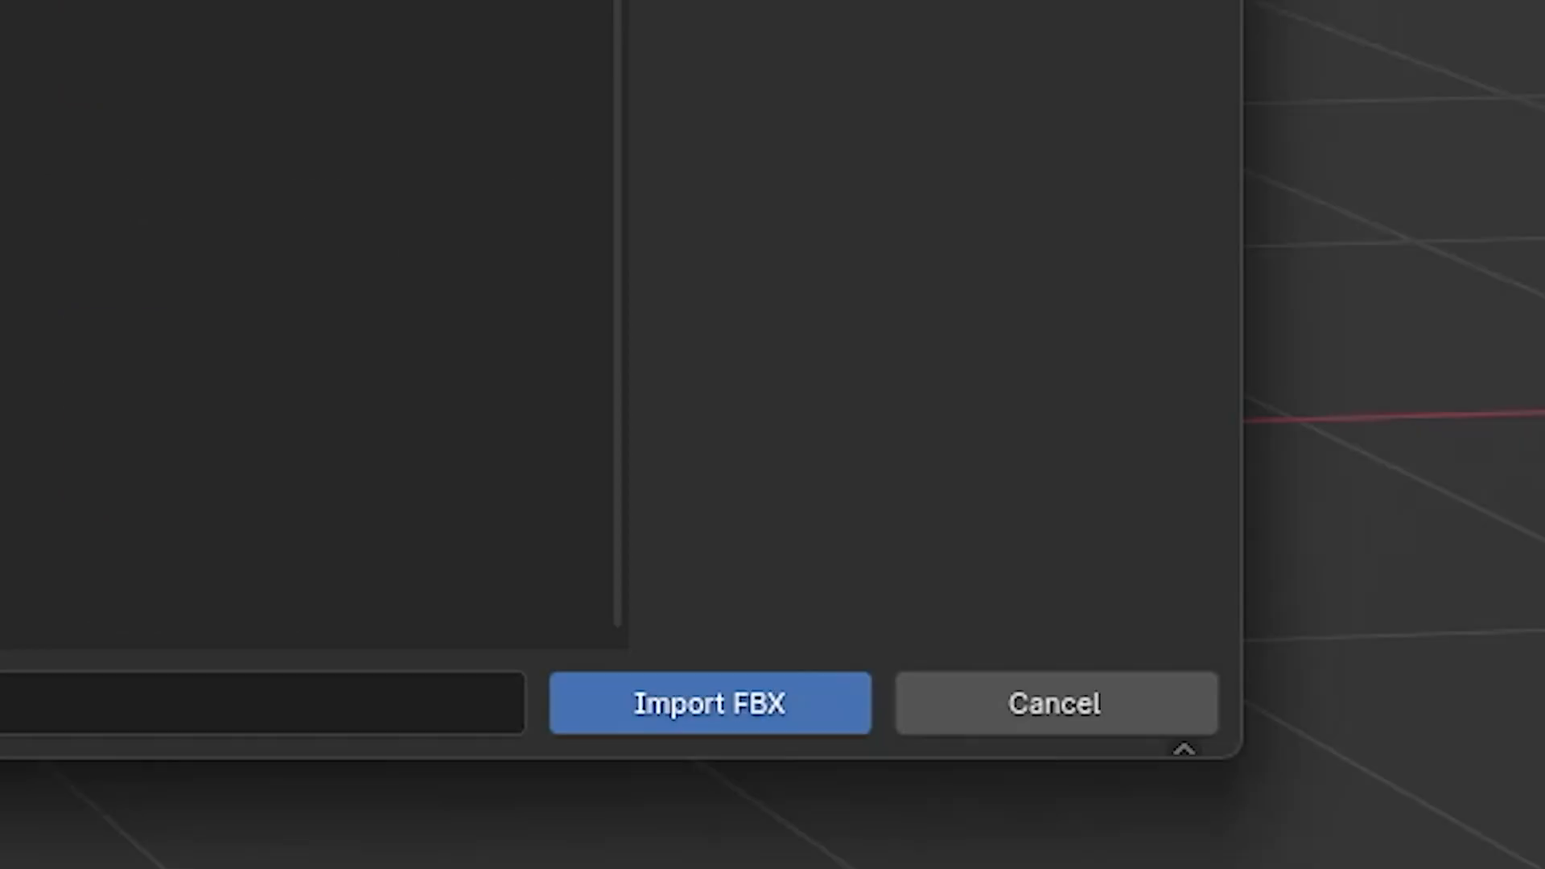
left_click(708, 704)
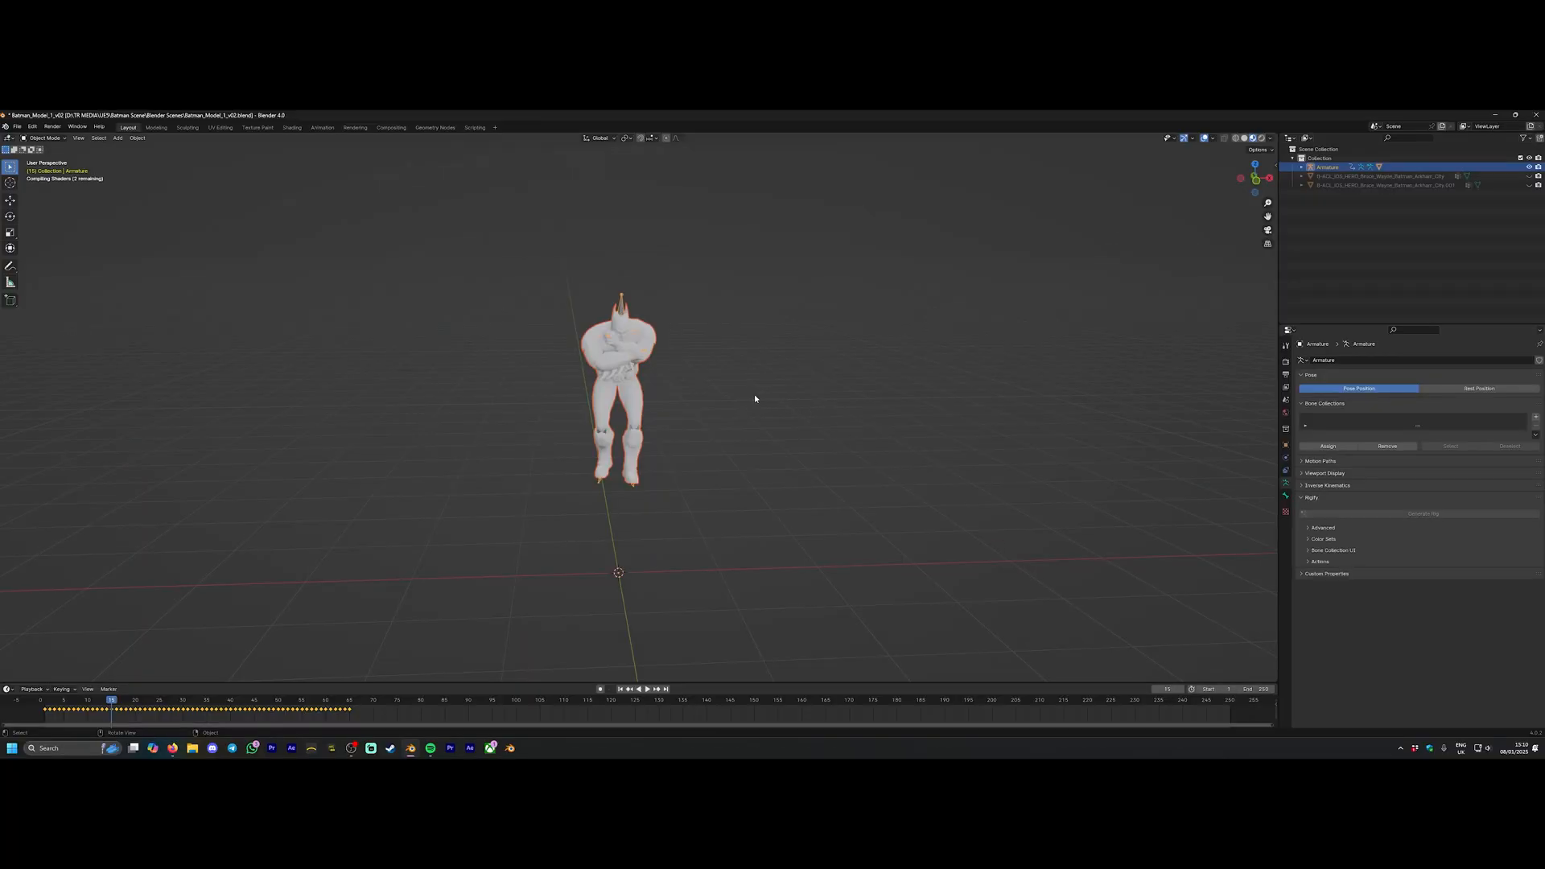
left_click(647, 688)
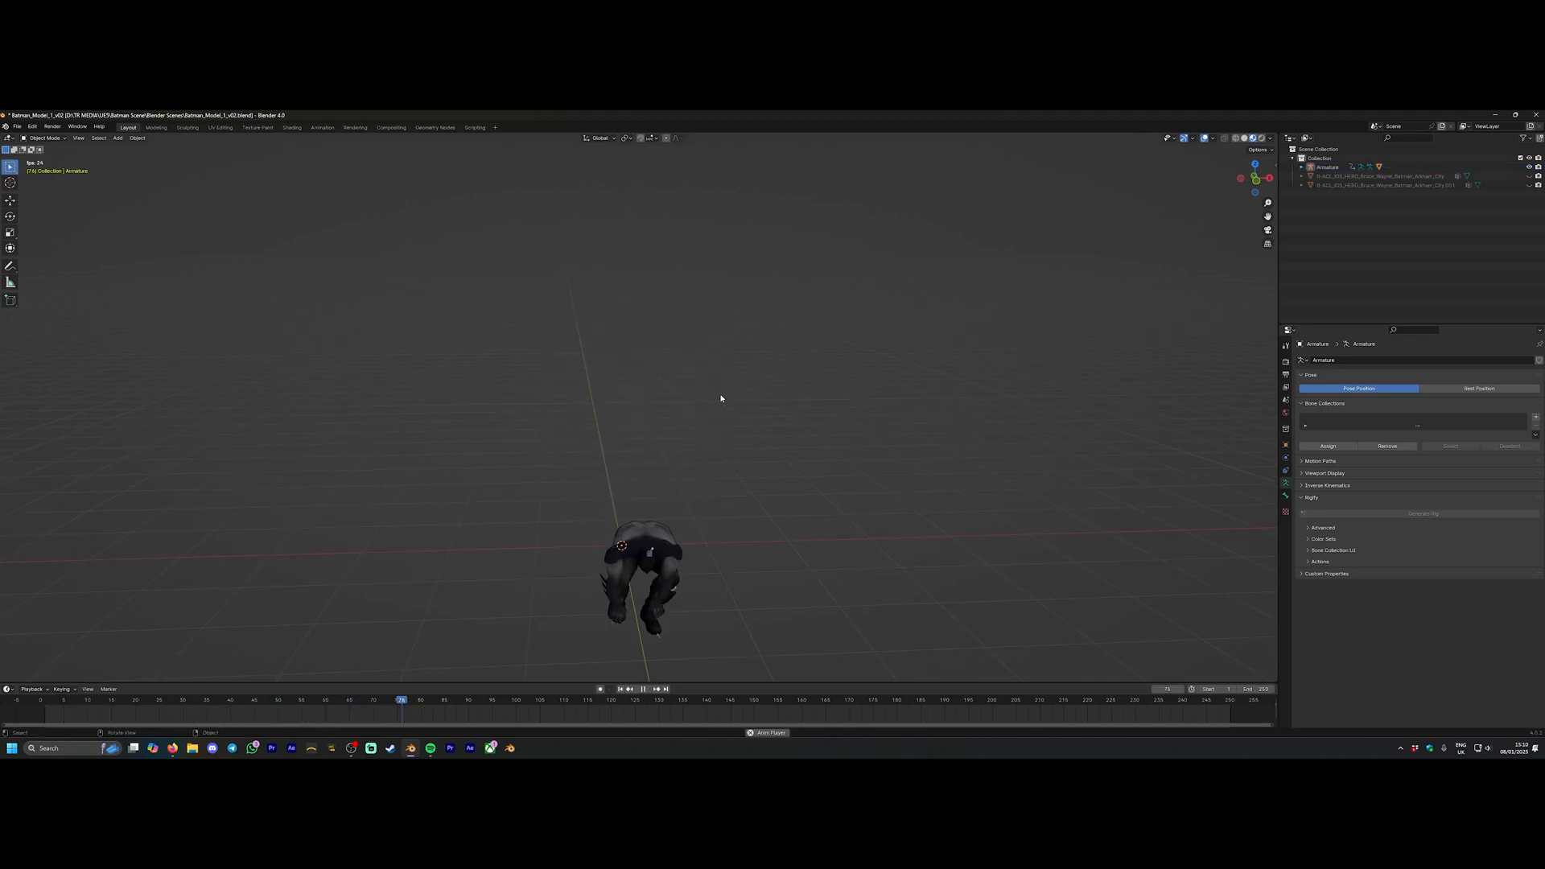
left_click(45, 702)
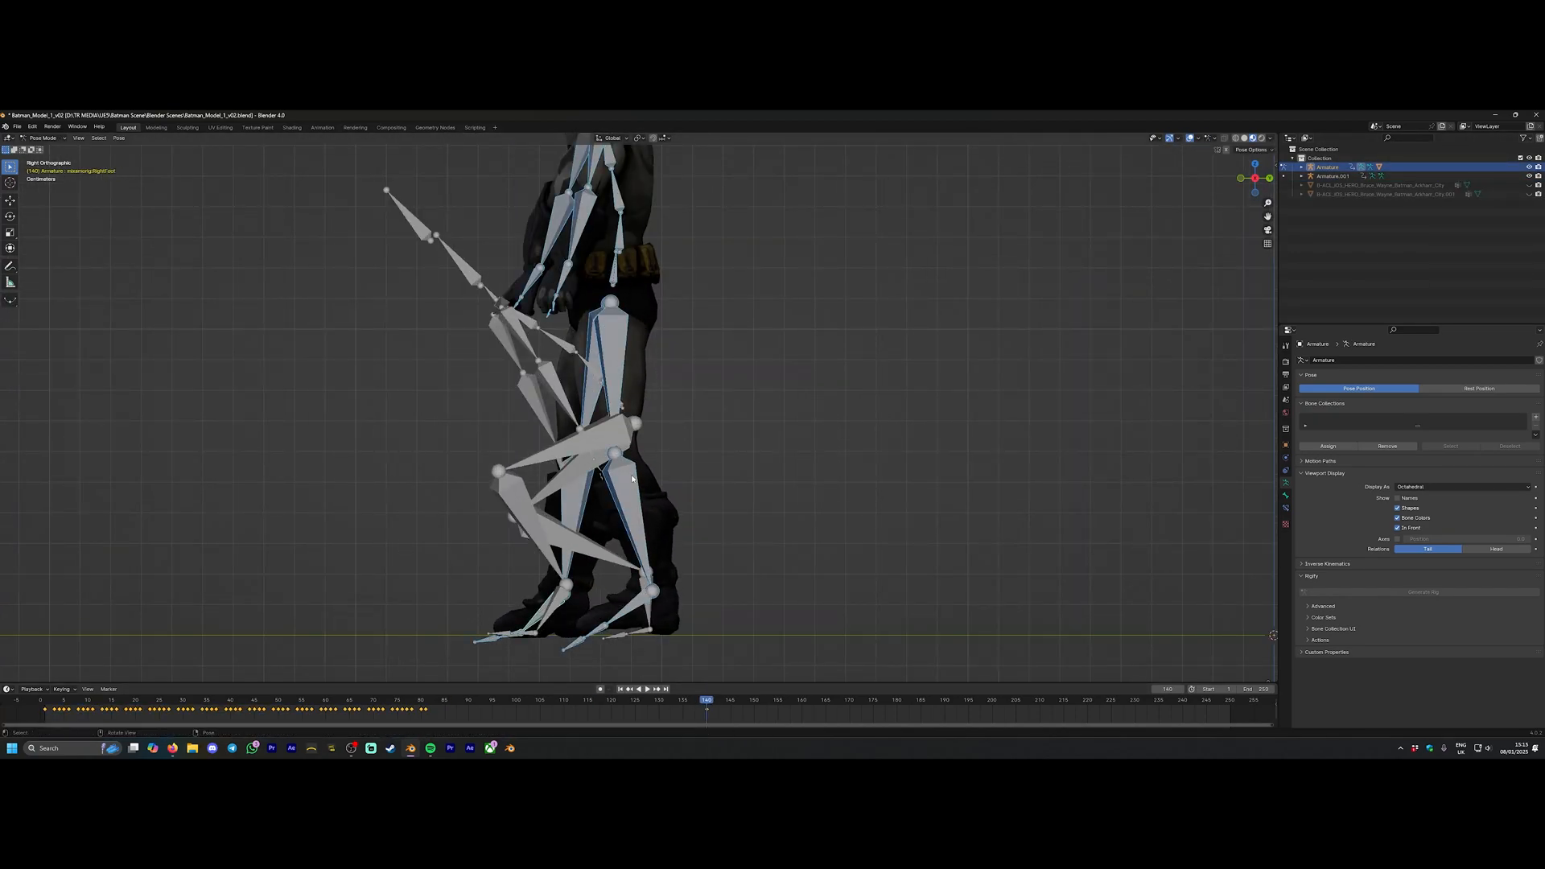
left_click(581, 703)
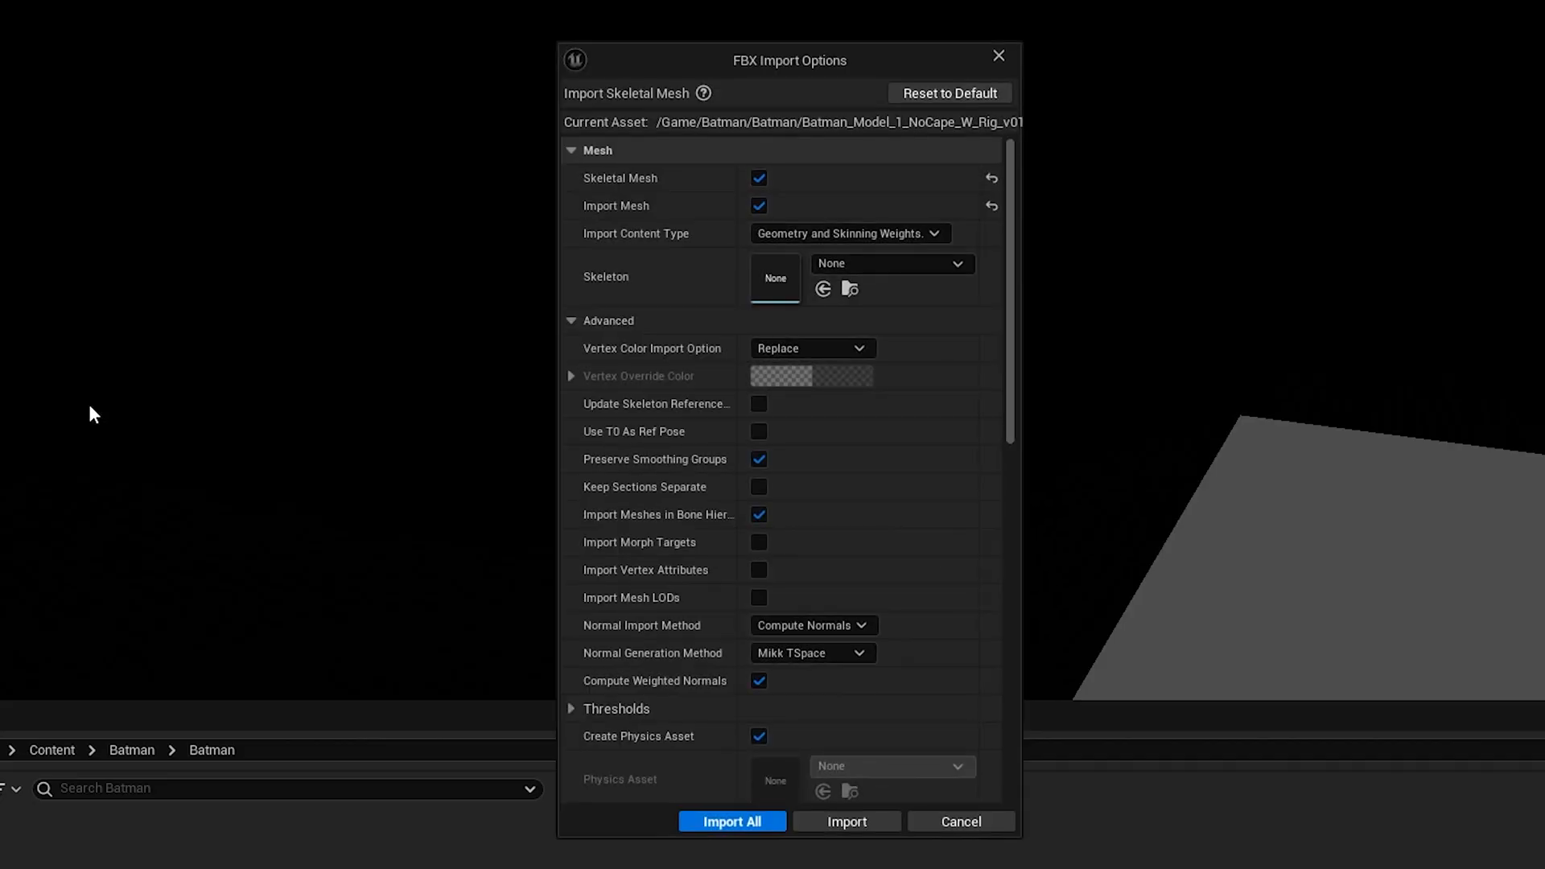
Set the FBX import to Geometry Only as a static mesh rather than a skeletal mesh.
left_click(850, 233)
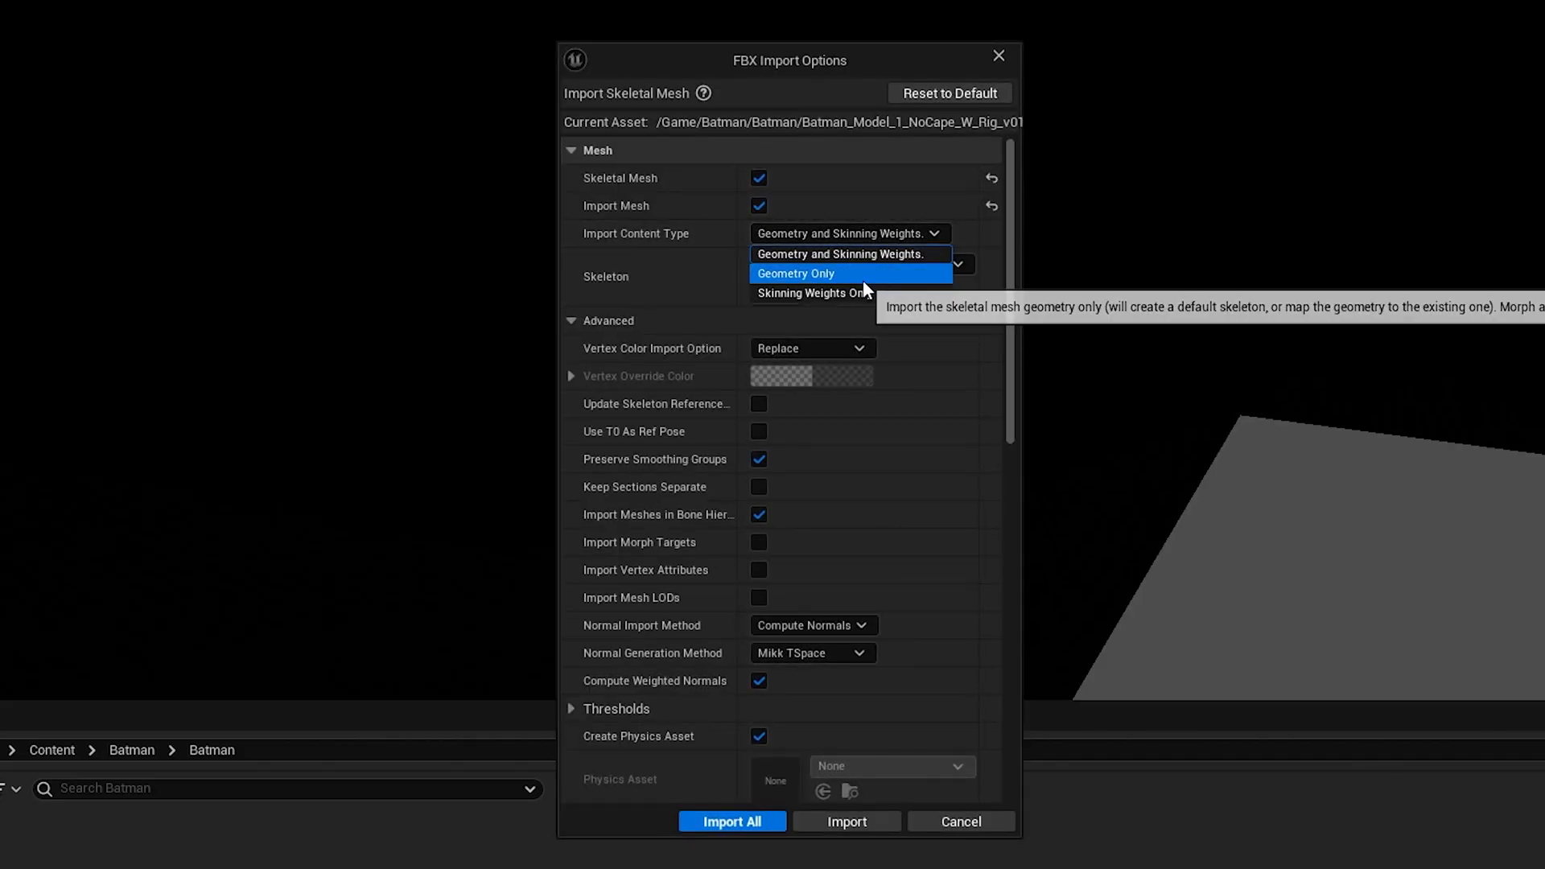
left_click(795, 274)
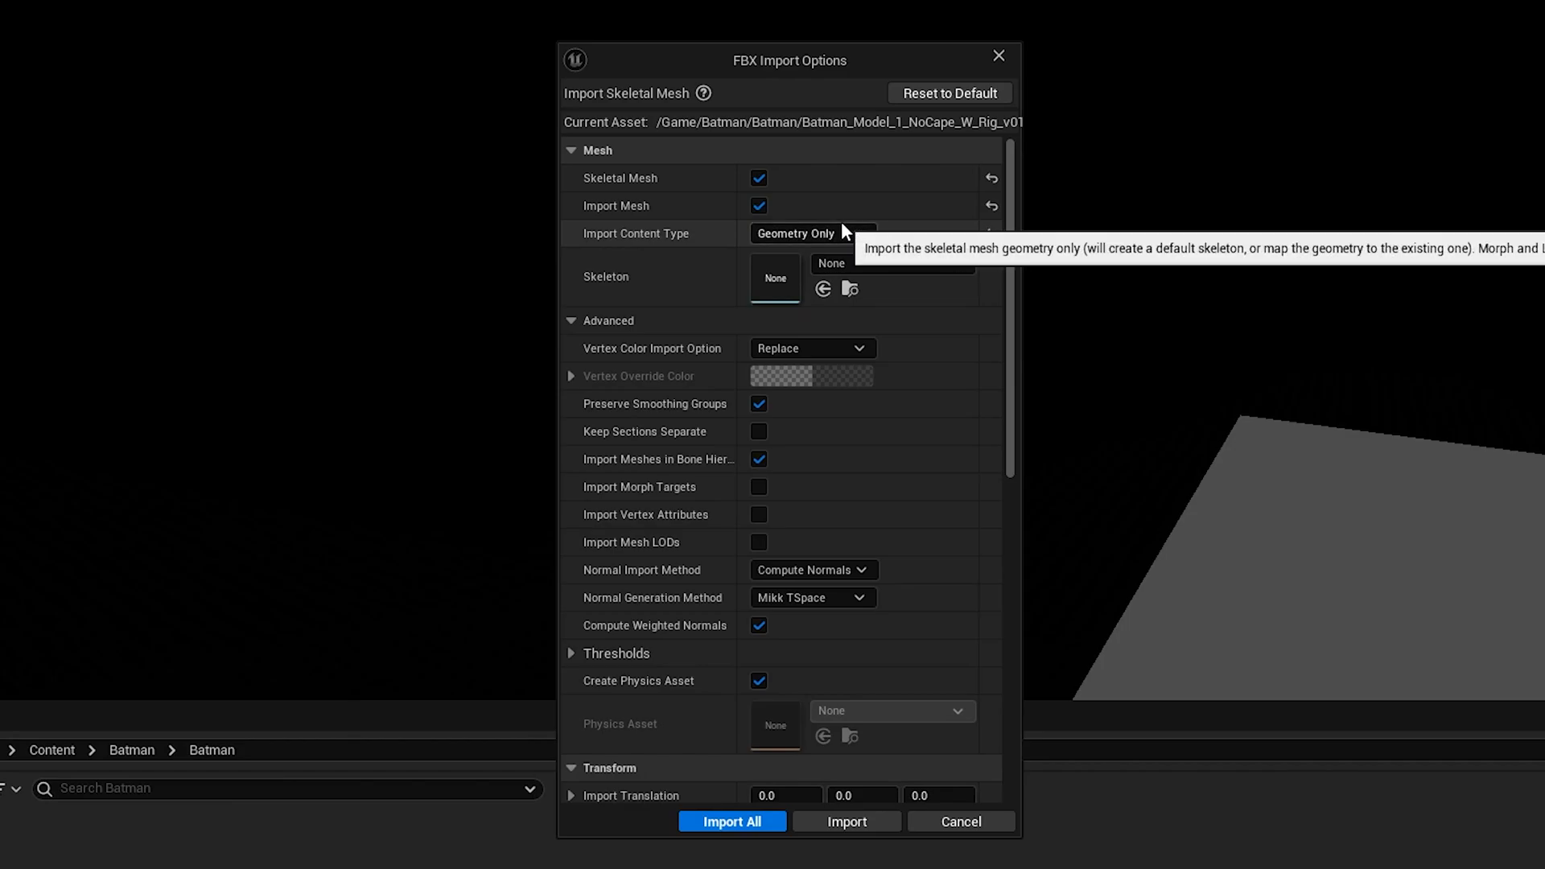
left_click(811, 233)
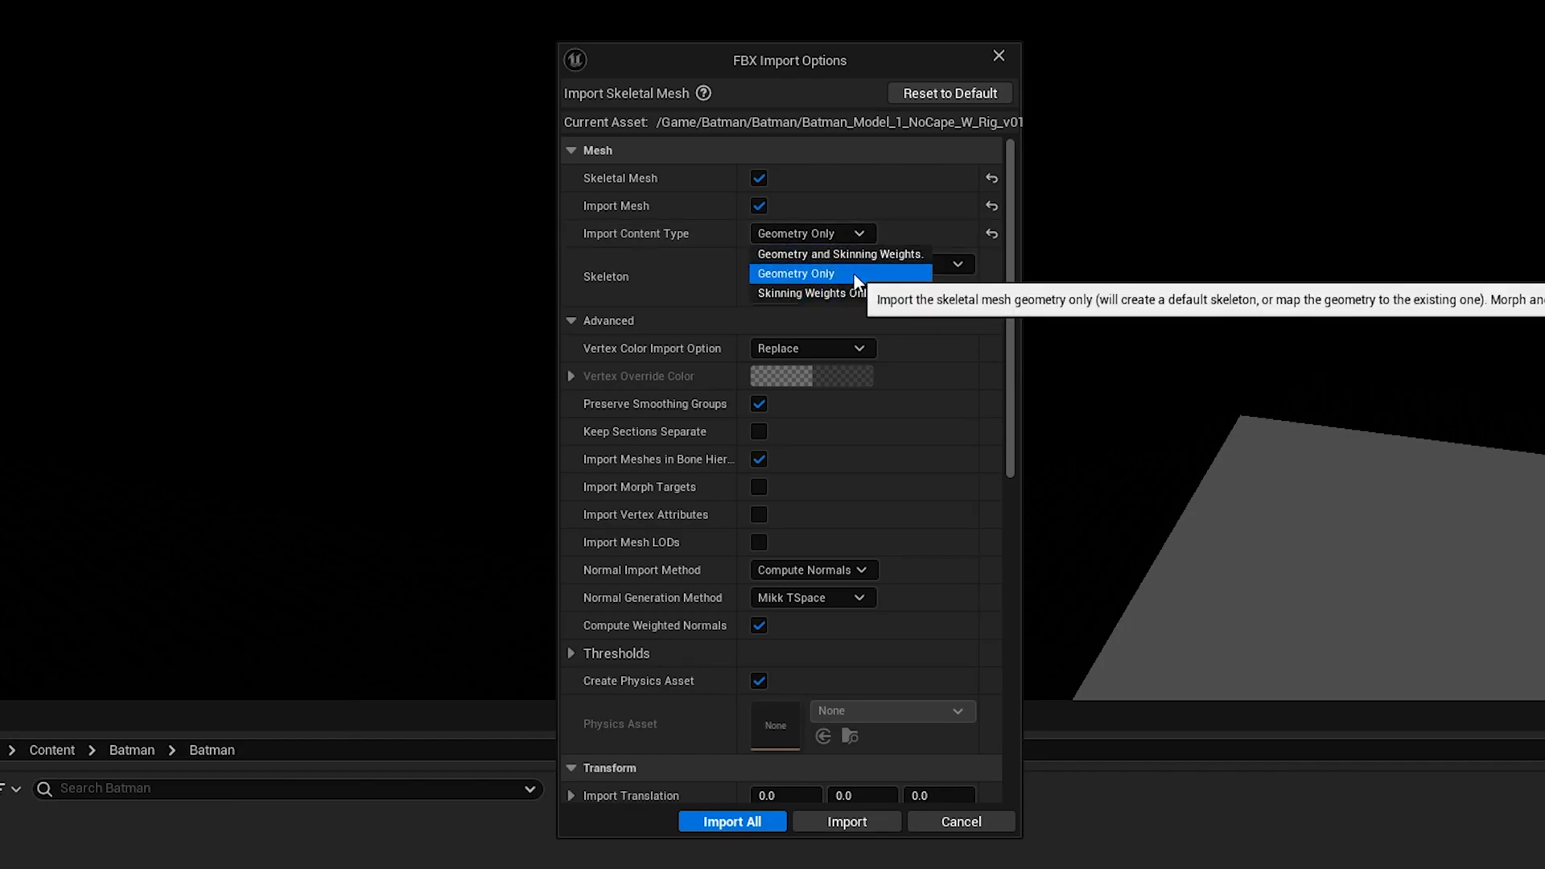
left_click(758, 177)
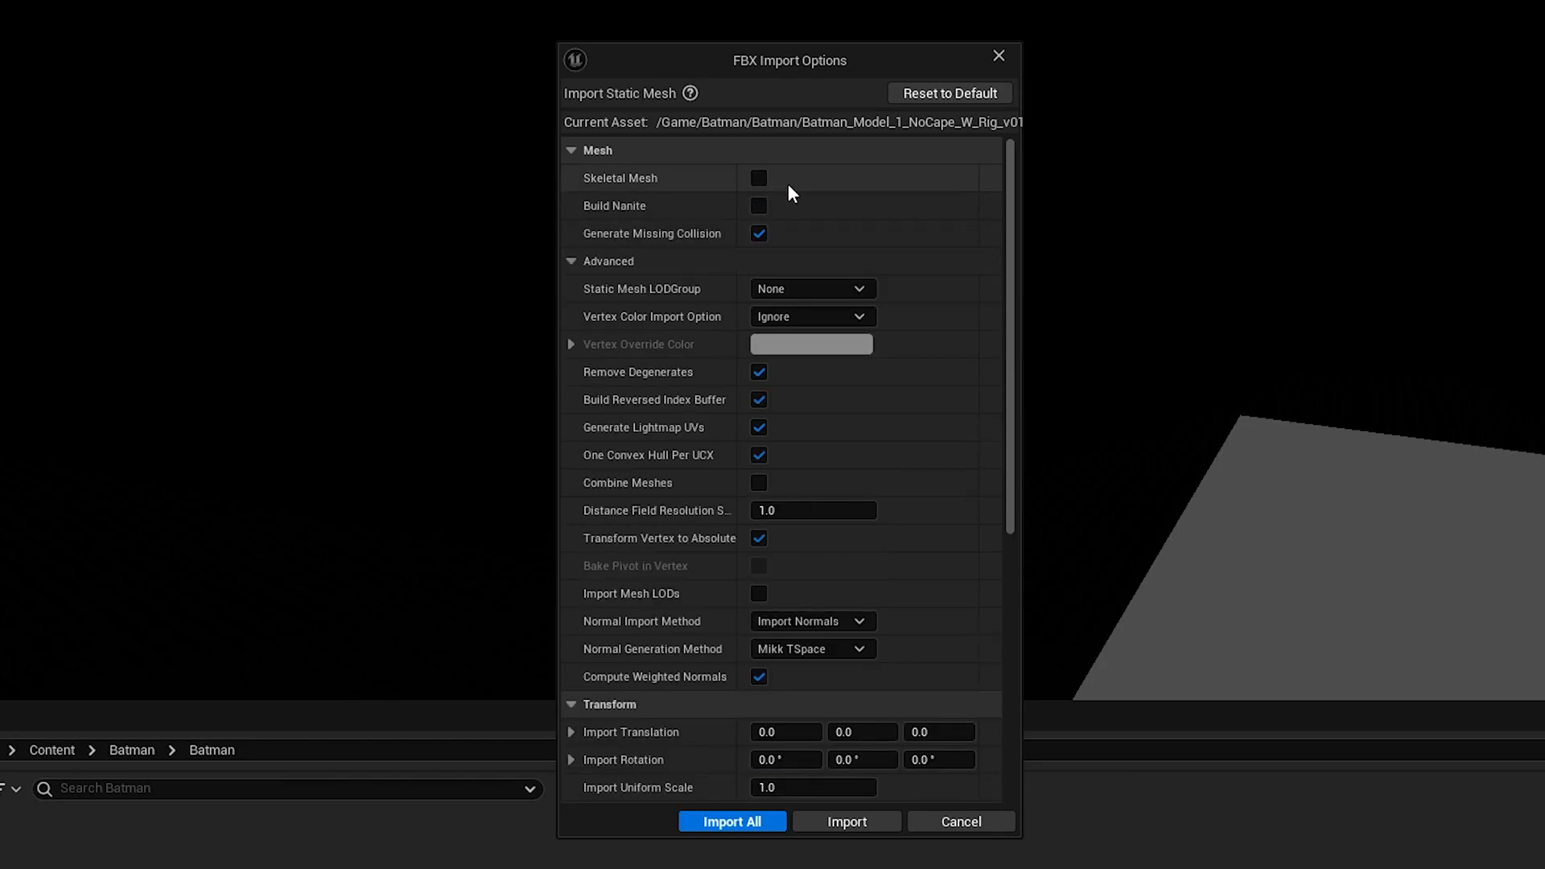
mouse_move(760, 177)
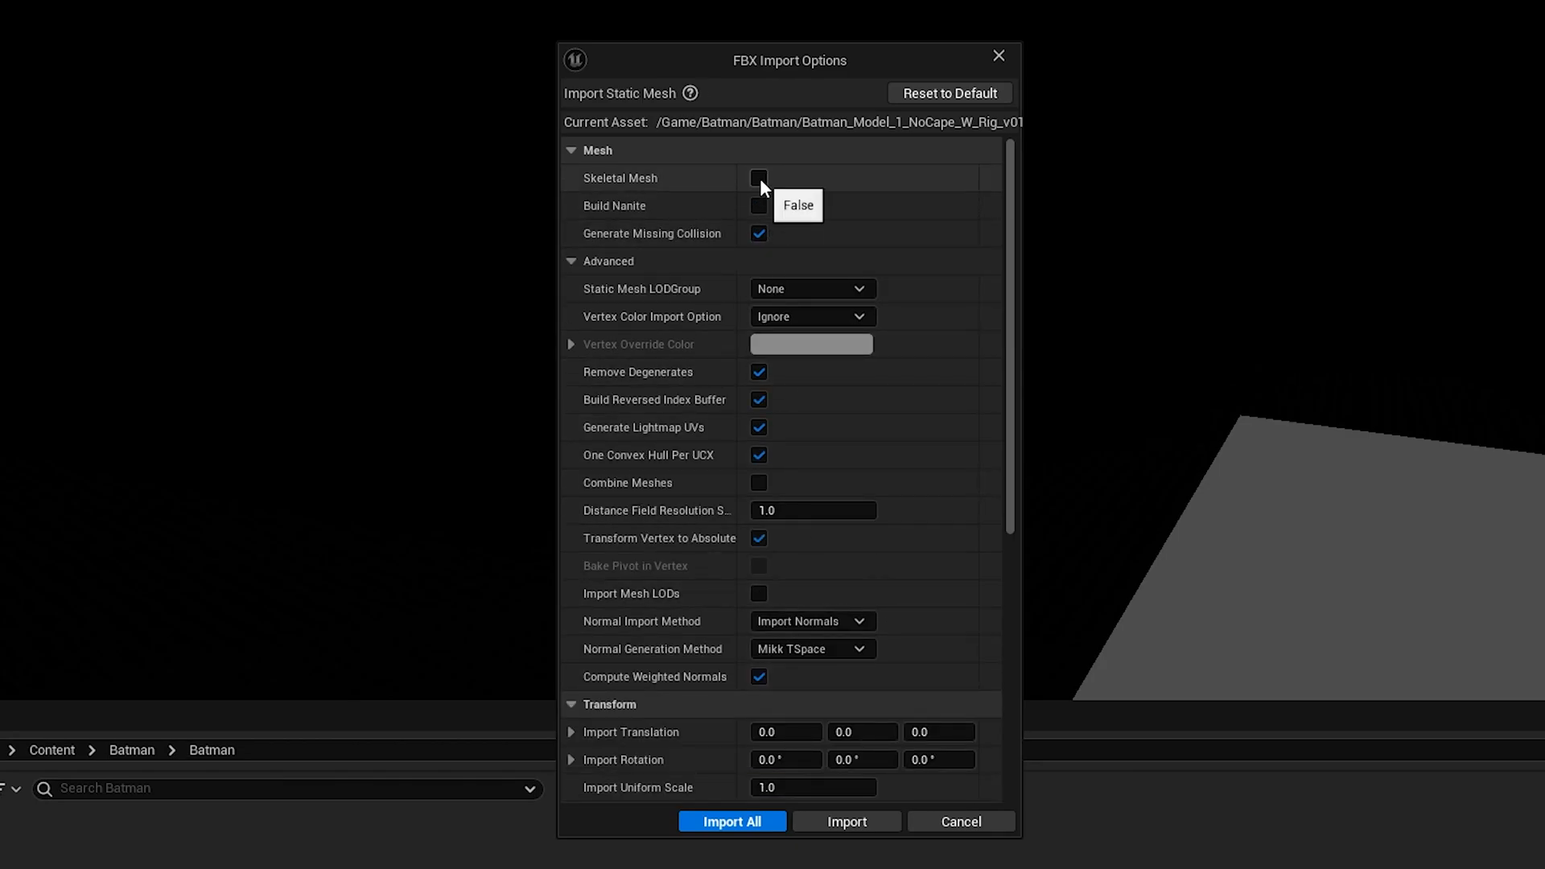
mouse_move(618, 177)
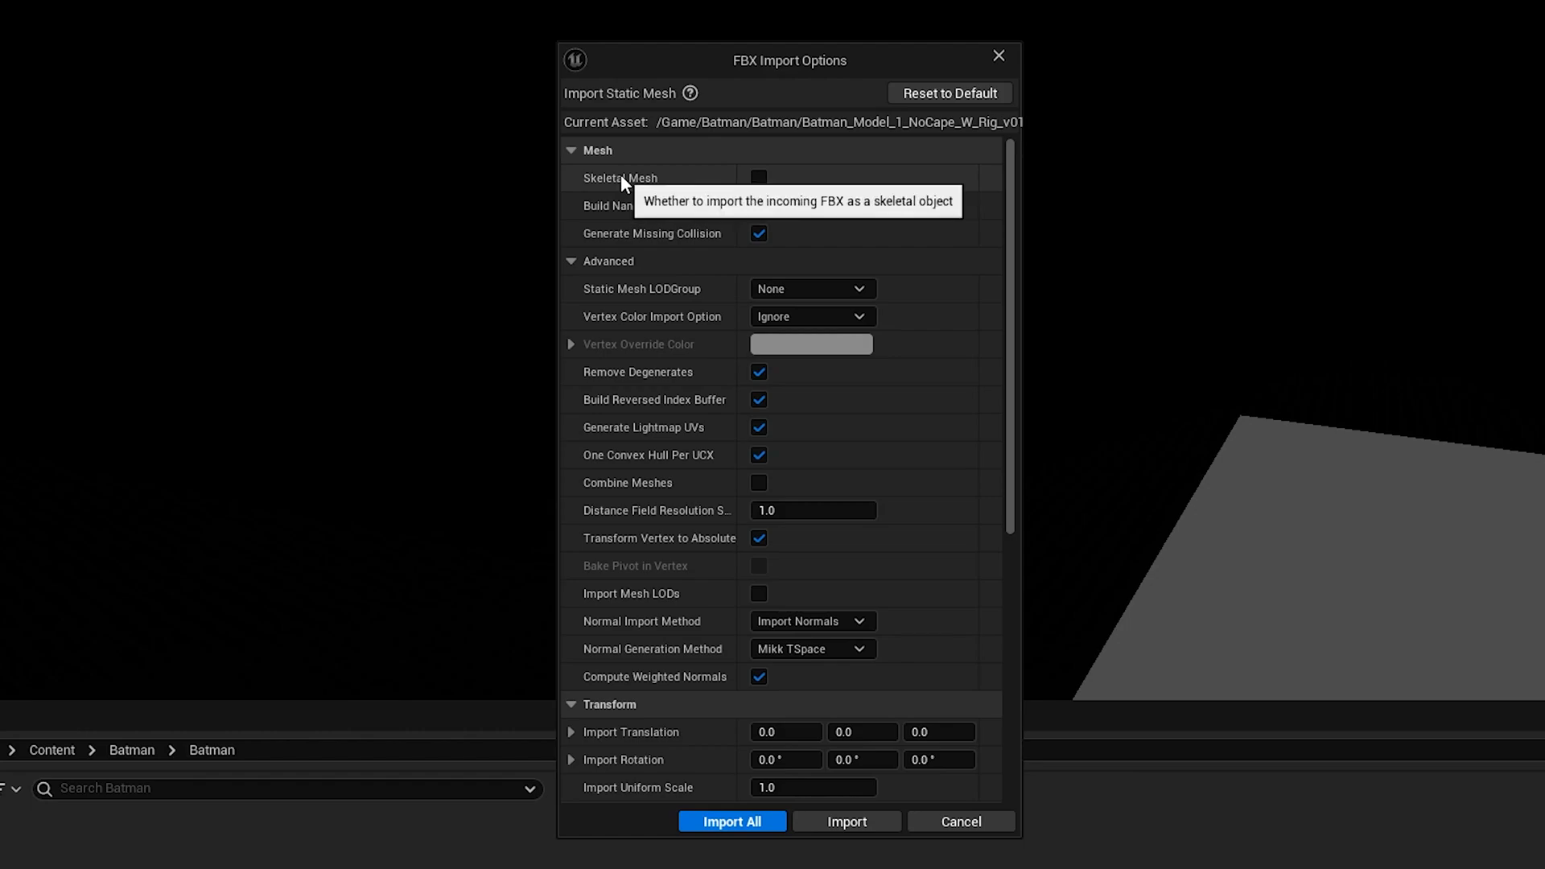
mouse_move(762, 218)
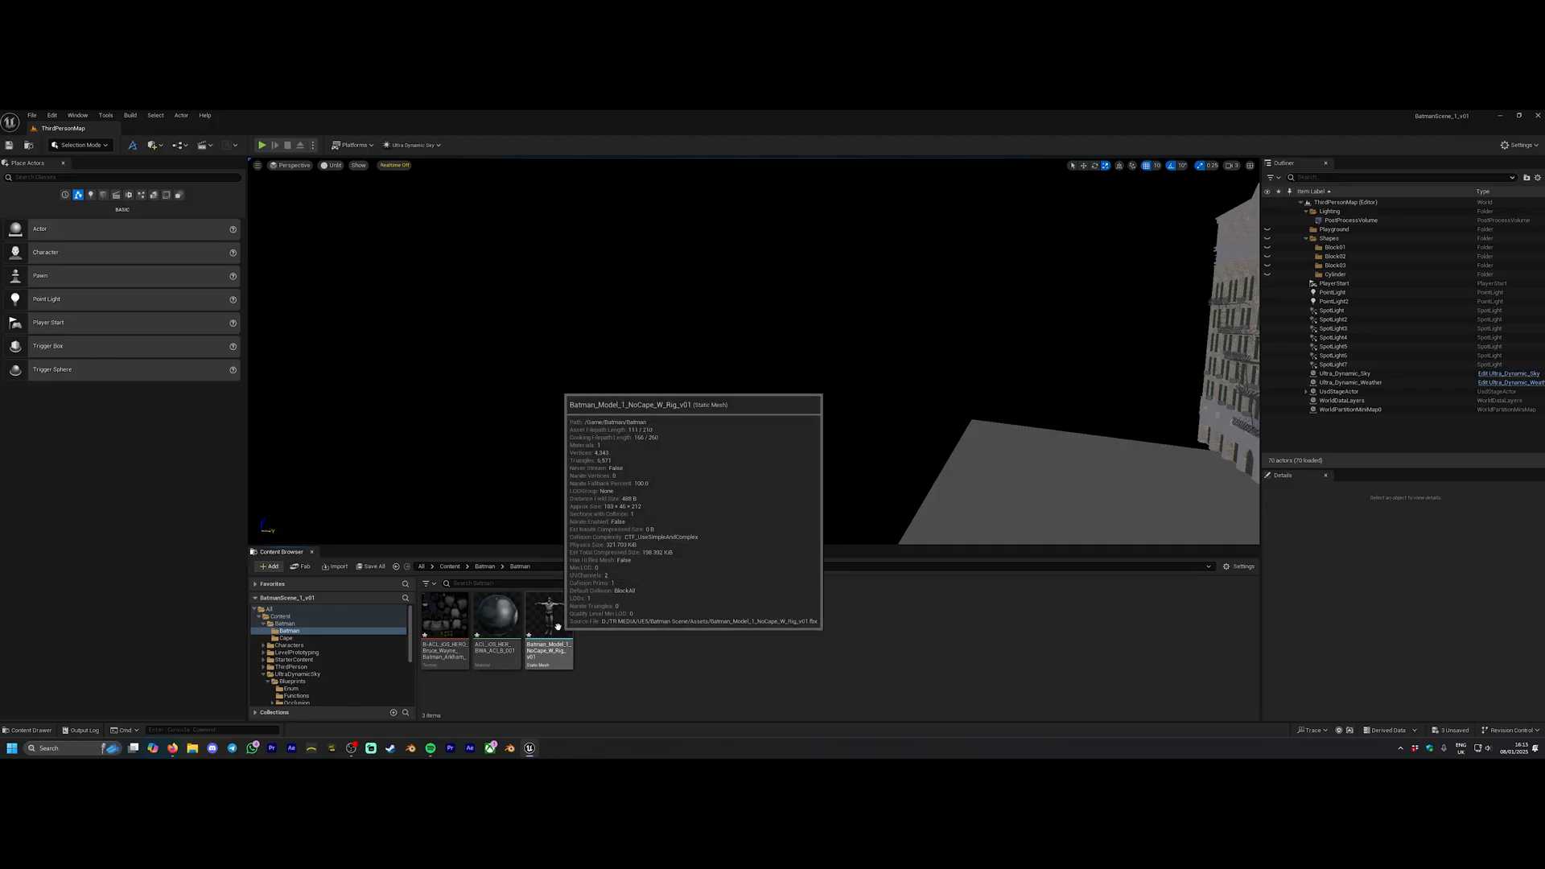
Drop Batman_Model_1_CapeONLY_v01 into the level beside Batman and load it in the Skeletal Mesh editor.
left_click_drag(547, 616, 960, 445)
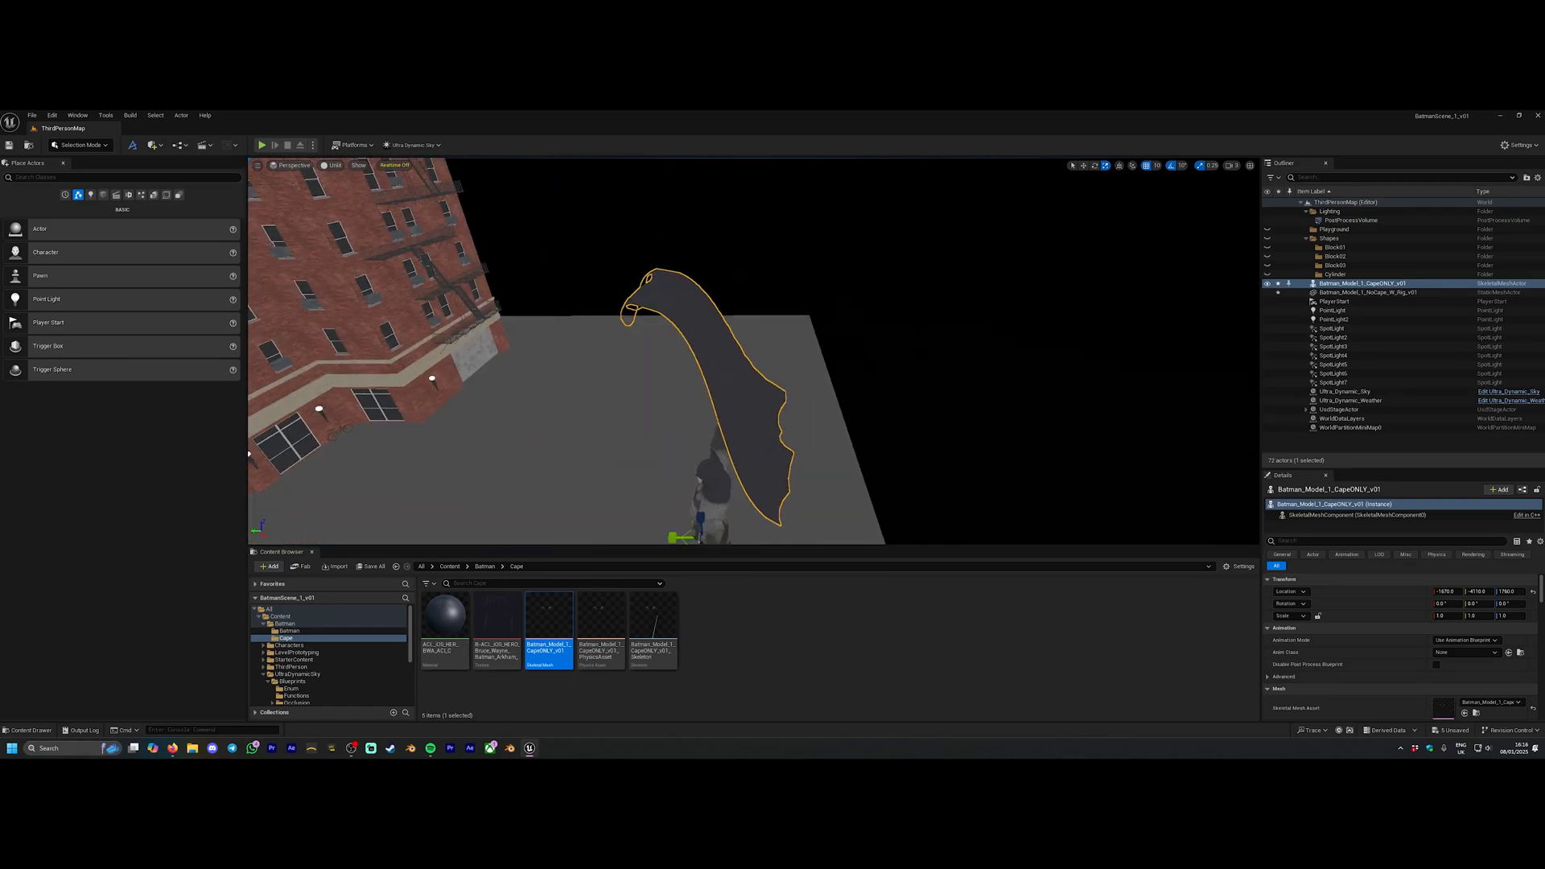
double_click(548, 618)
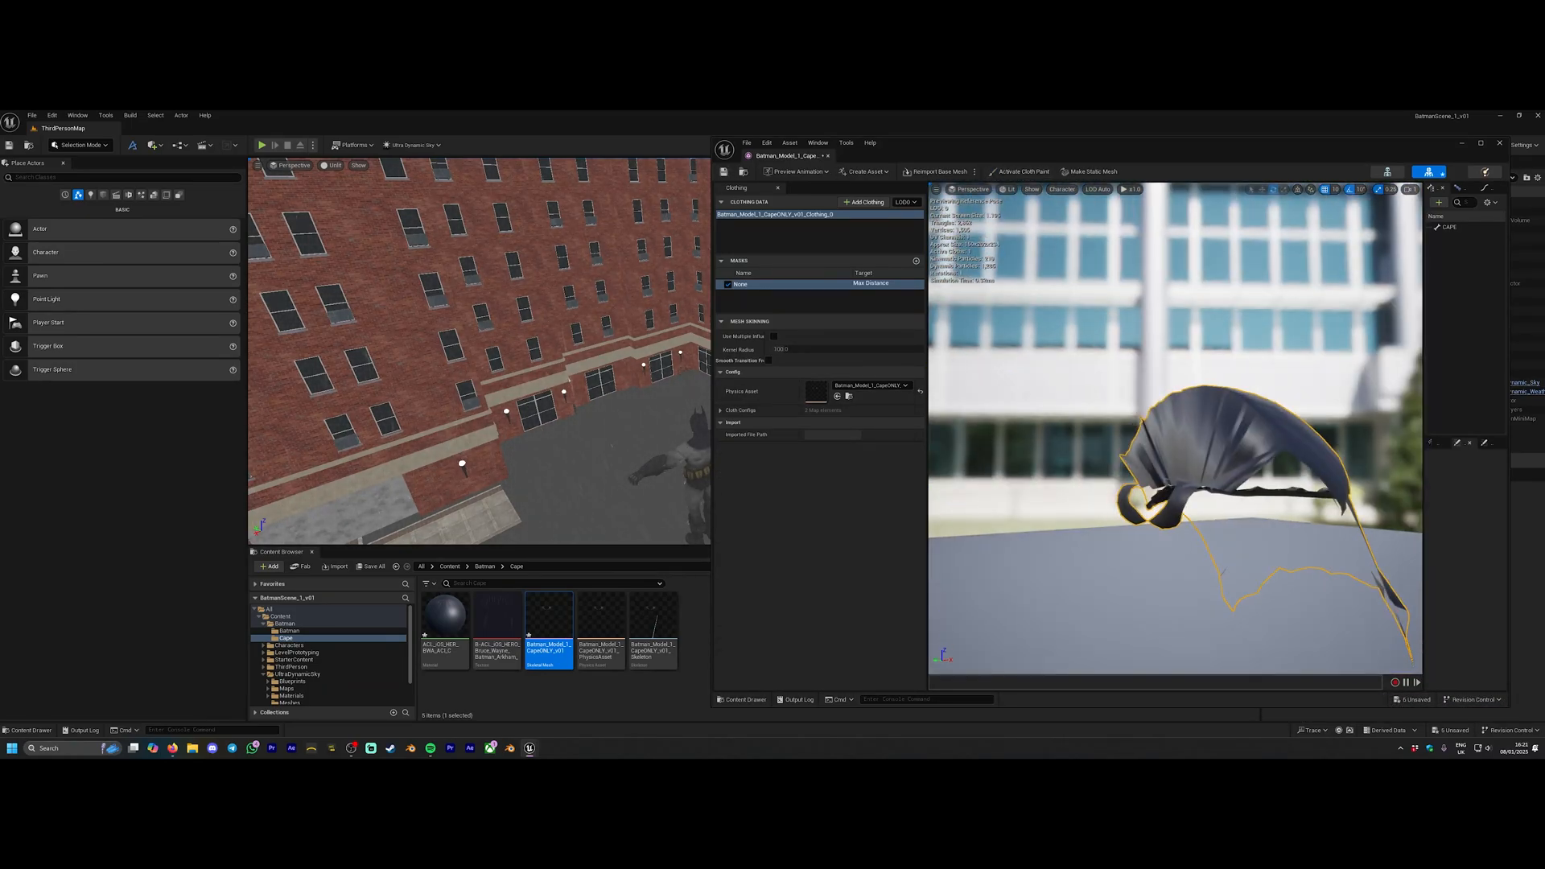
double_click(602, 631)
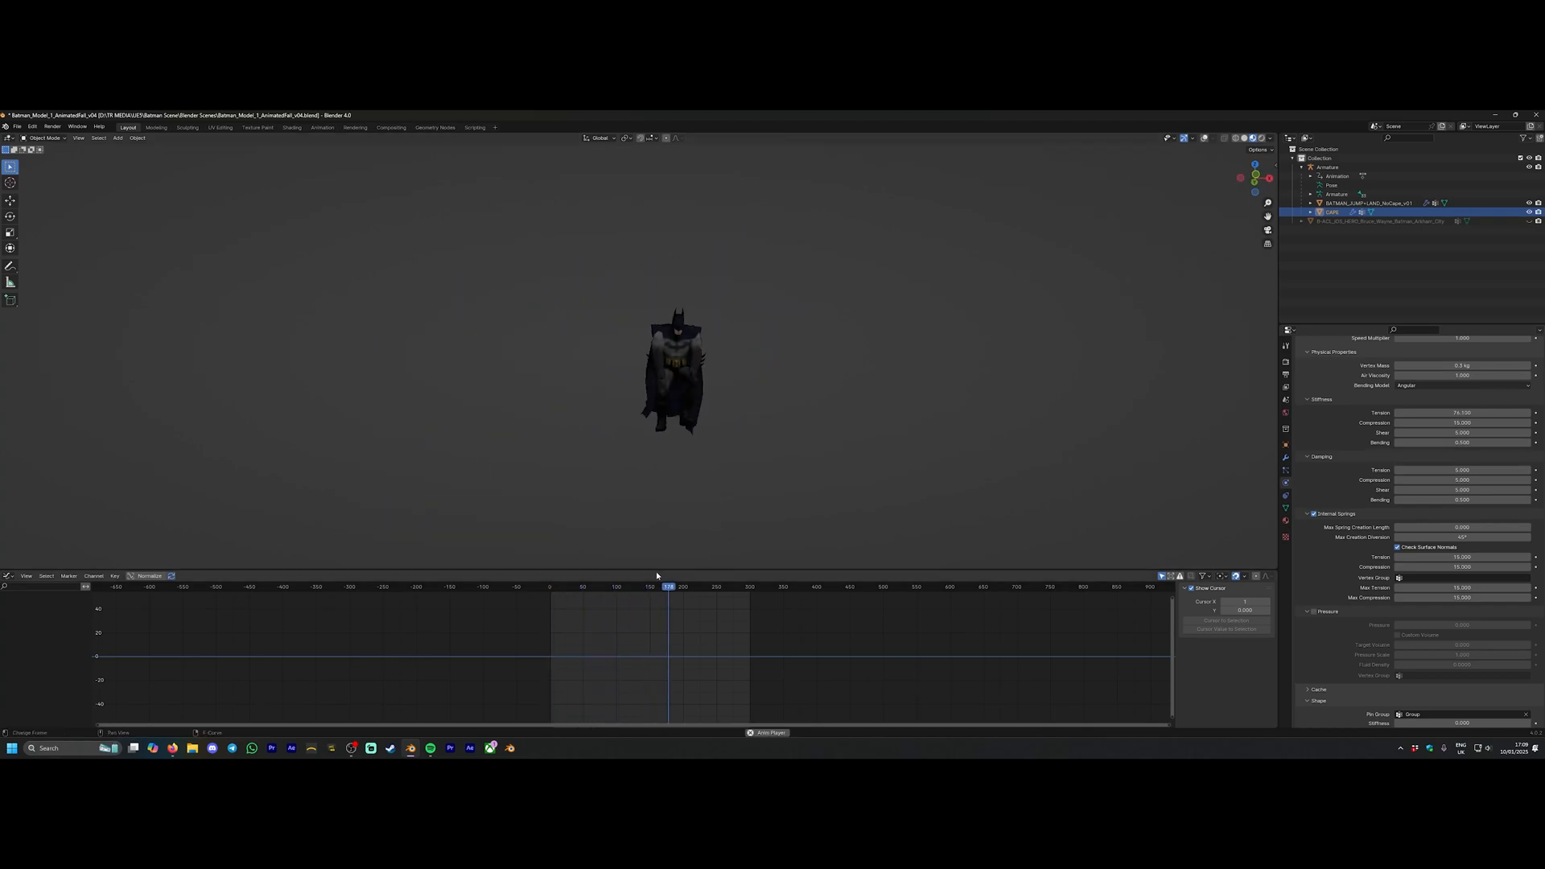
Adjust the cape's Cloth stiffness and damping values in the Physics properties.
left_click(617, 586)
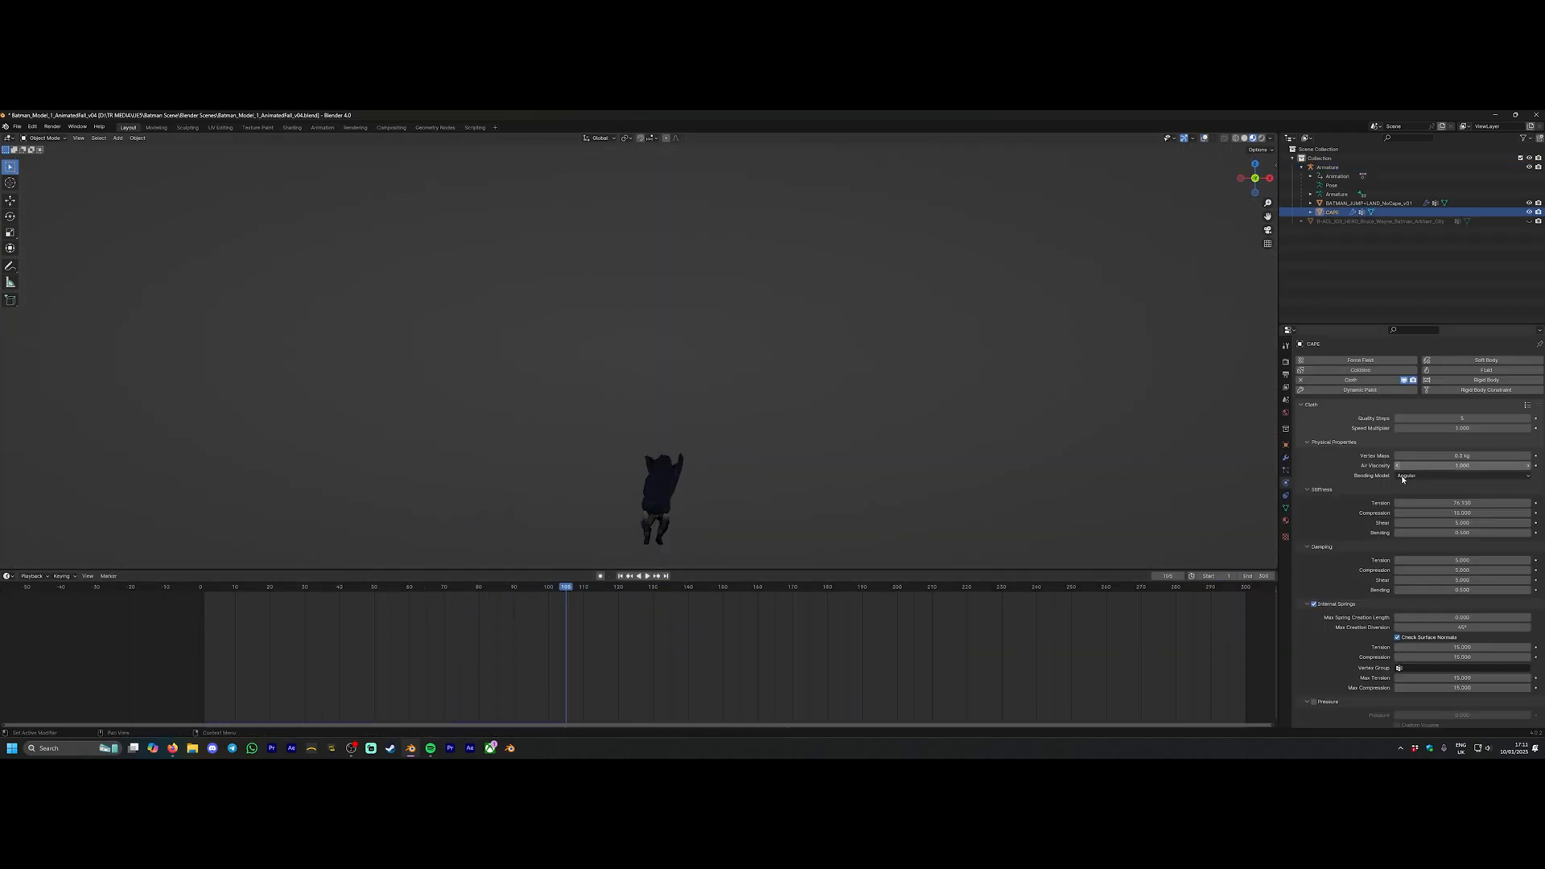
left_click(644, 575)
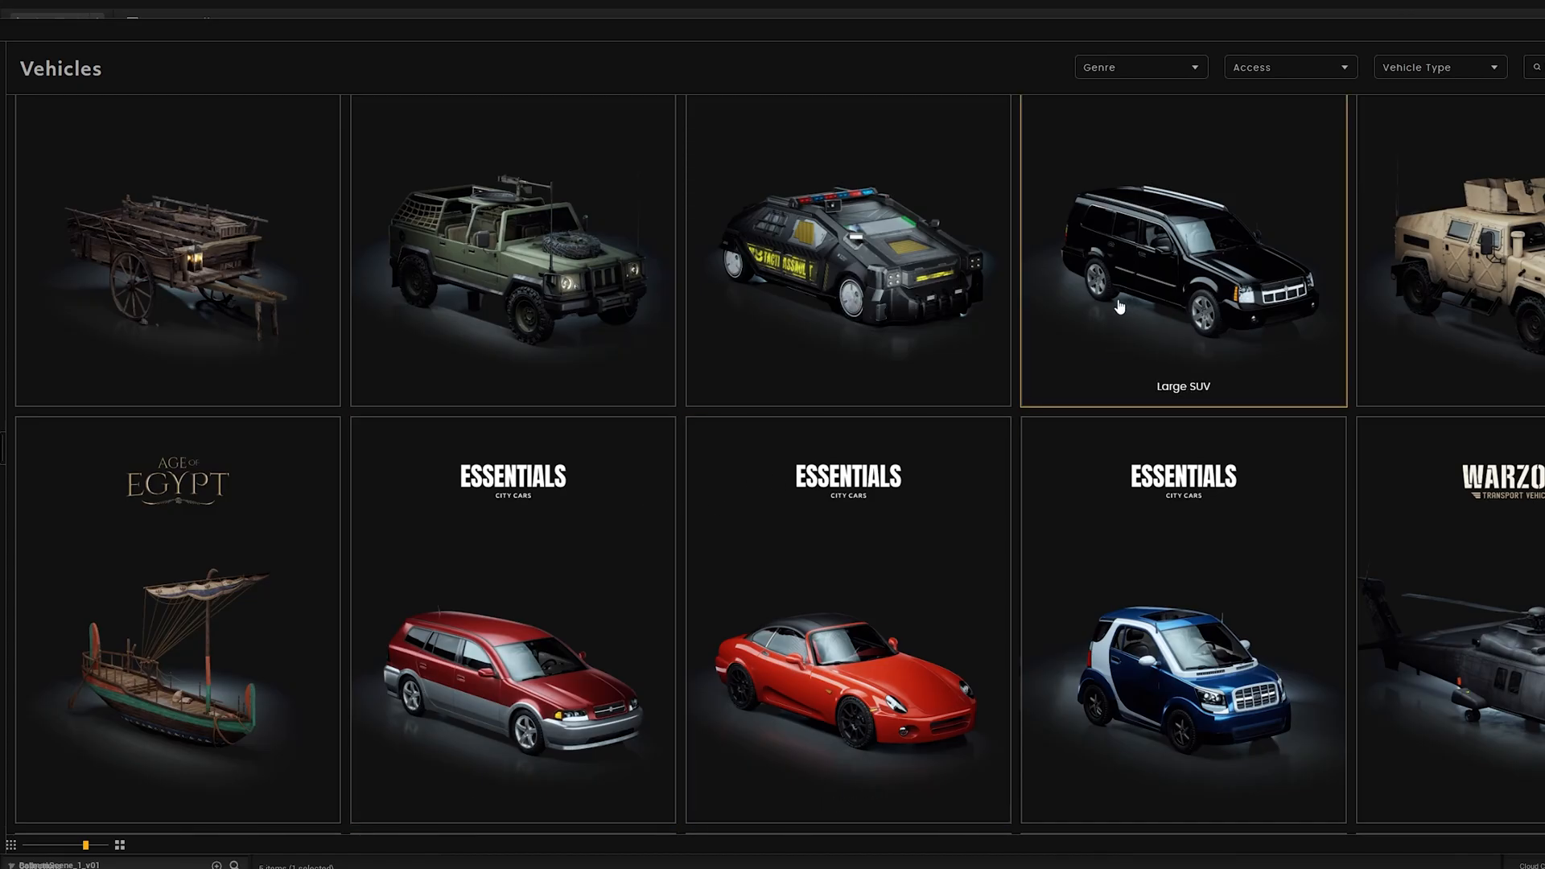
View the Large SUV's details and preview images in the Essentials City Cars vehicles.
left_click(1184, 257)
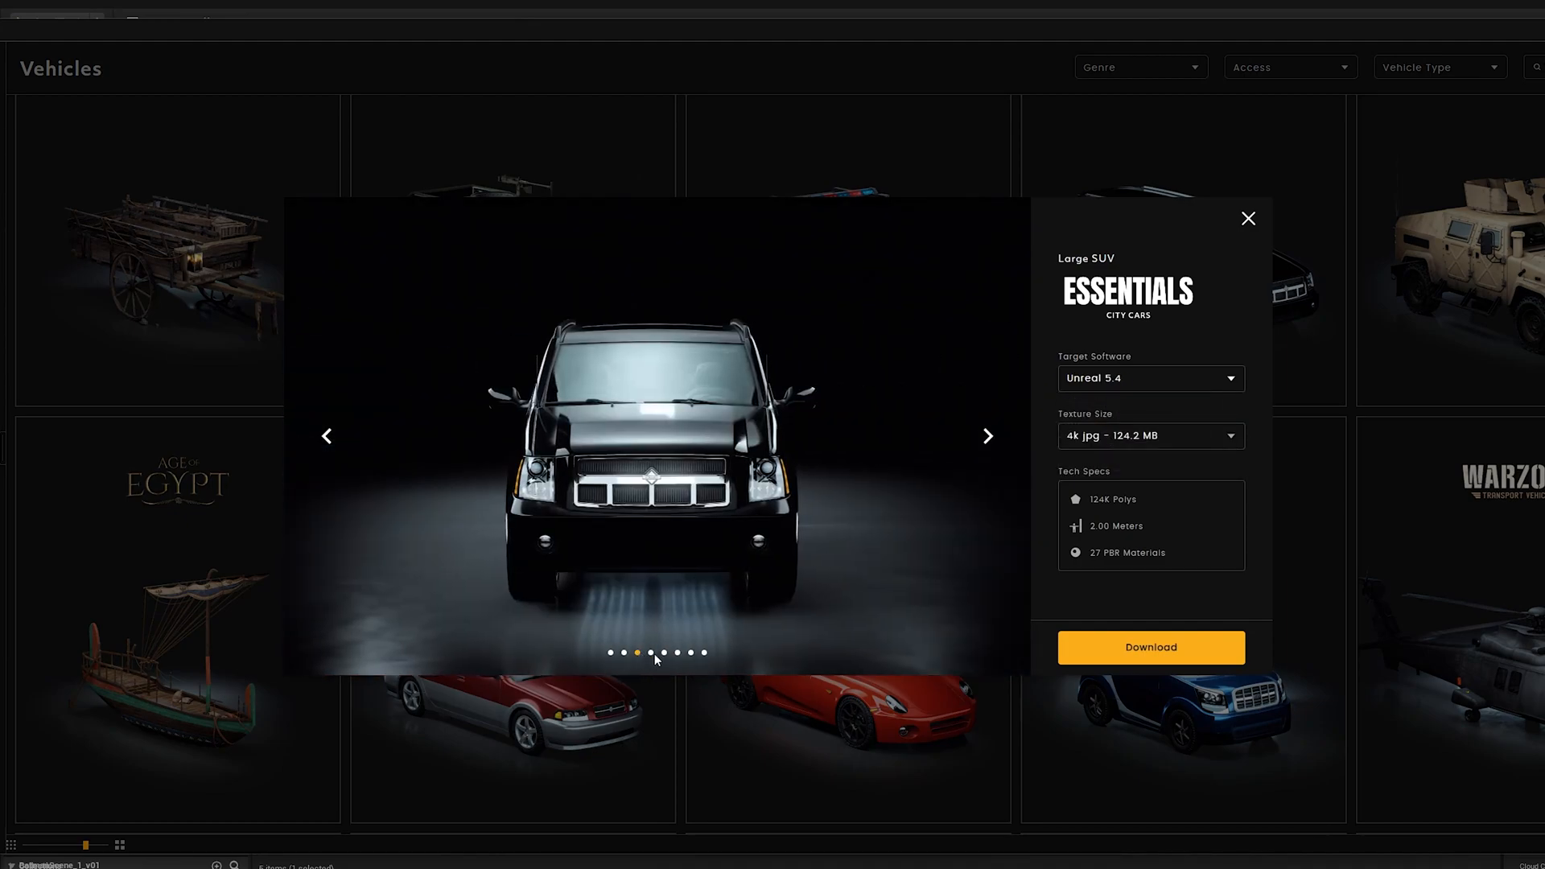
left_click(988, 436)
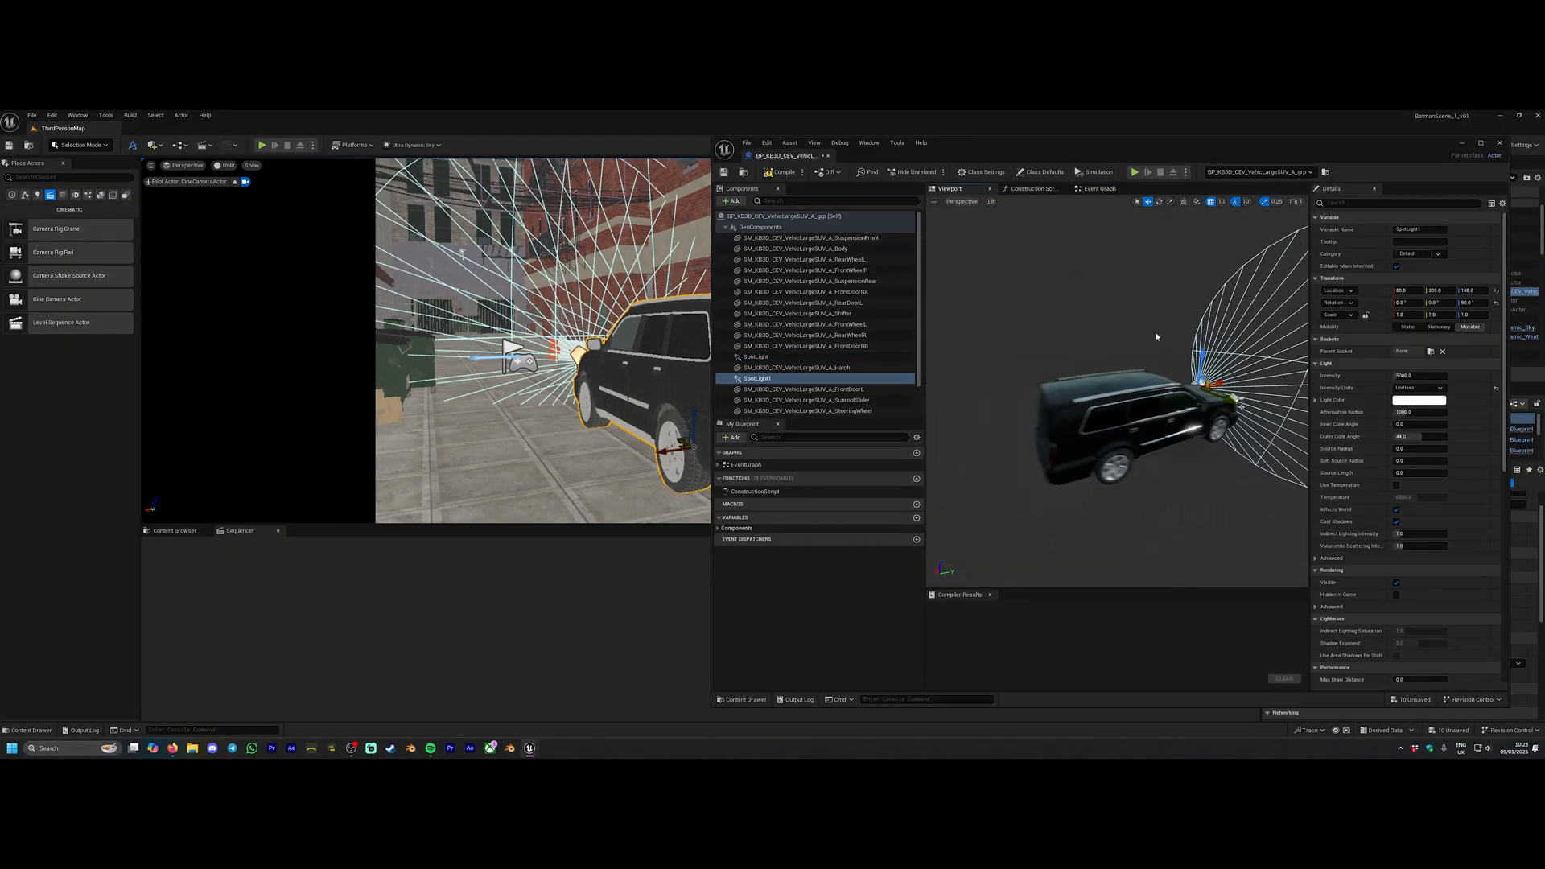
Select the SUV blueprint's SpotLight component to edit its intensity and cone settings.
left_click(1420, 399)
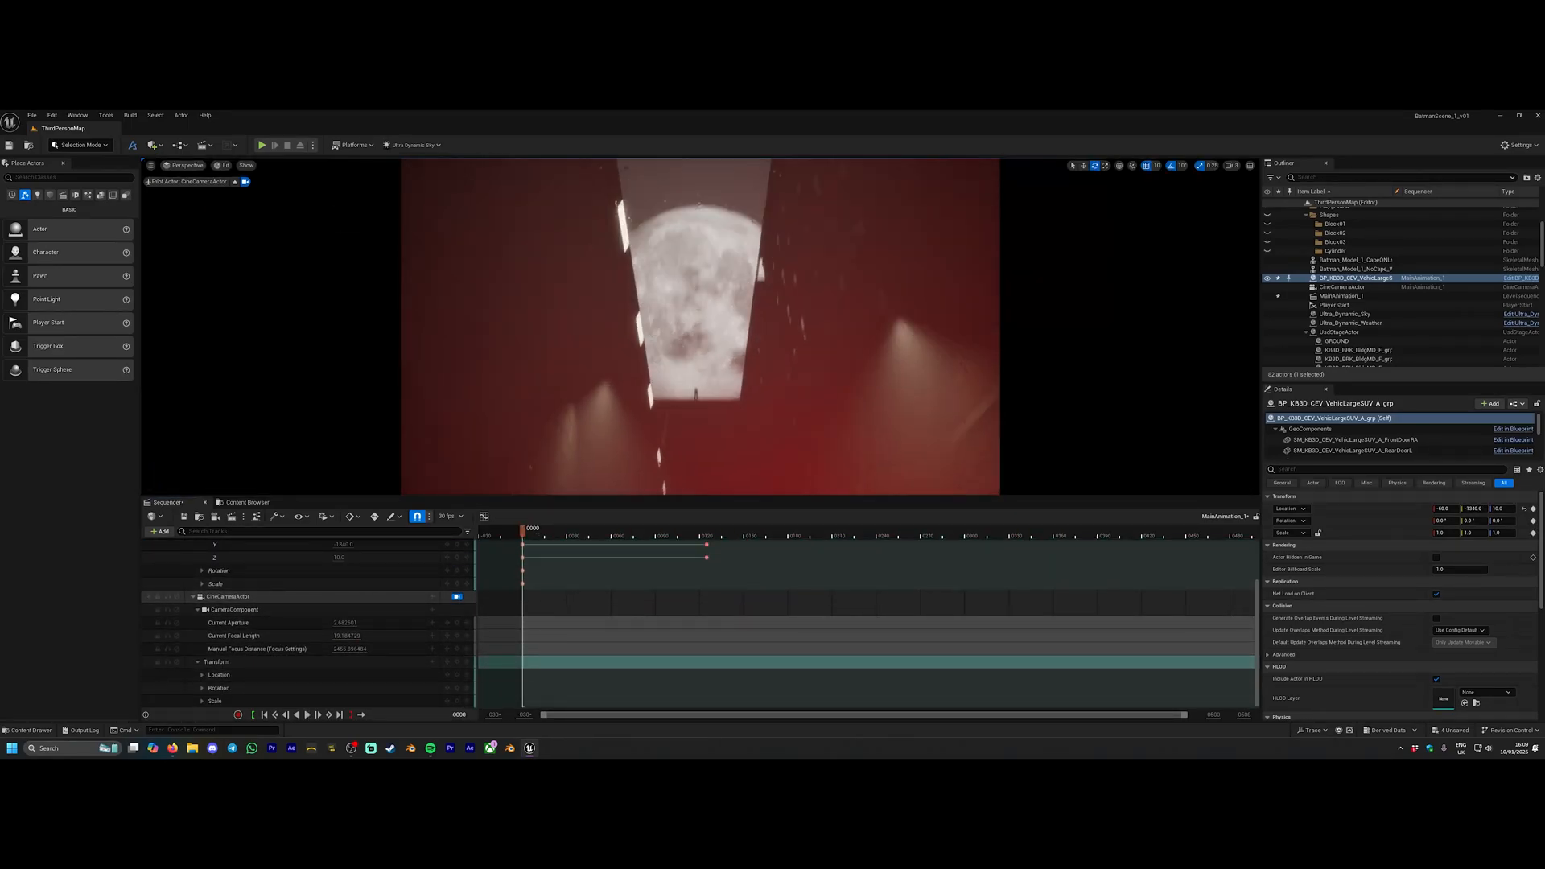
Add CineCameraActor Transform keyframes at successive playhead positions for the moon and alley shots.
left_click(449, 515)
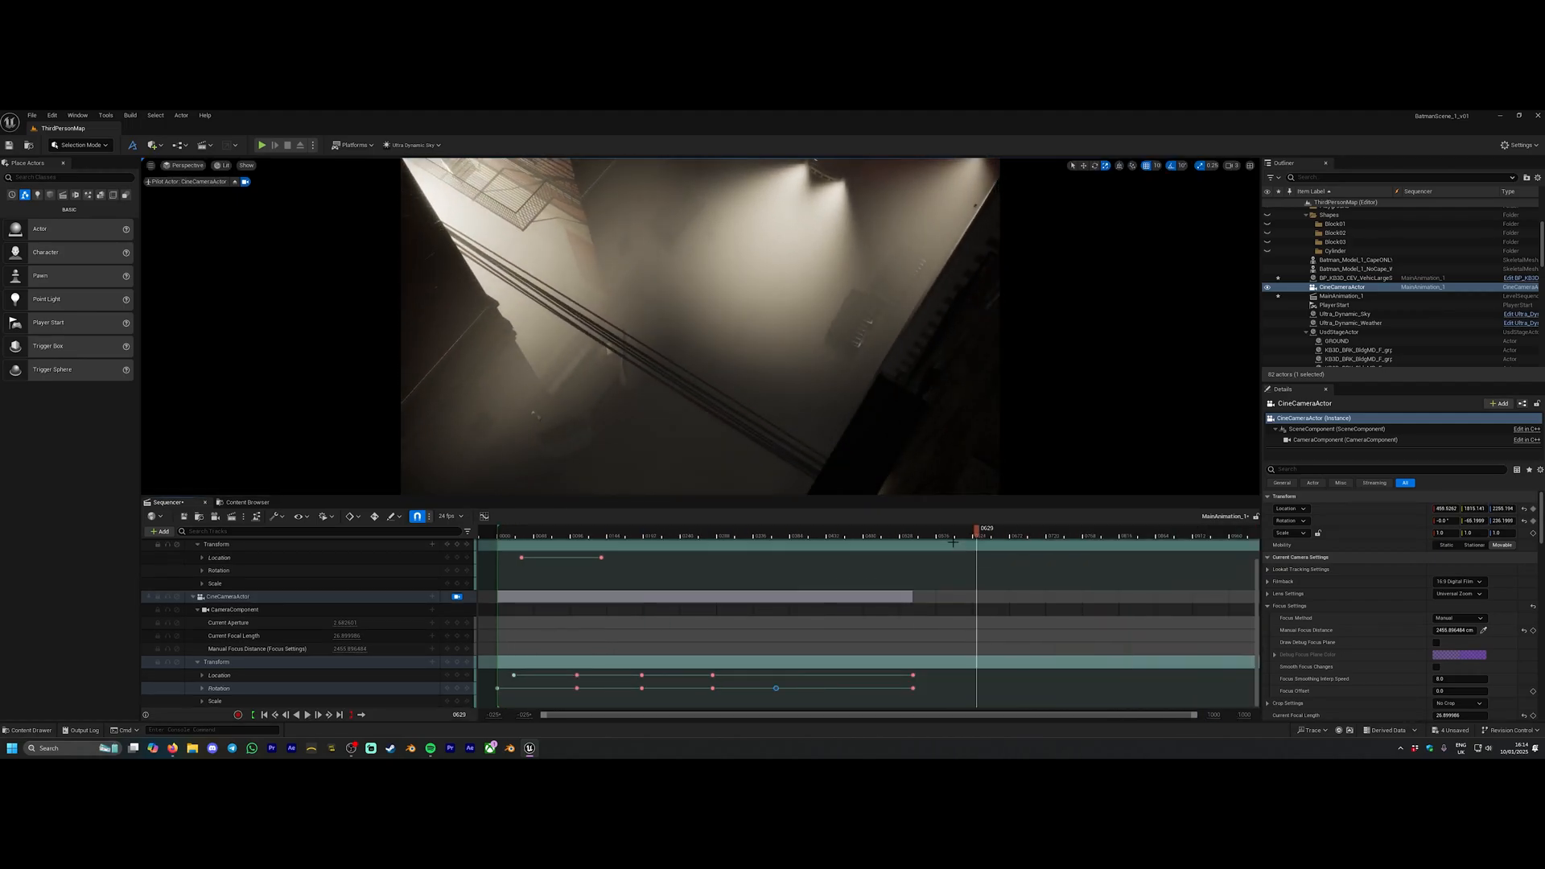
left_click(1344, 313)
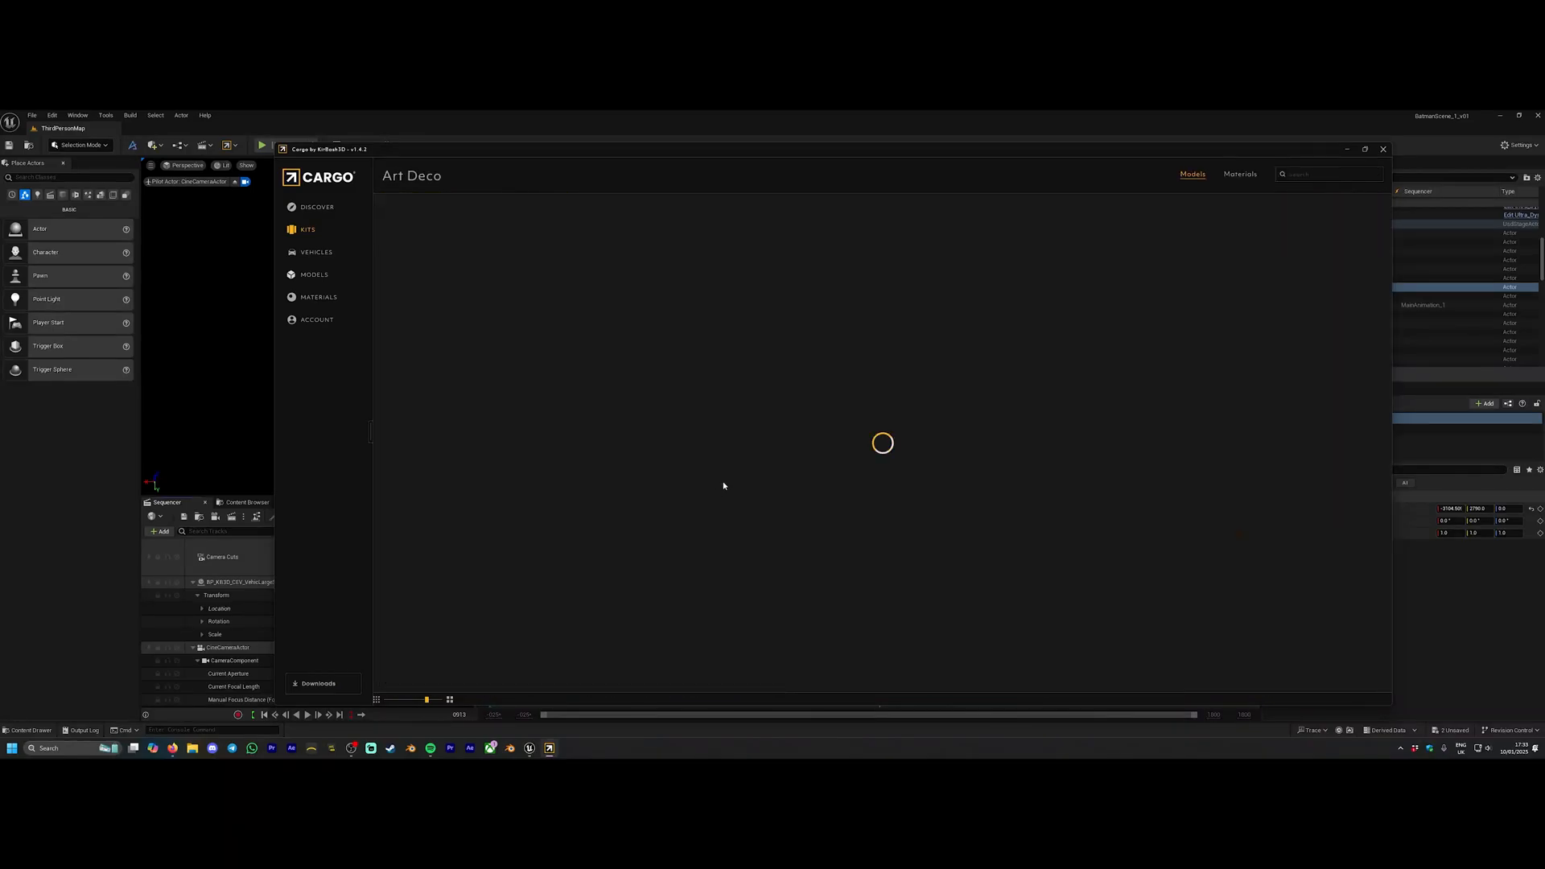
Find the Goliath kit in the Kits list and download its Multimedia Building.
left_click(305, 229)
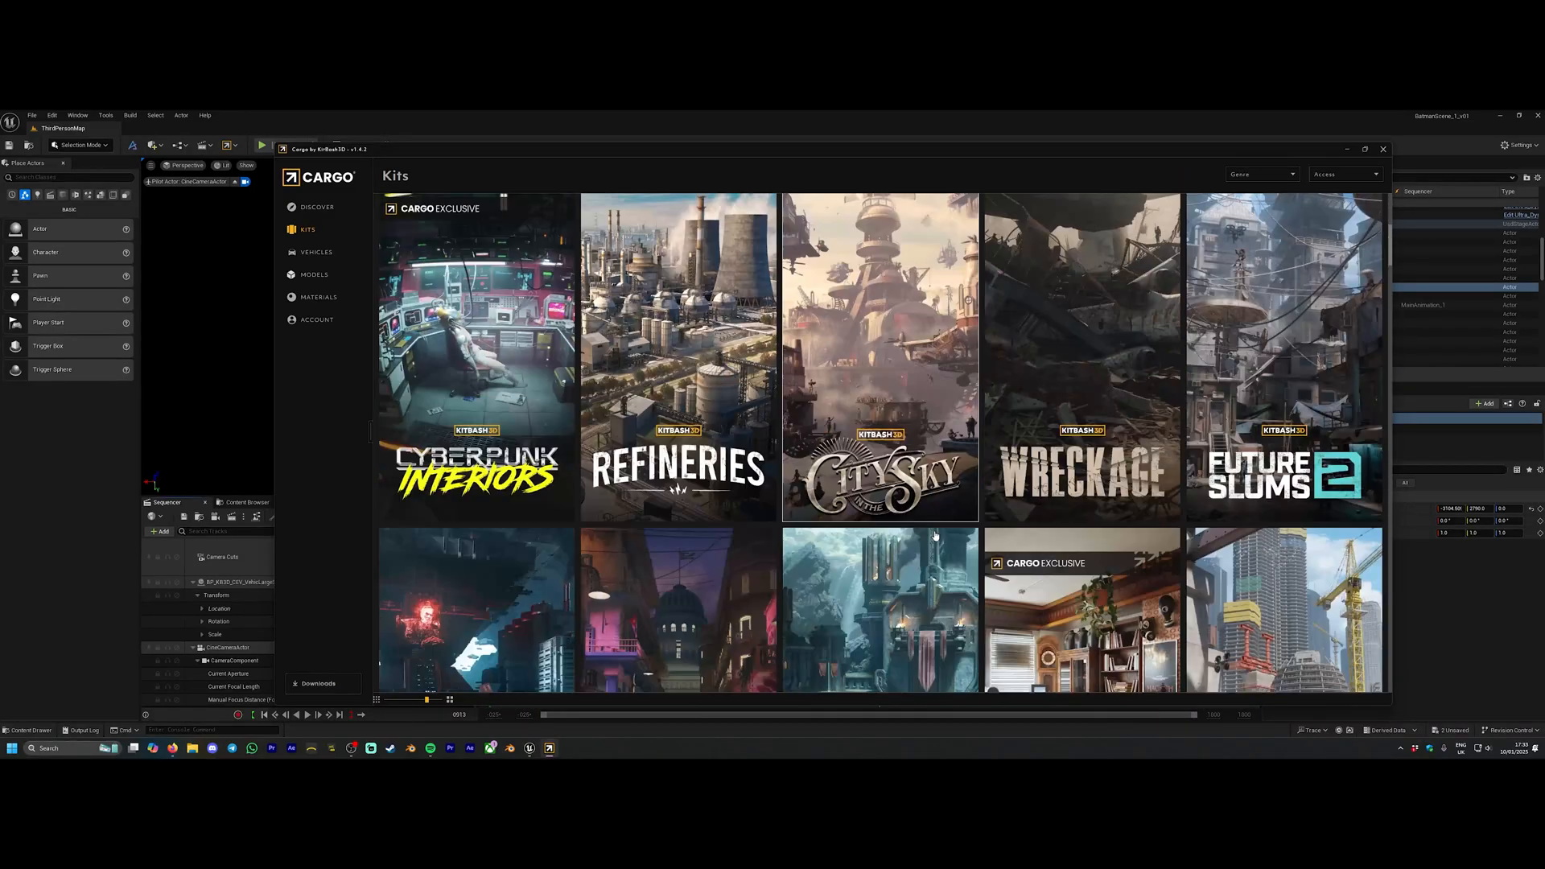
scroll("down", 3)
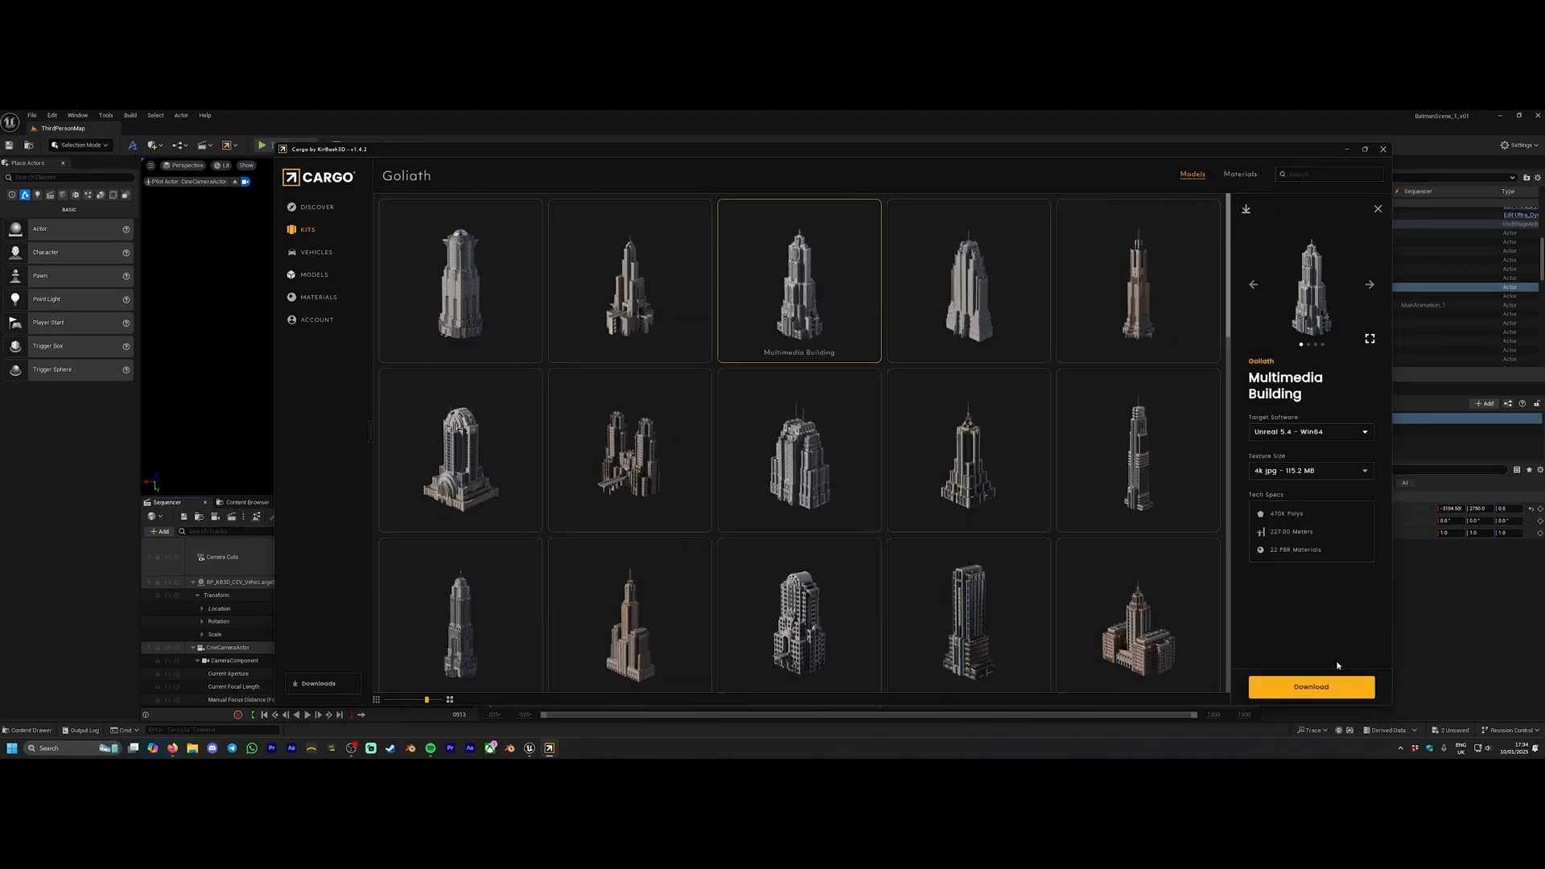
left_click(1310, 685)
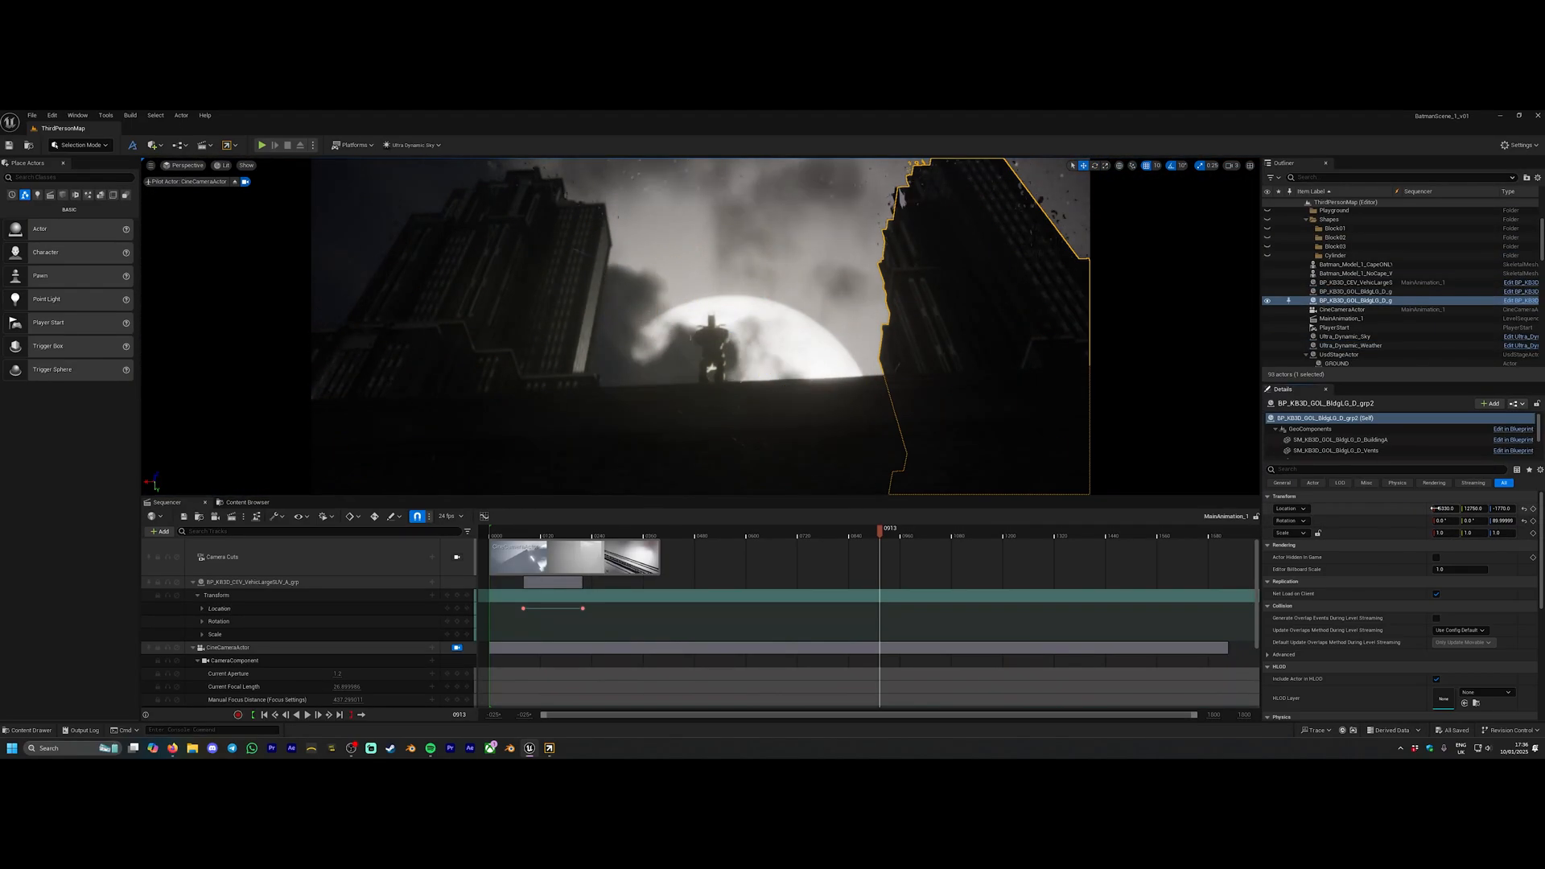
Select the Goliath skyscraper and key the CineCameraActor rotation at several sequence points.
left_click(672, 531)
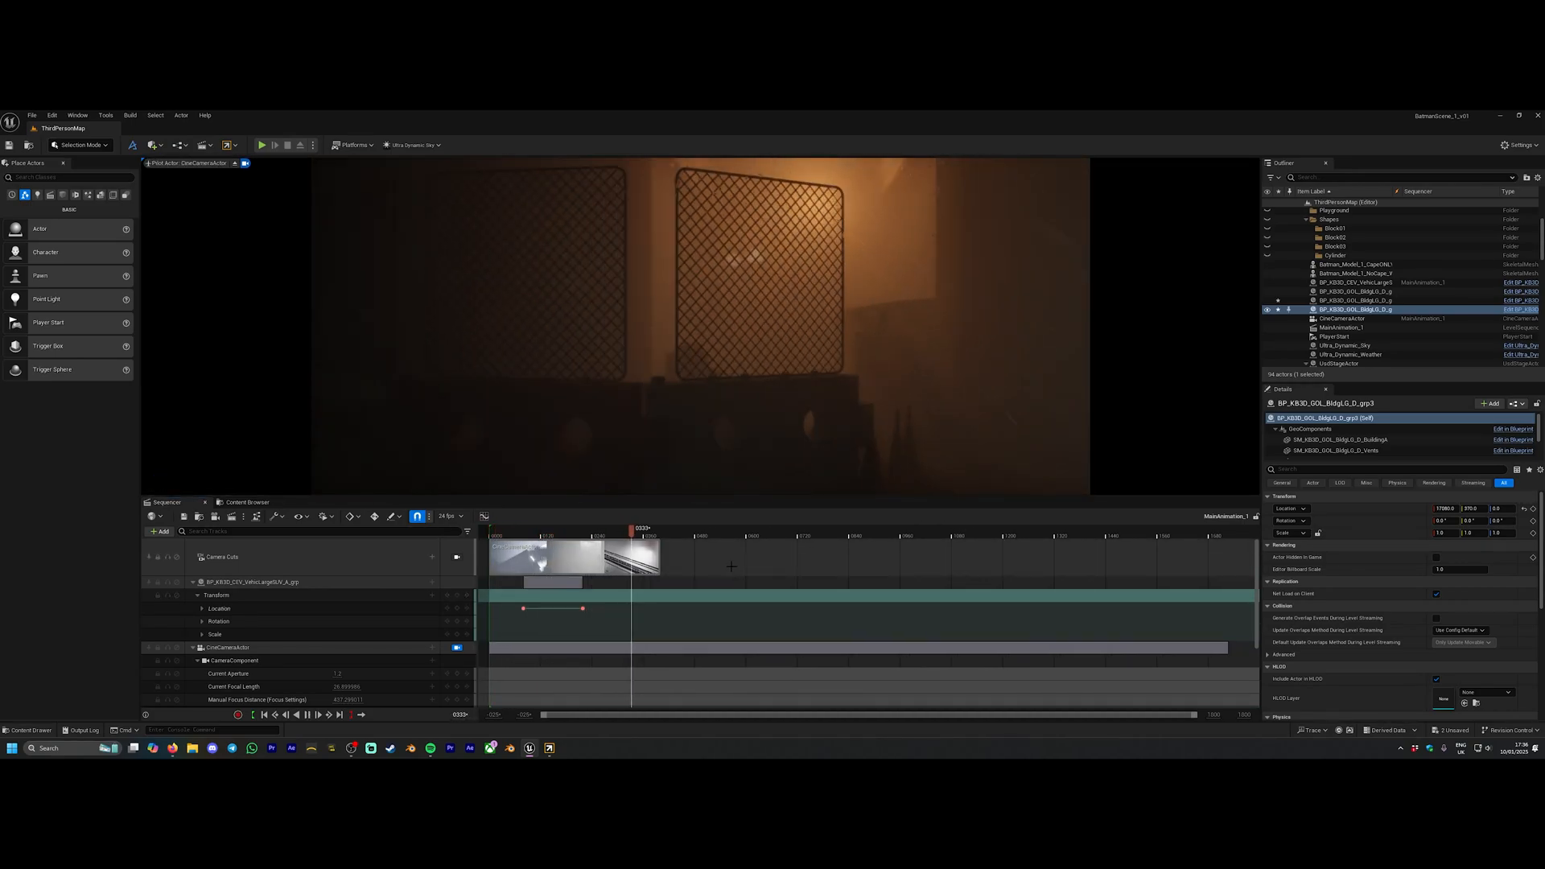
left_click(836, 531)
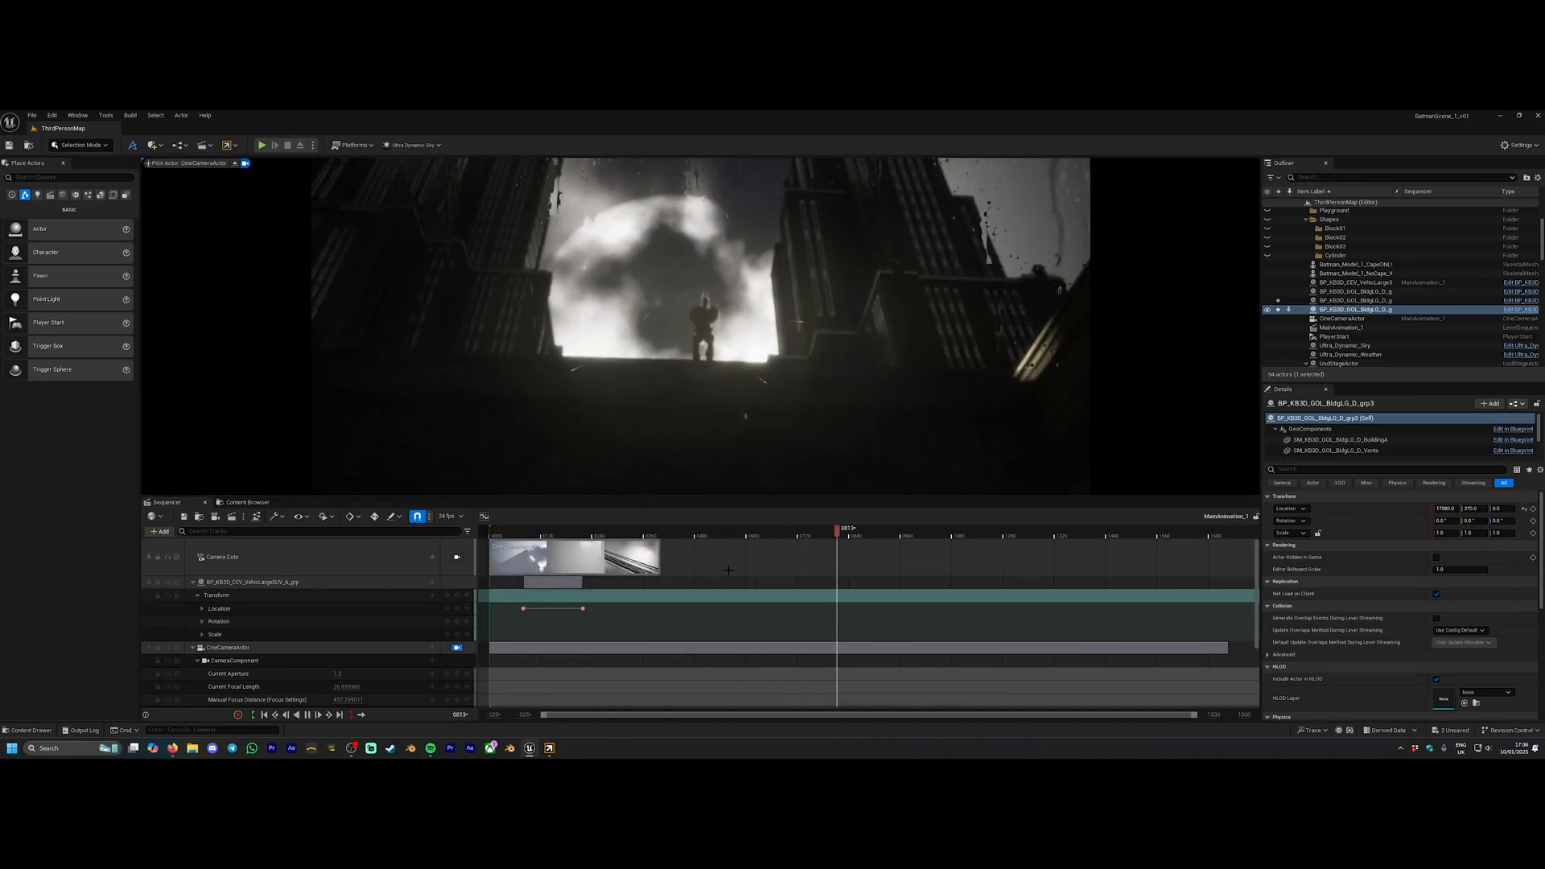
left_click(1039, 527)
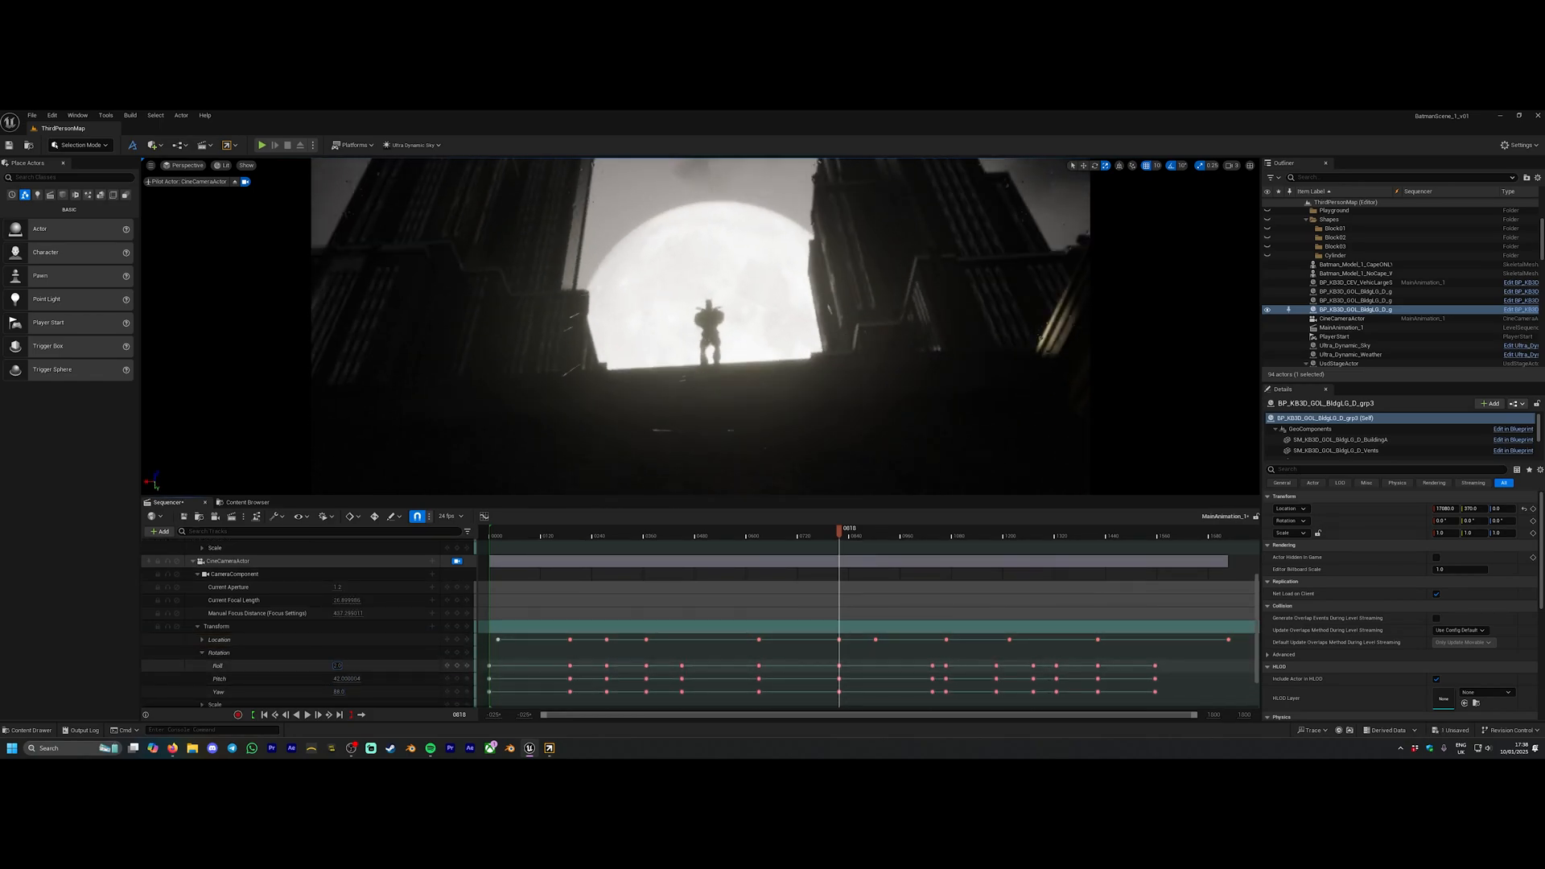
left_click_drag(840, 528, 827, 528)
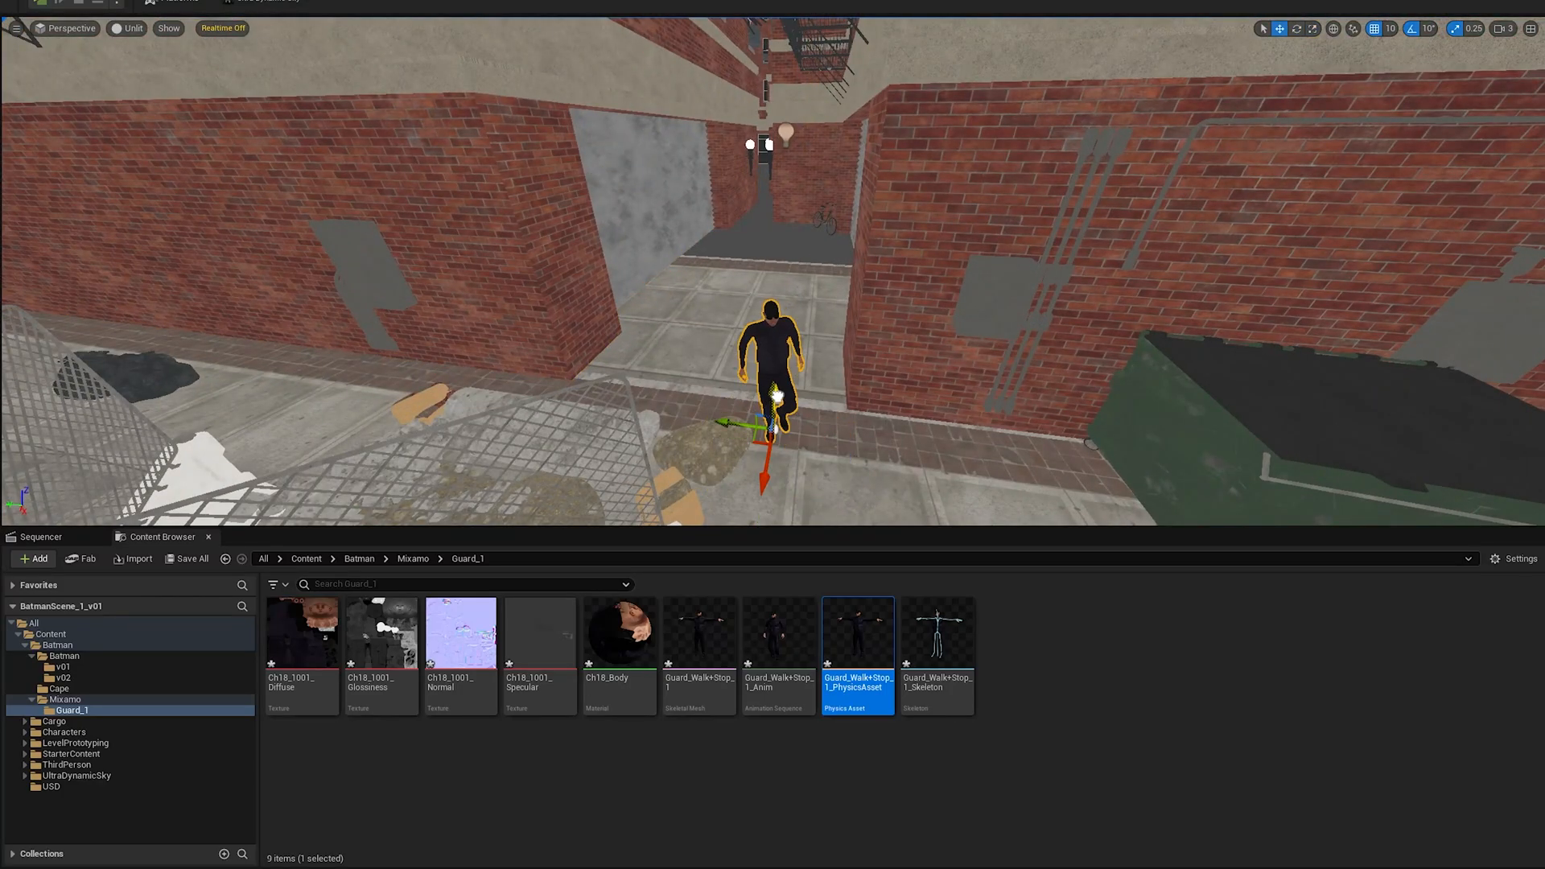
Bring Guard_Walk+Stop_1 into the alley and give it a Guard_Walk+Stop animation track in Sequencer.
left_click(38, 536)
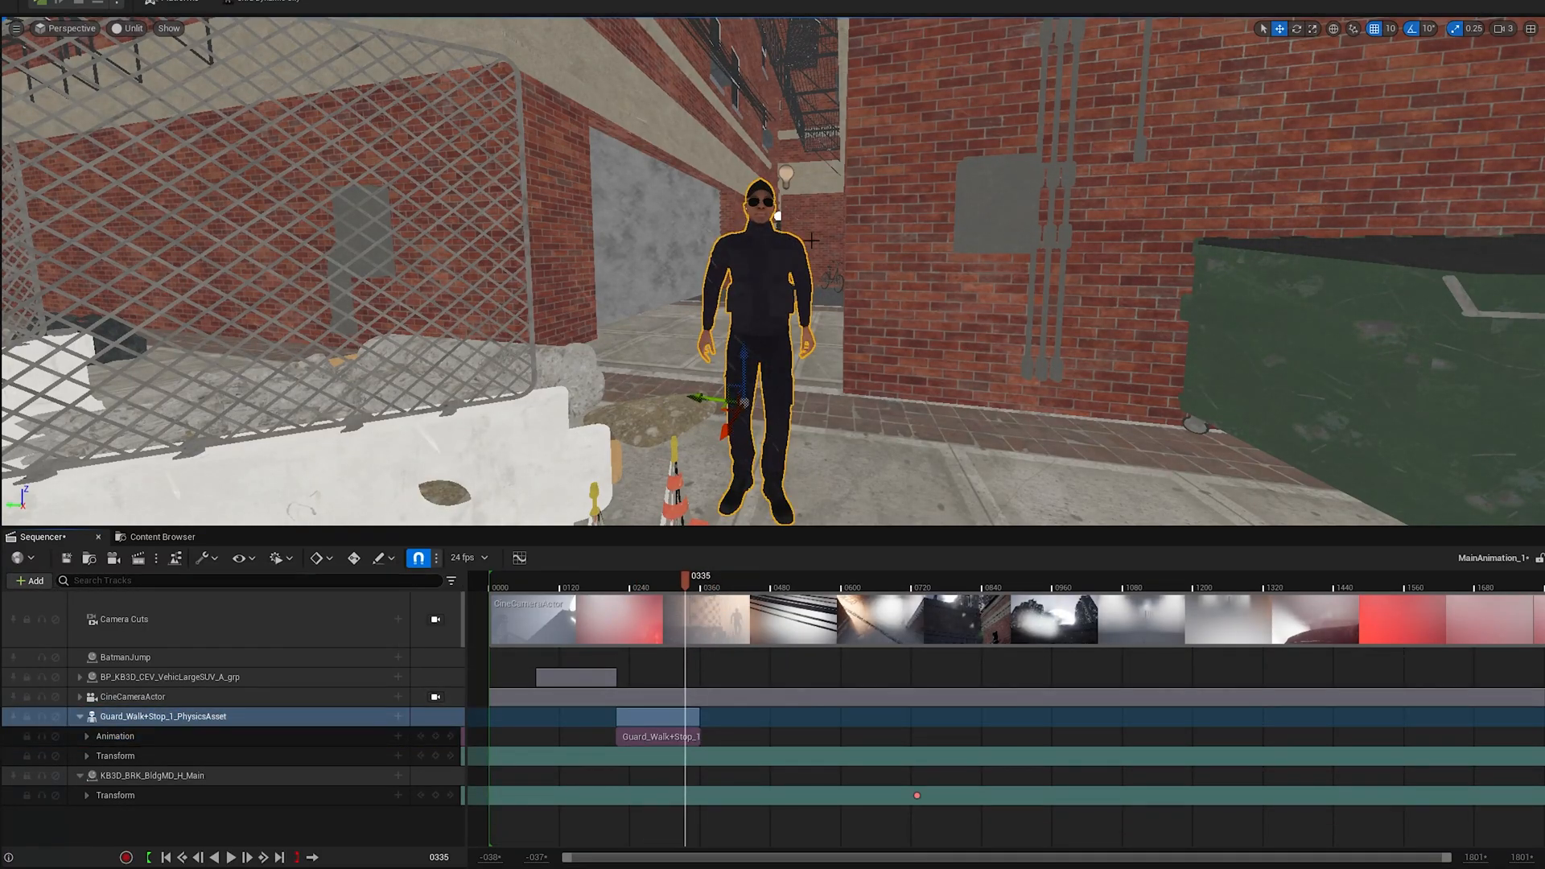
left_click(87, 736)
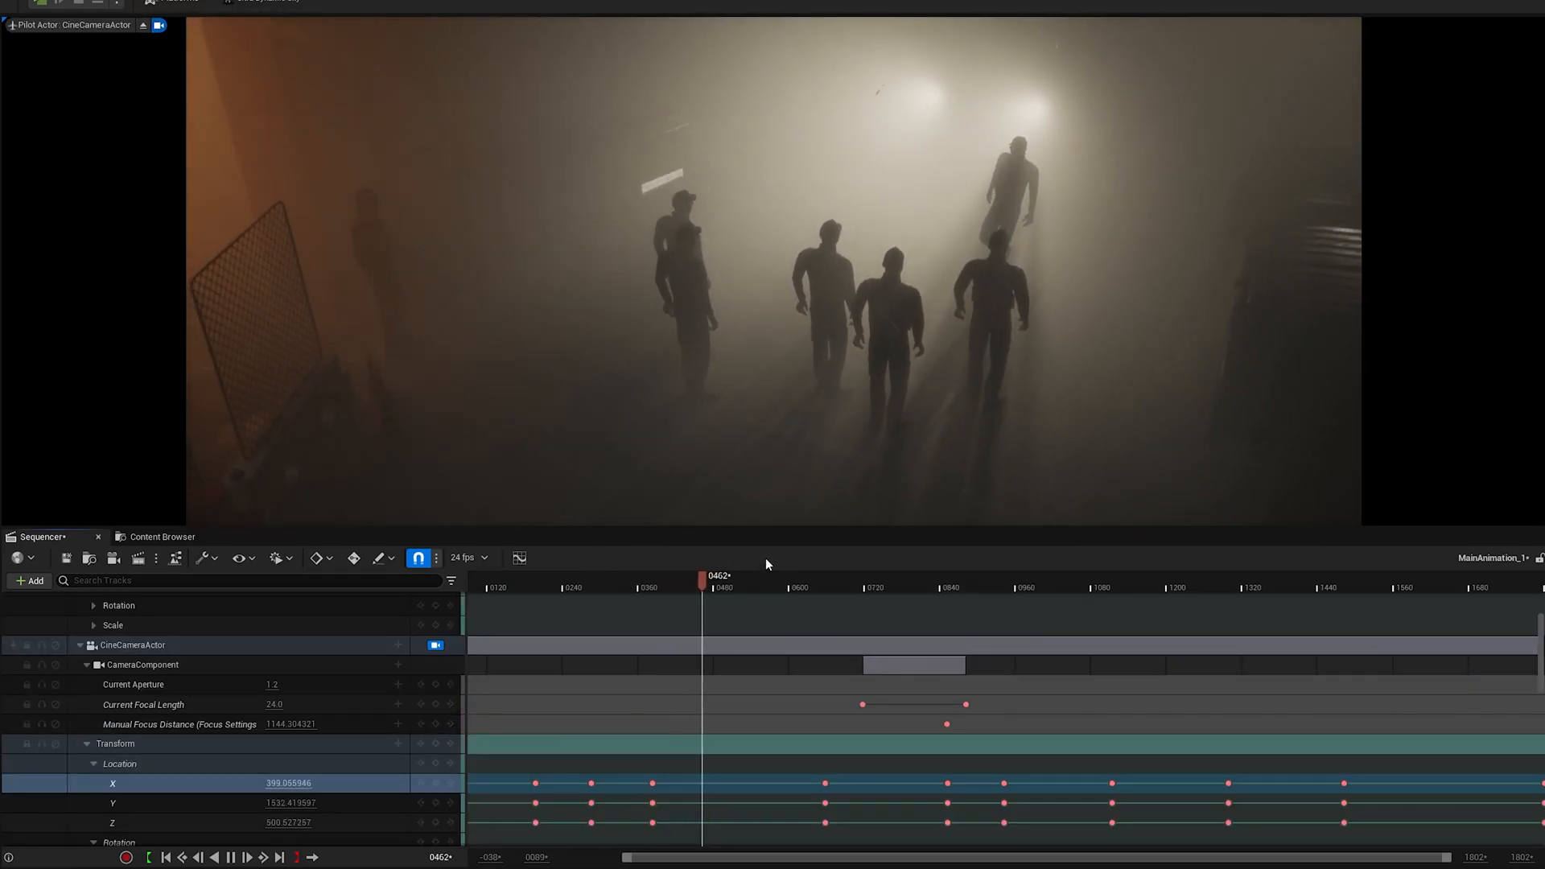
Add X, Y, Z location keyframes on CineCameraActor so it follows the walking guards.
left_click(702, 588)
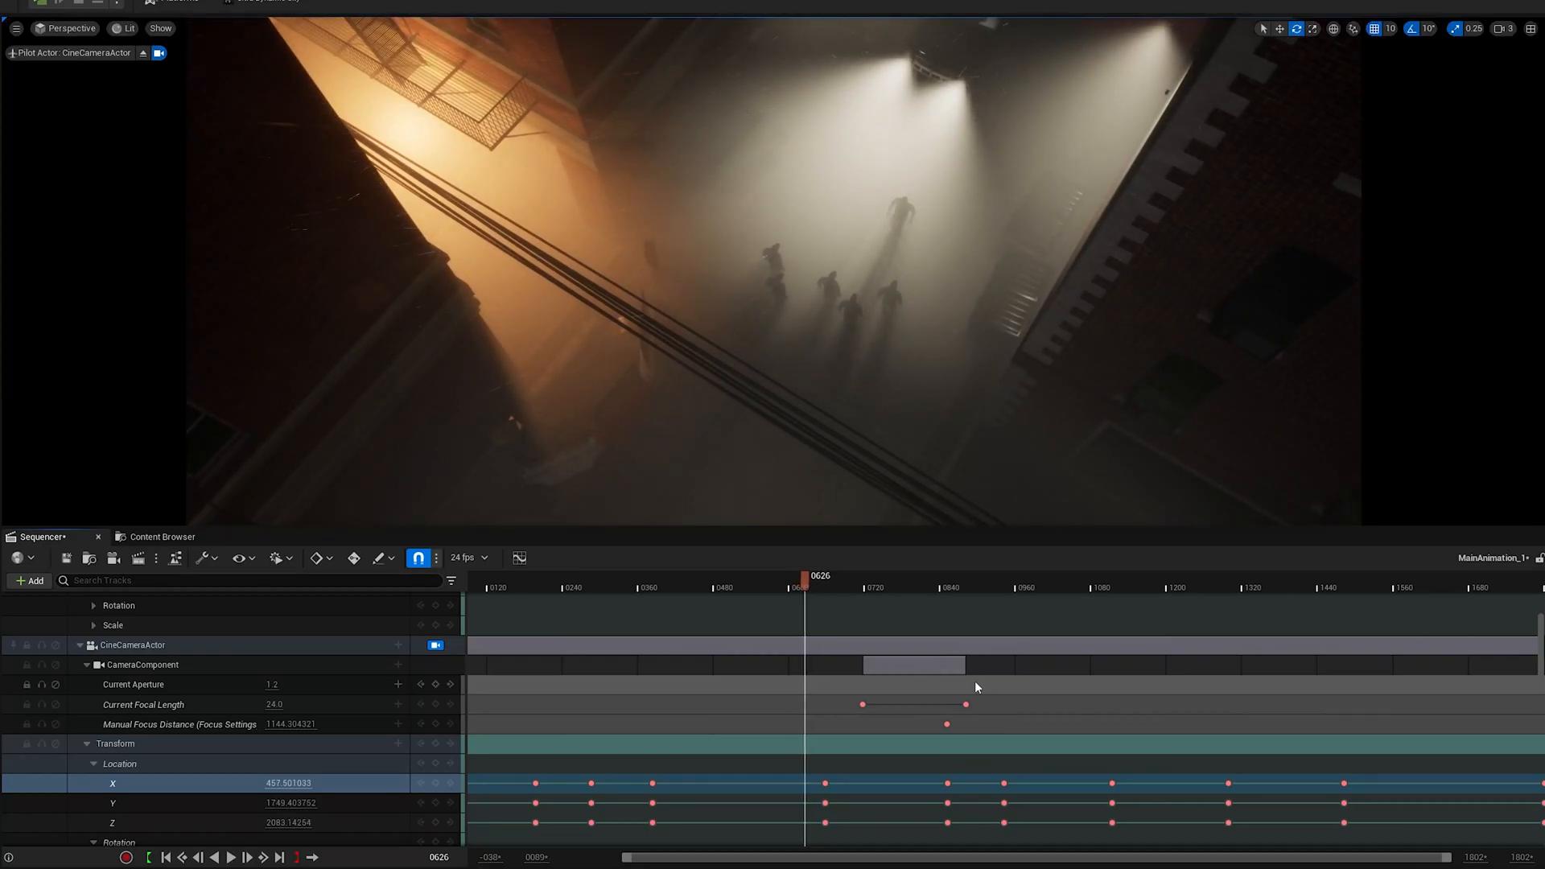
left_click(231, 856)
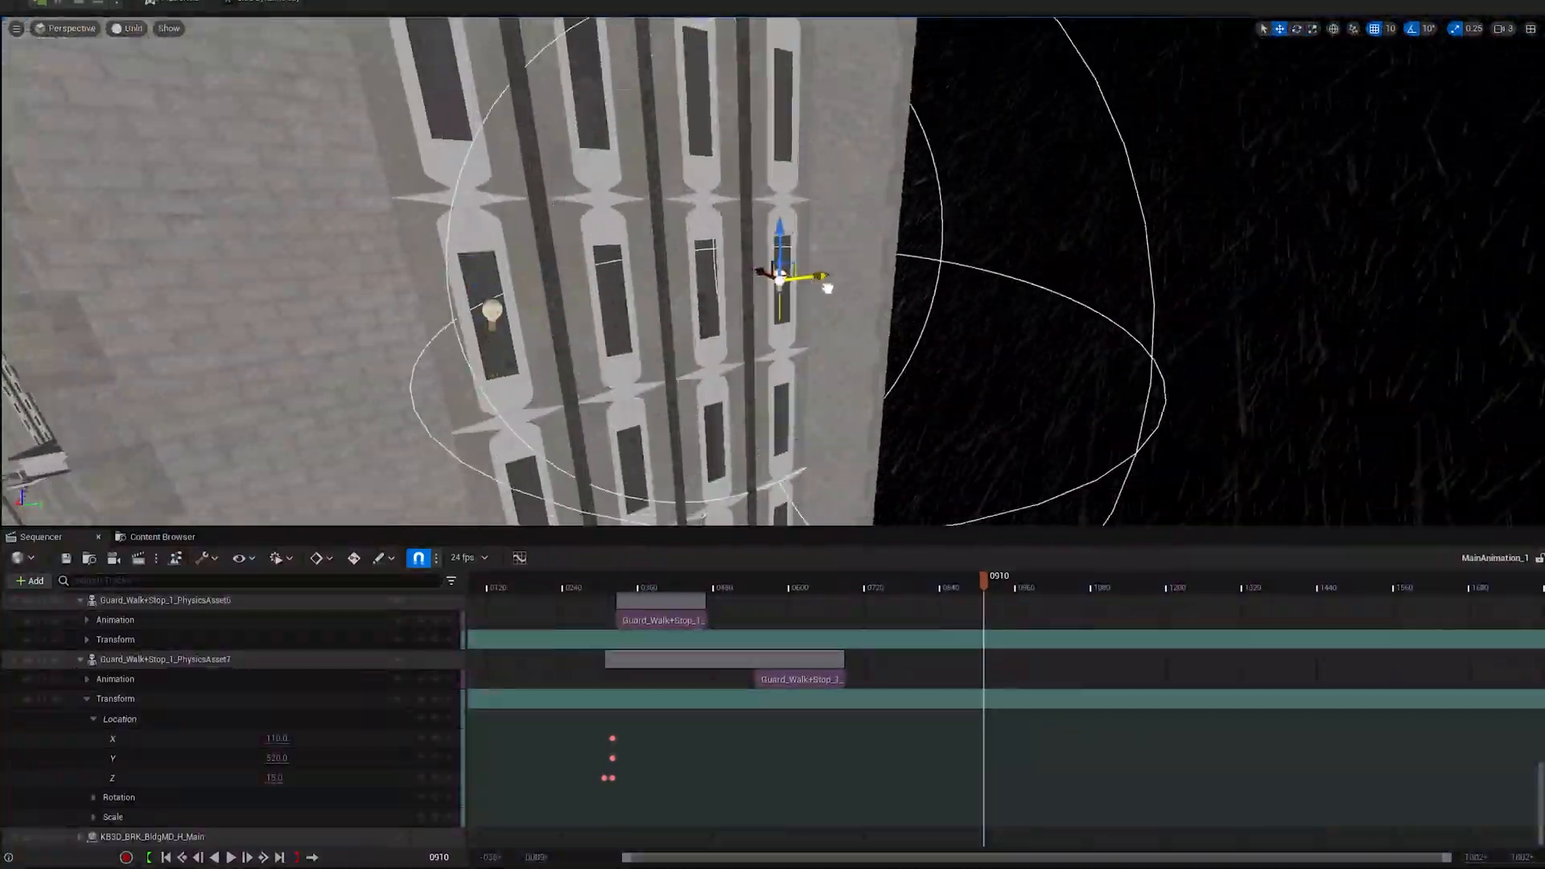
Scrub through the sequence and preview the rooftop shot through the piloted CineCameraActor.
left_click(128, 29)
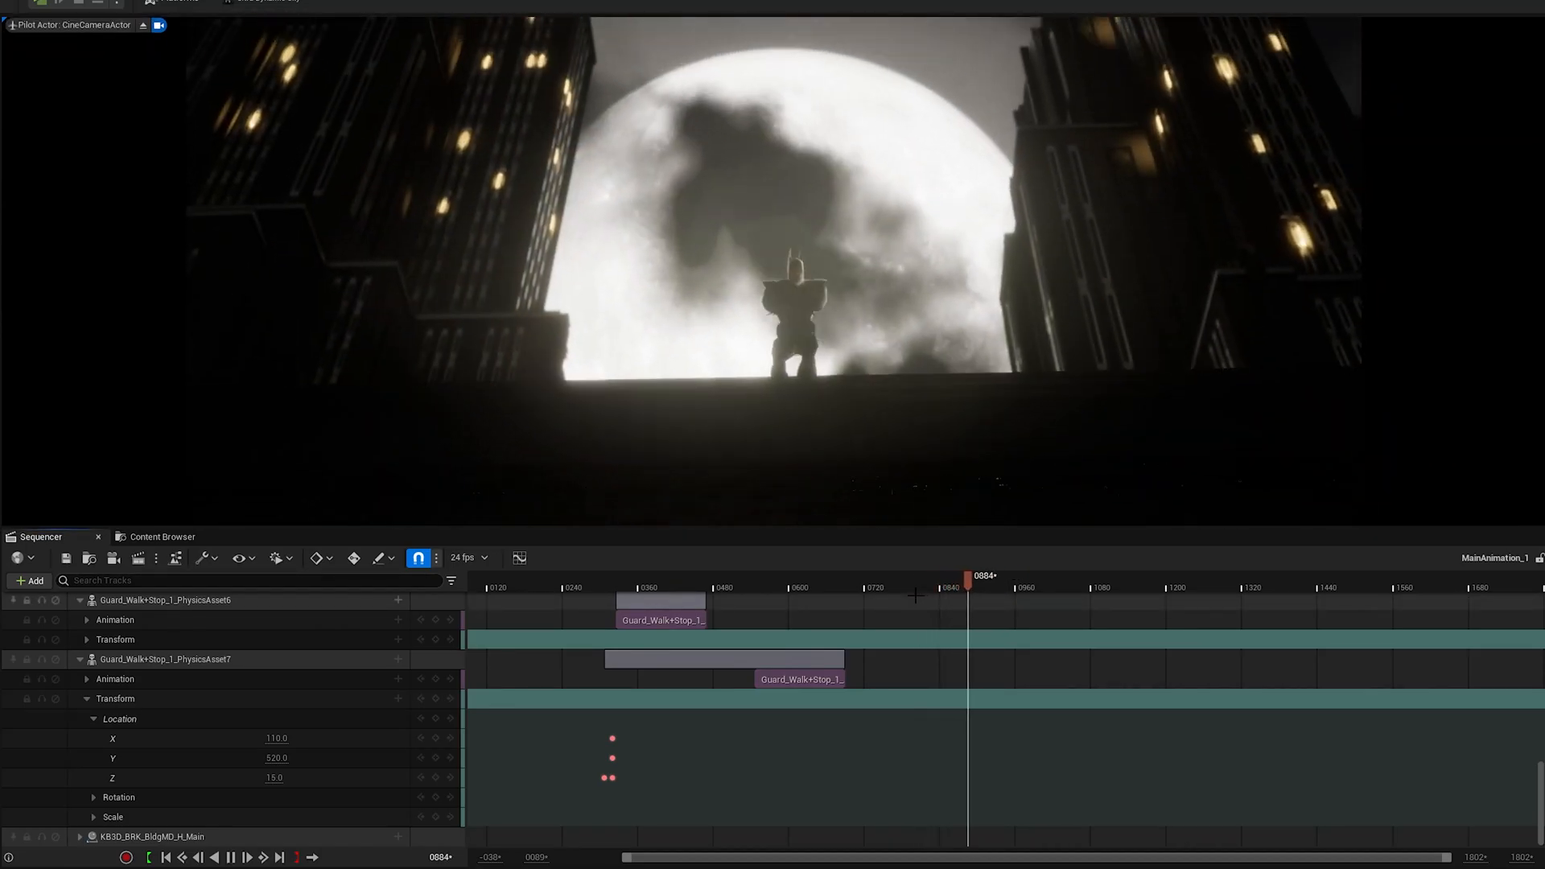
left_click(1268, 586)
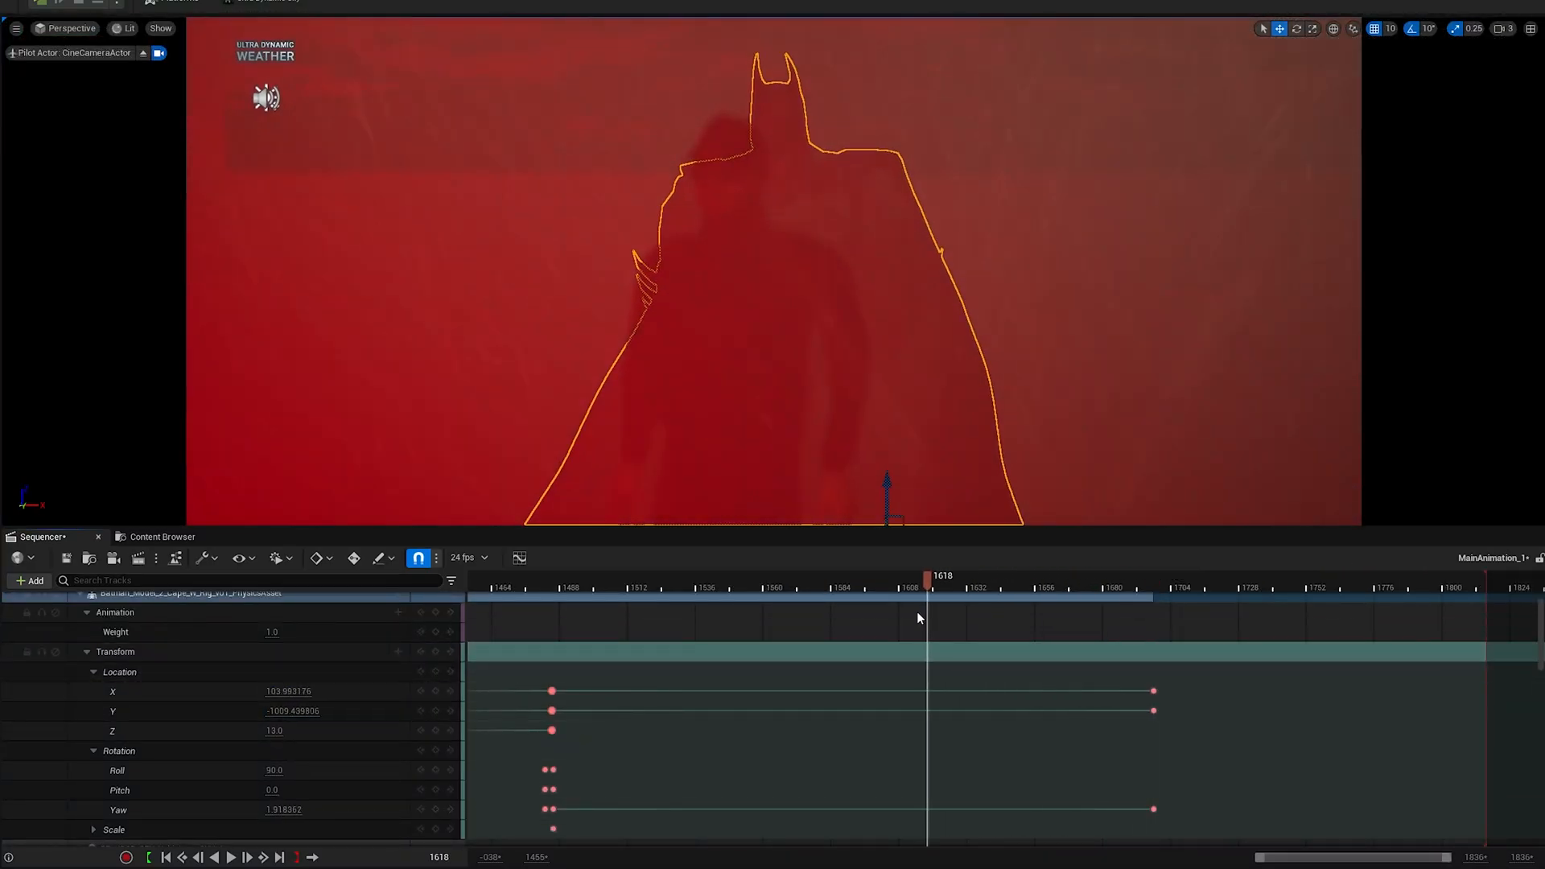
left_click(232, 858)
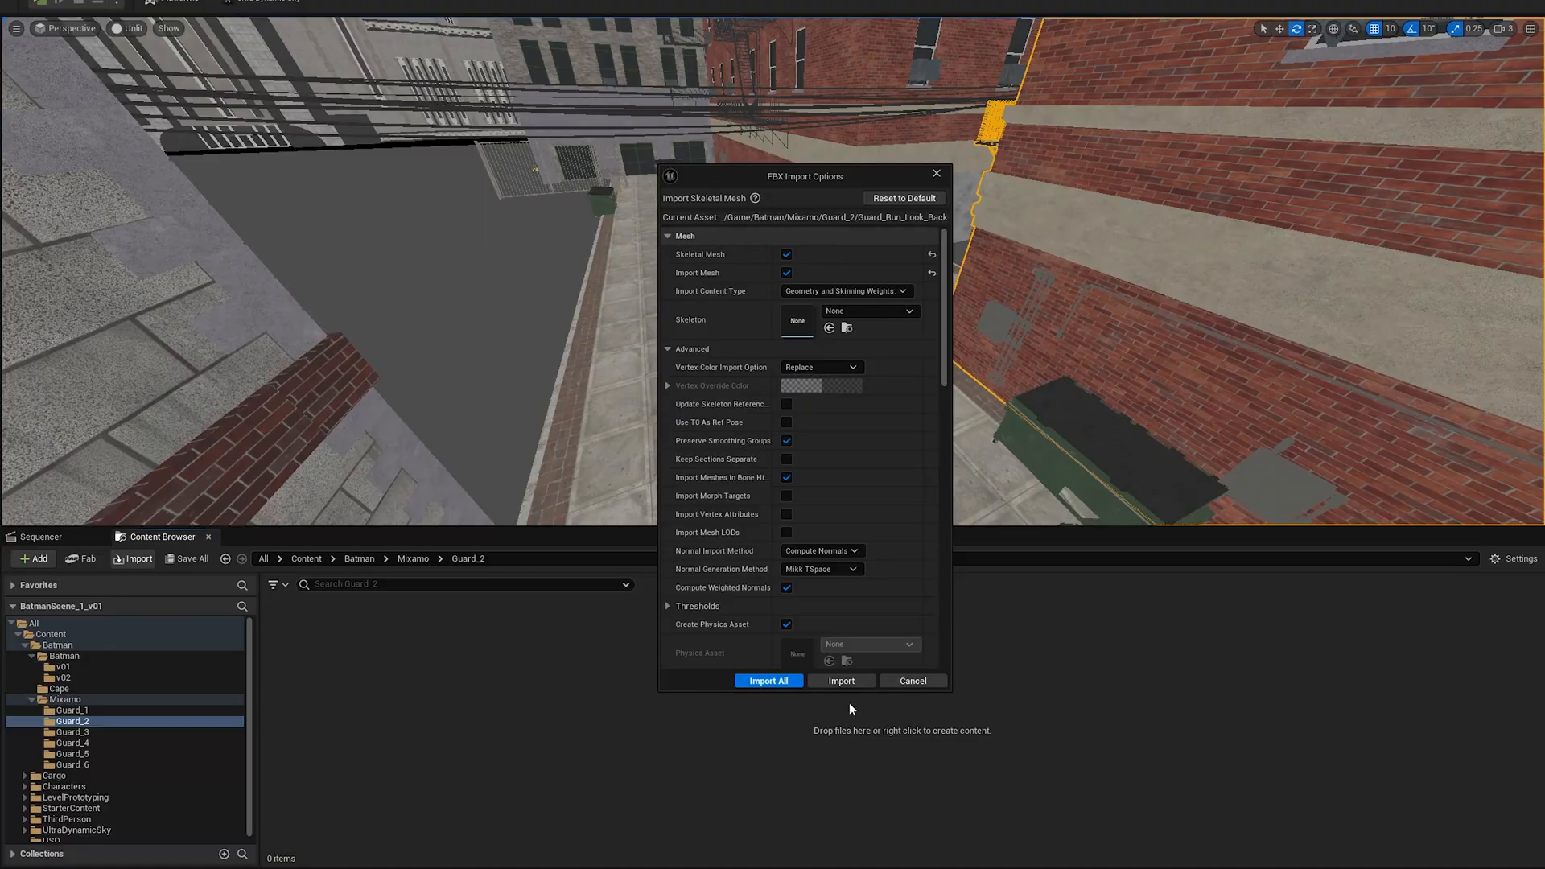
Import all queued Mixamo guard FBX files with the reviewed mesh and animation settings.
scroll("down", 3)
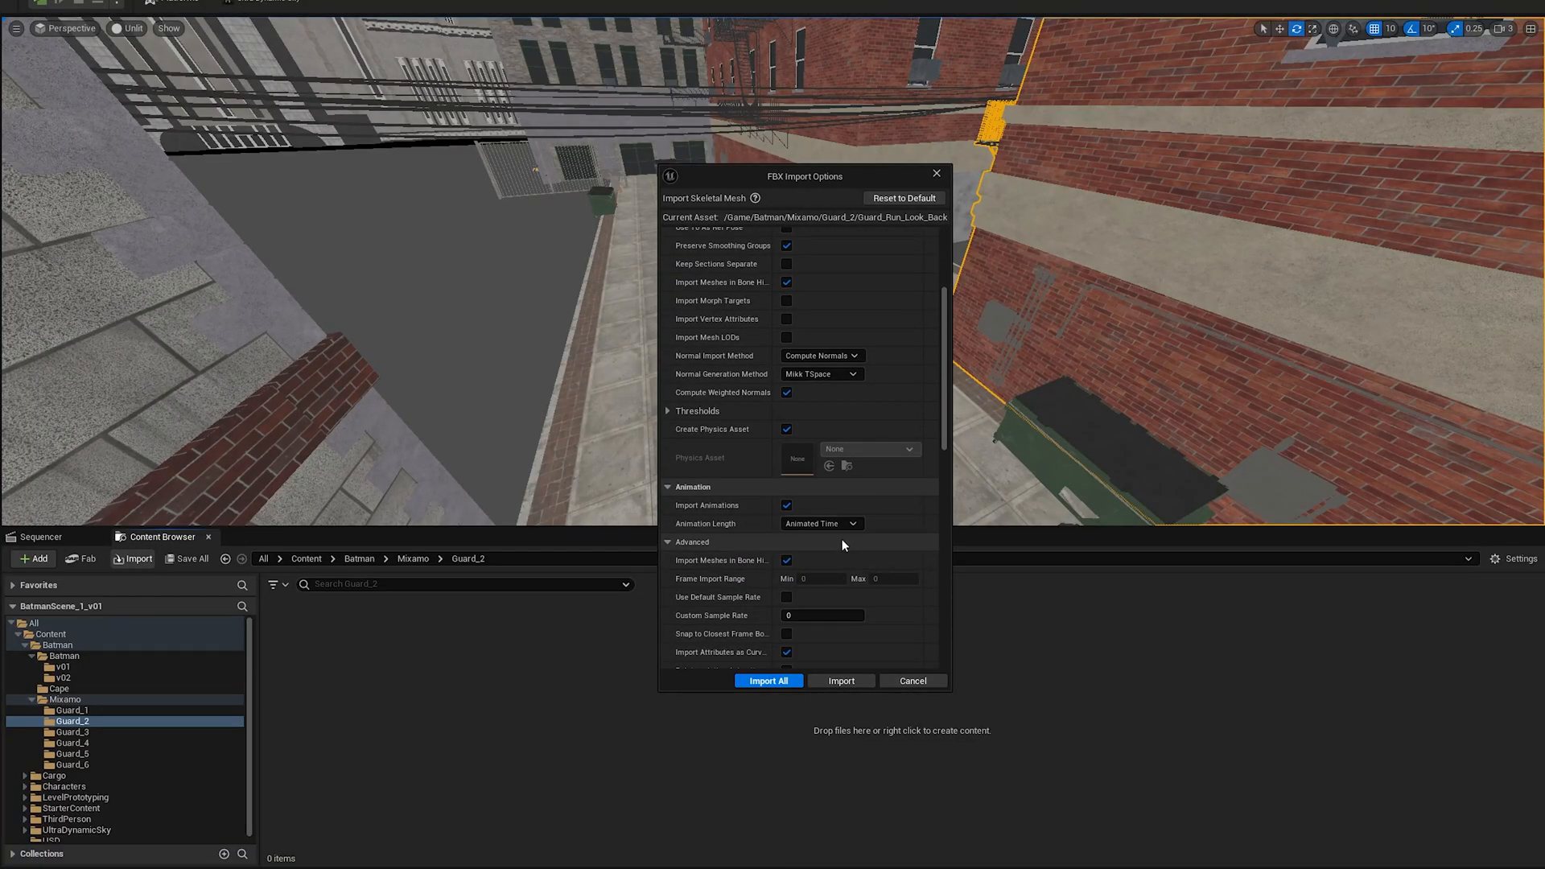
mouse_move(780, 680)
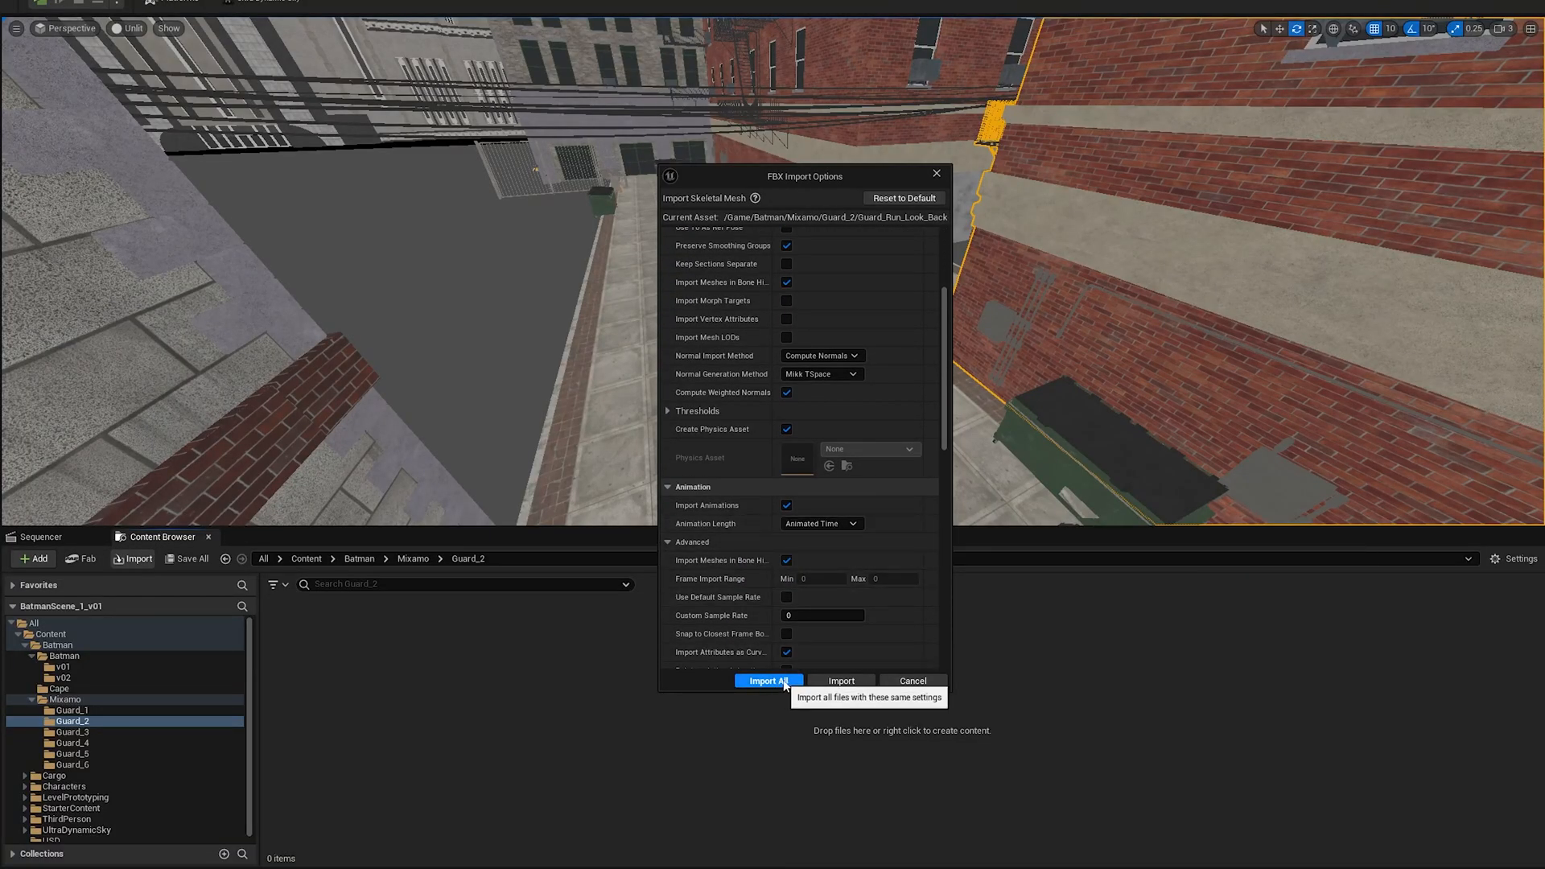
left_click(769, 679)
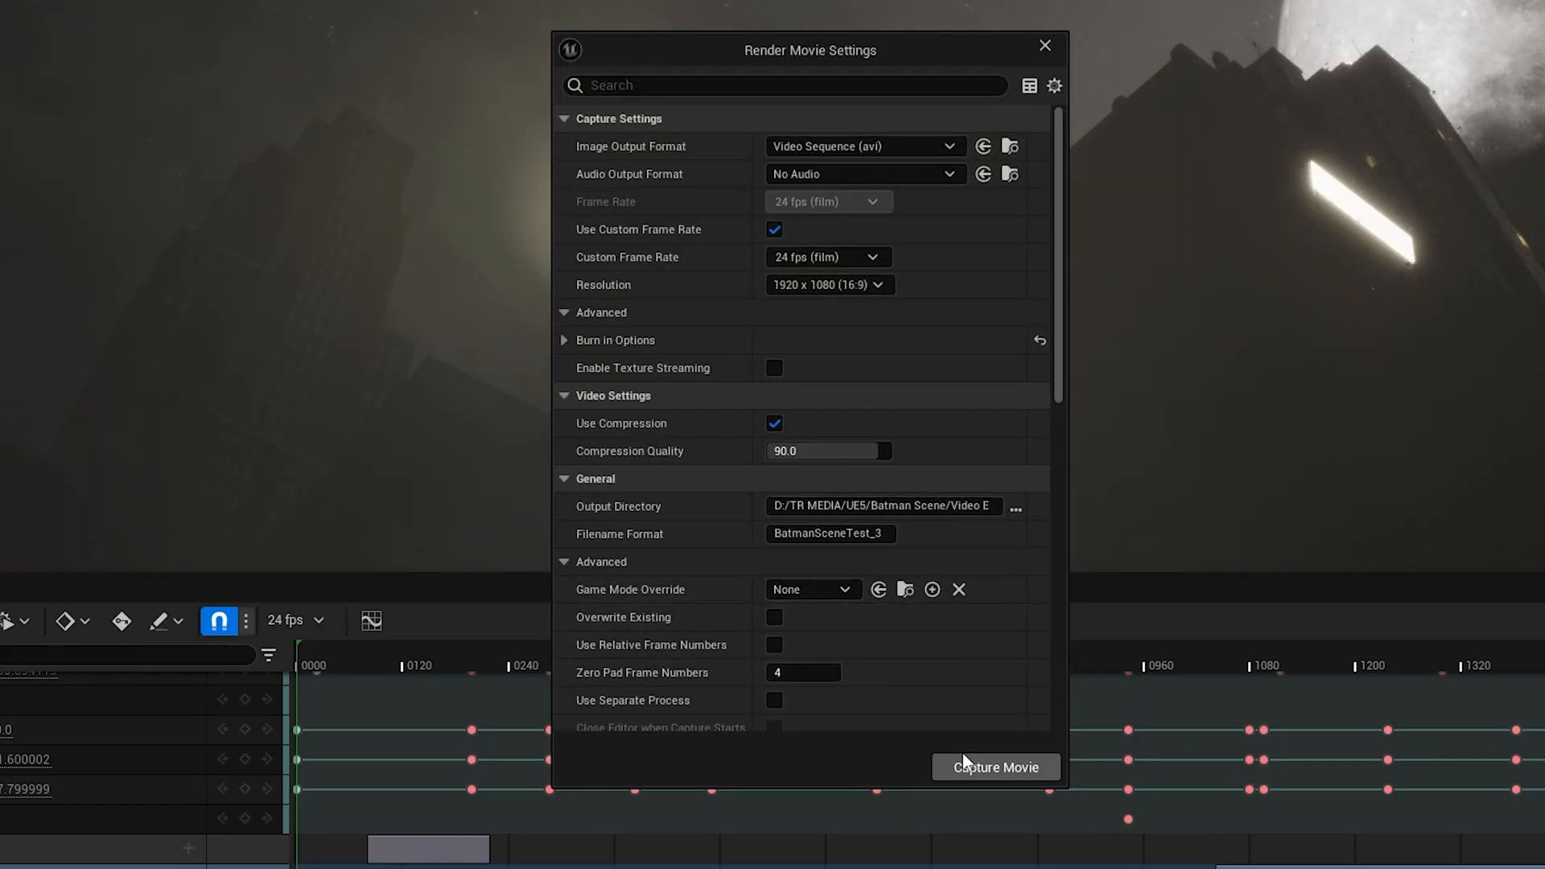
Save the unsaved map and assets, then capture the sequence to the BatmanSceneTest_3 movie.
left_click(995, 766)
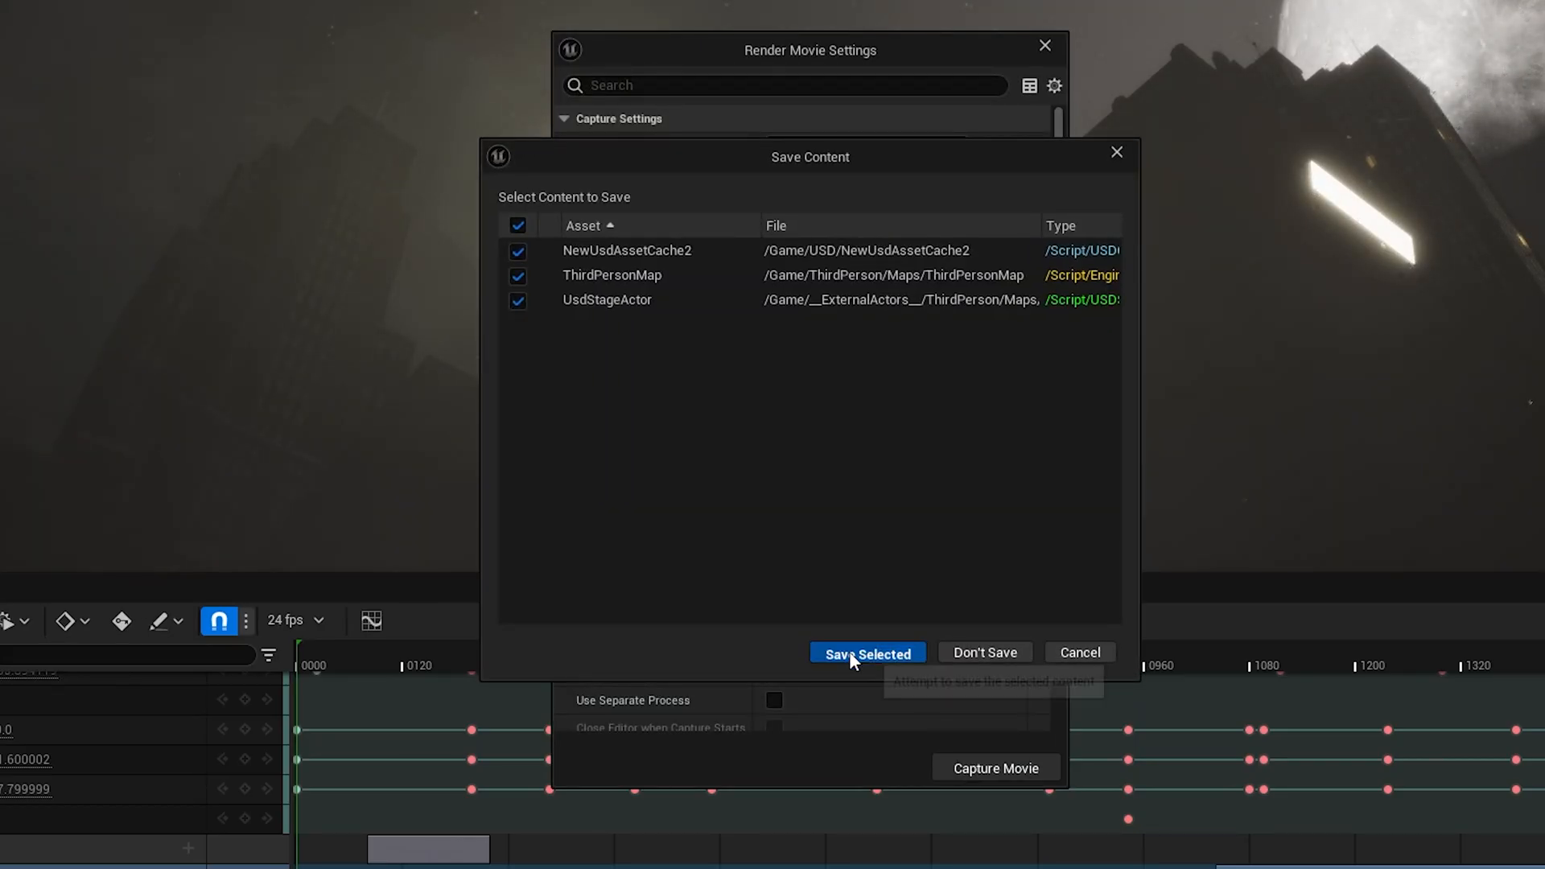
left_click(868, 653)
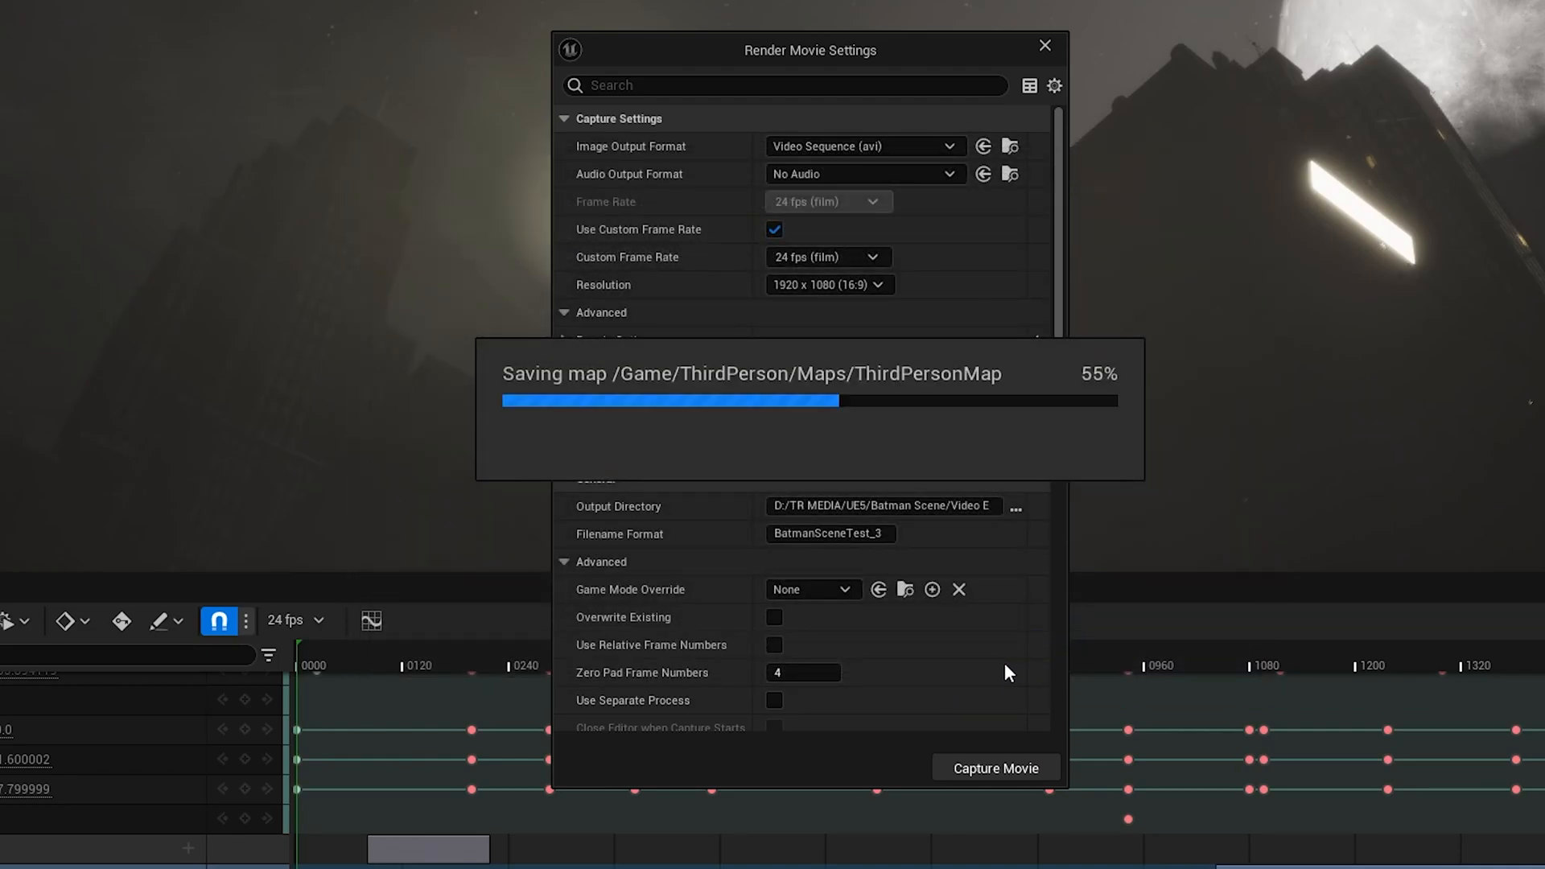
left_click(994, 768)
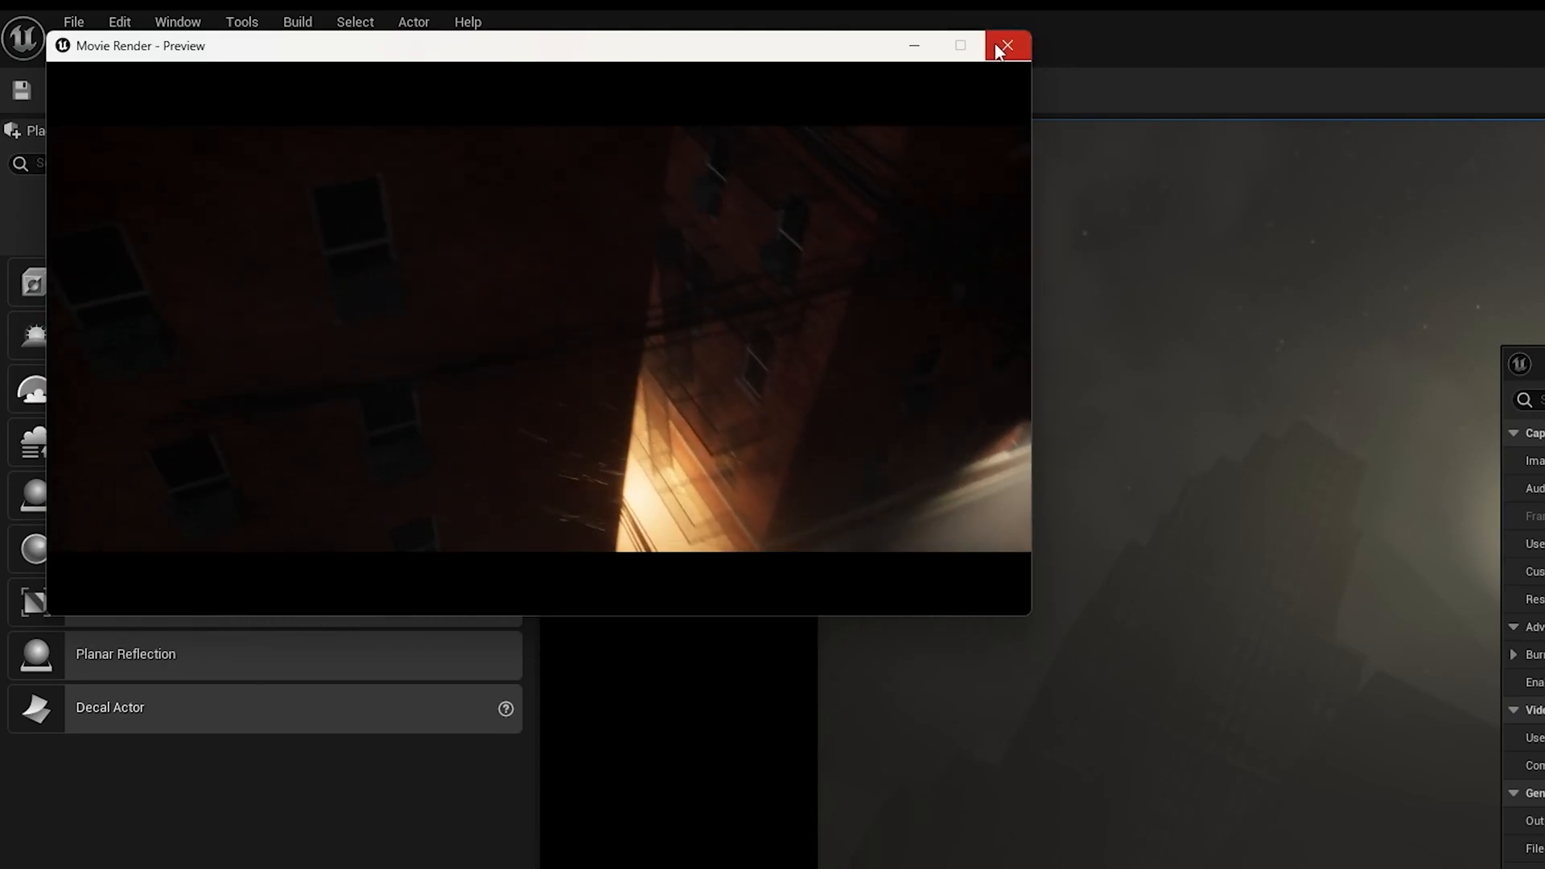
mouse_move(1006, 50)
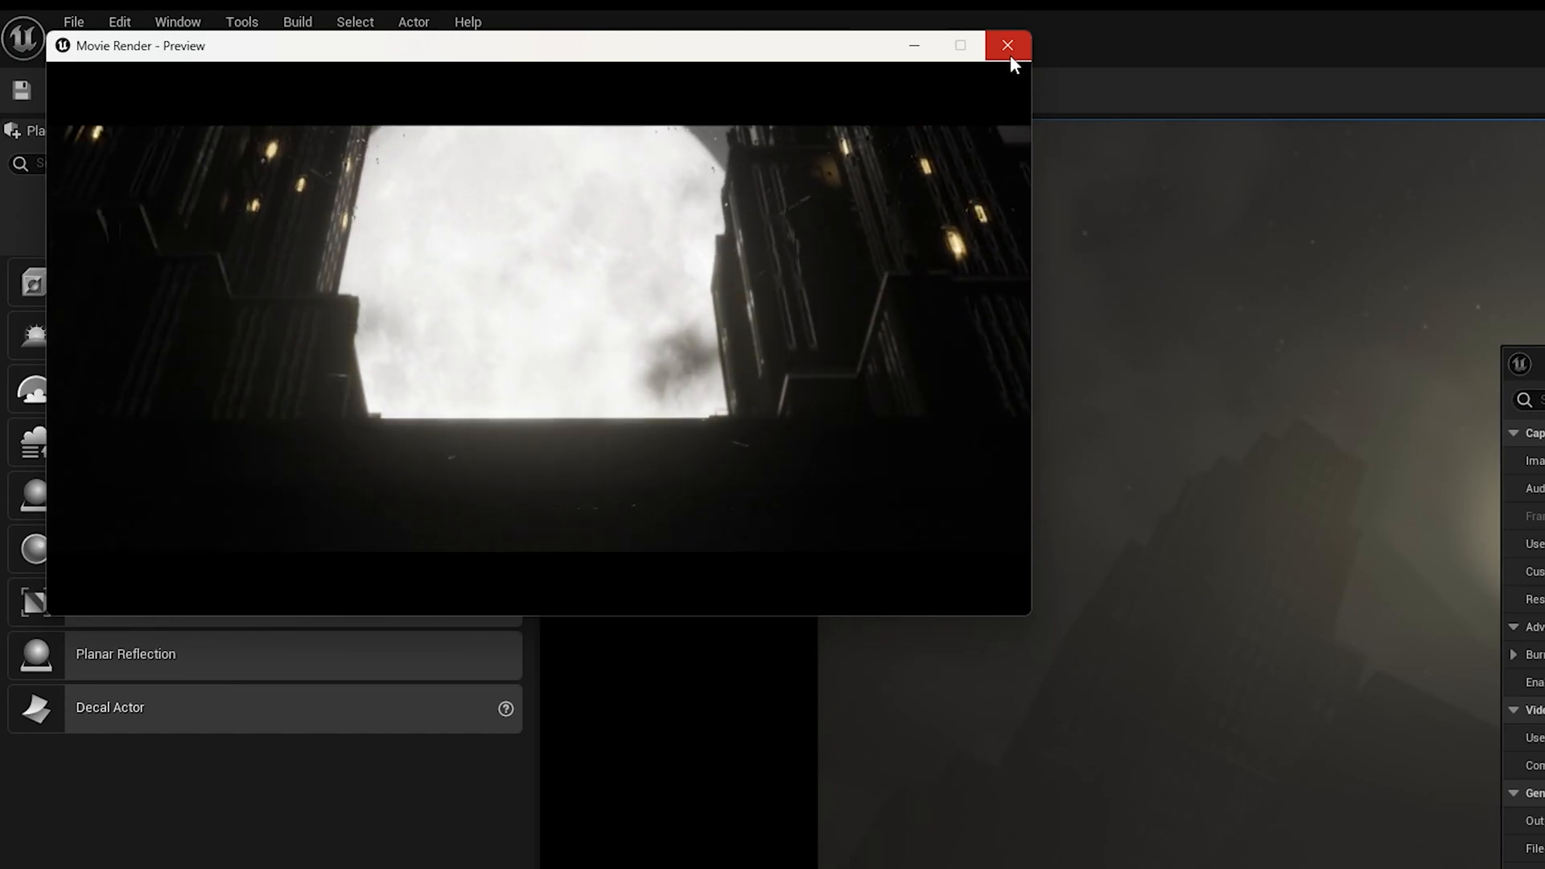
Scrub to Batman's animation section and set its Advanced Pre Roll Frames to 3.
left_click(1008, 45)
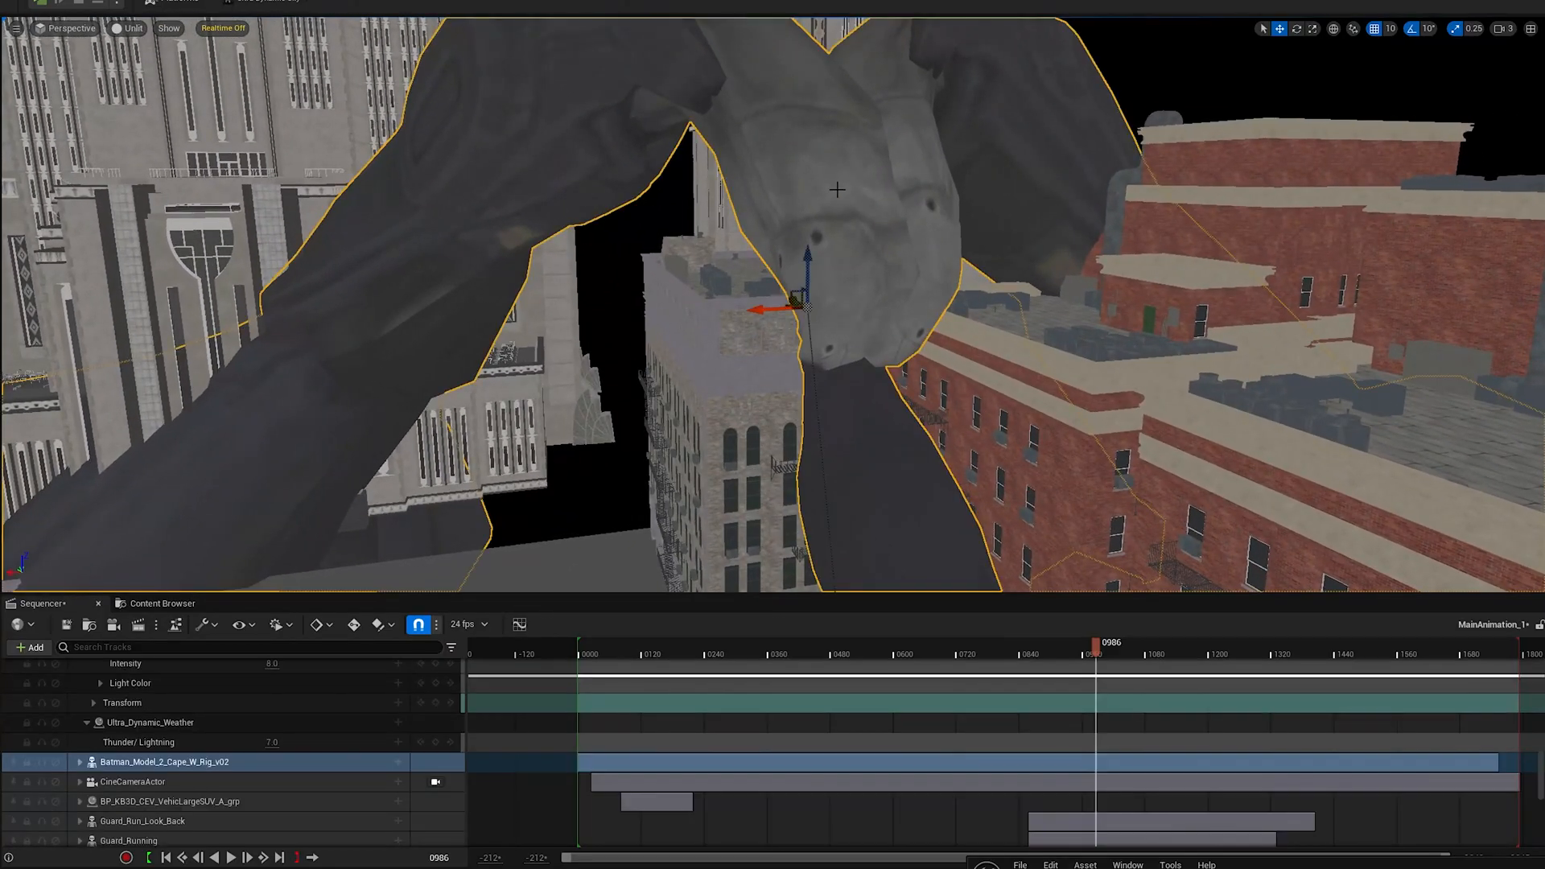
left_click_drag(1091, 653, 1052, 653)
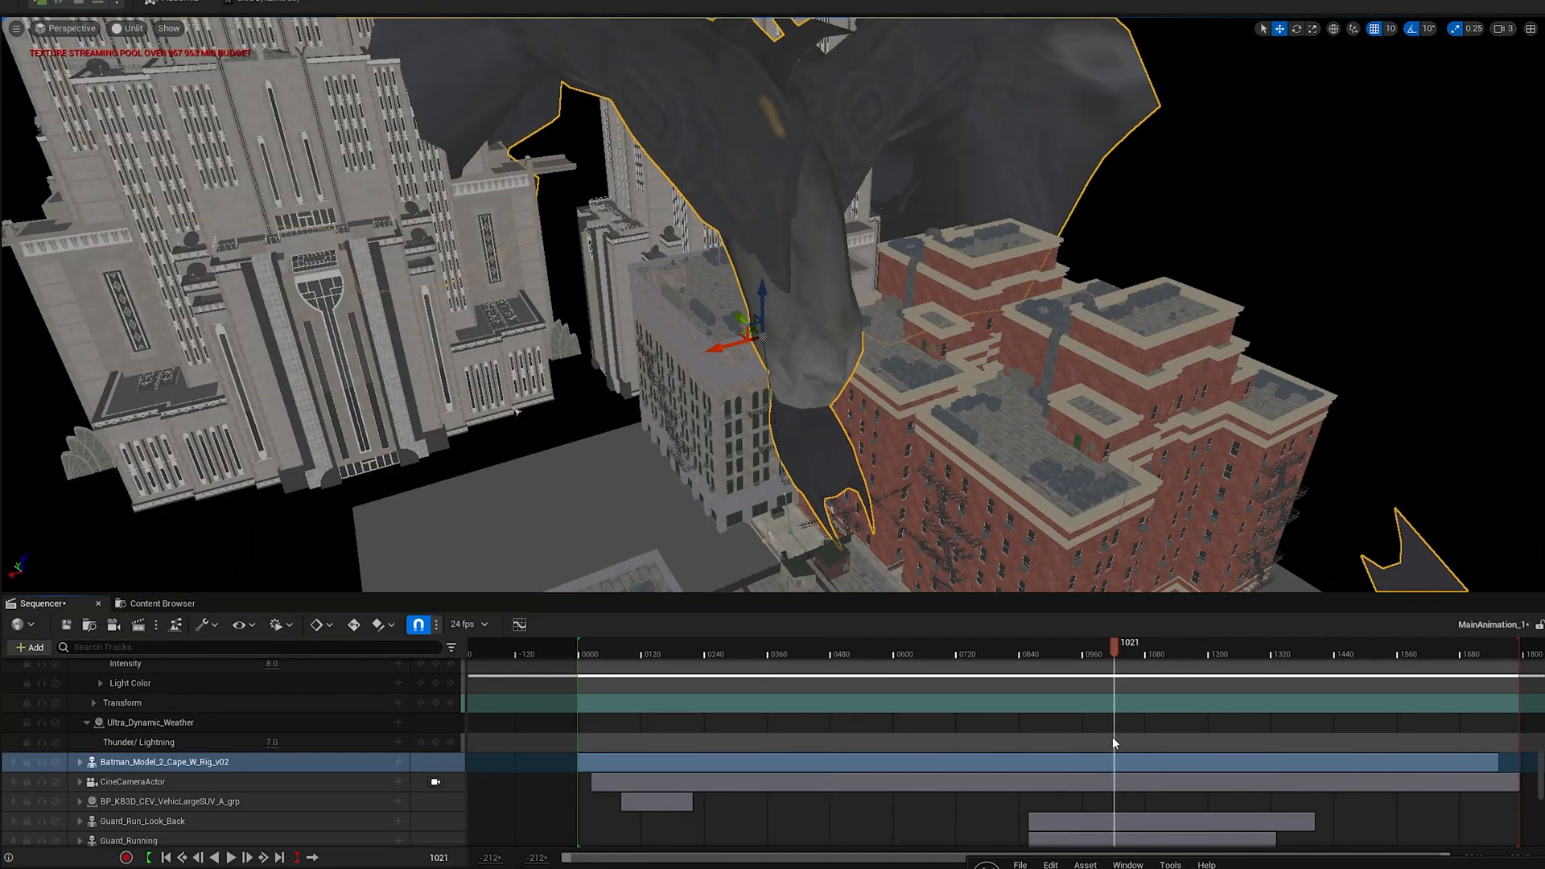
left_click_drag(1113, 653, 877, 654)
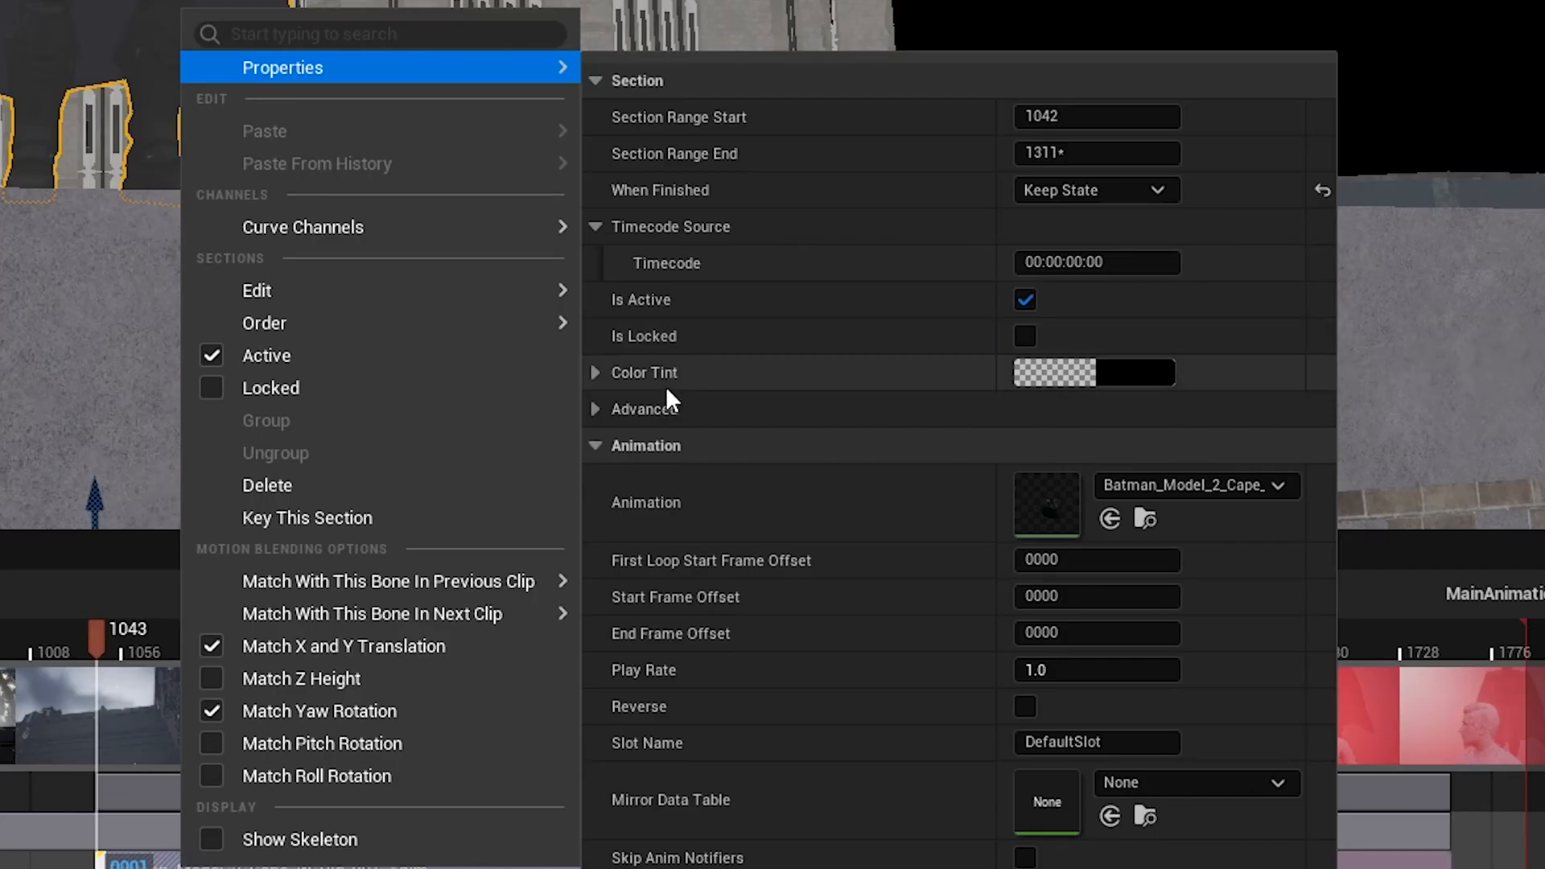
left_click(595, 408)
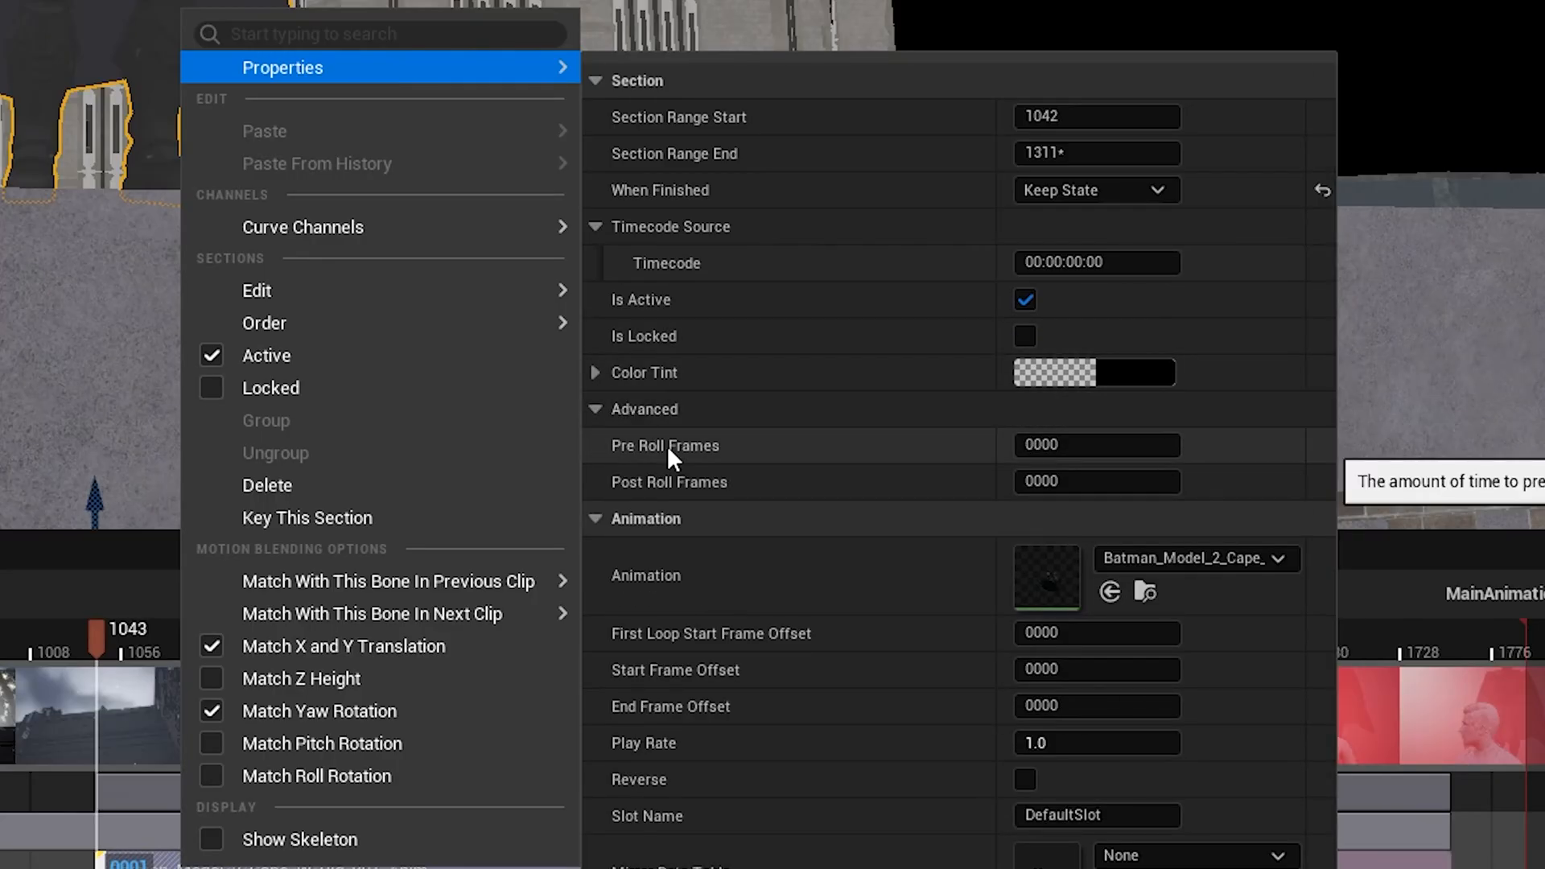
left_click(1097, 444)
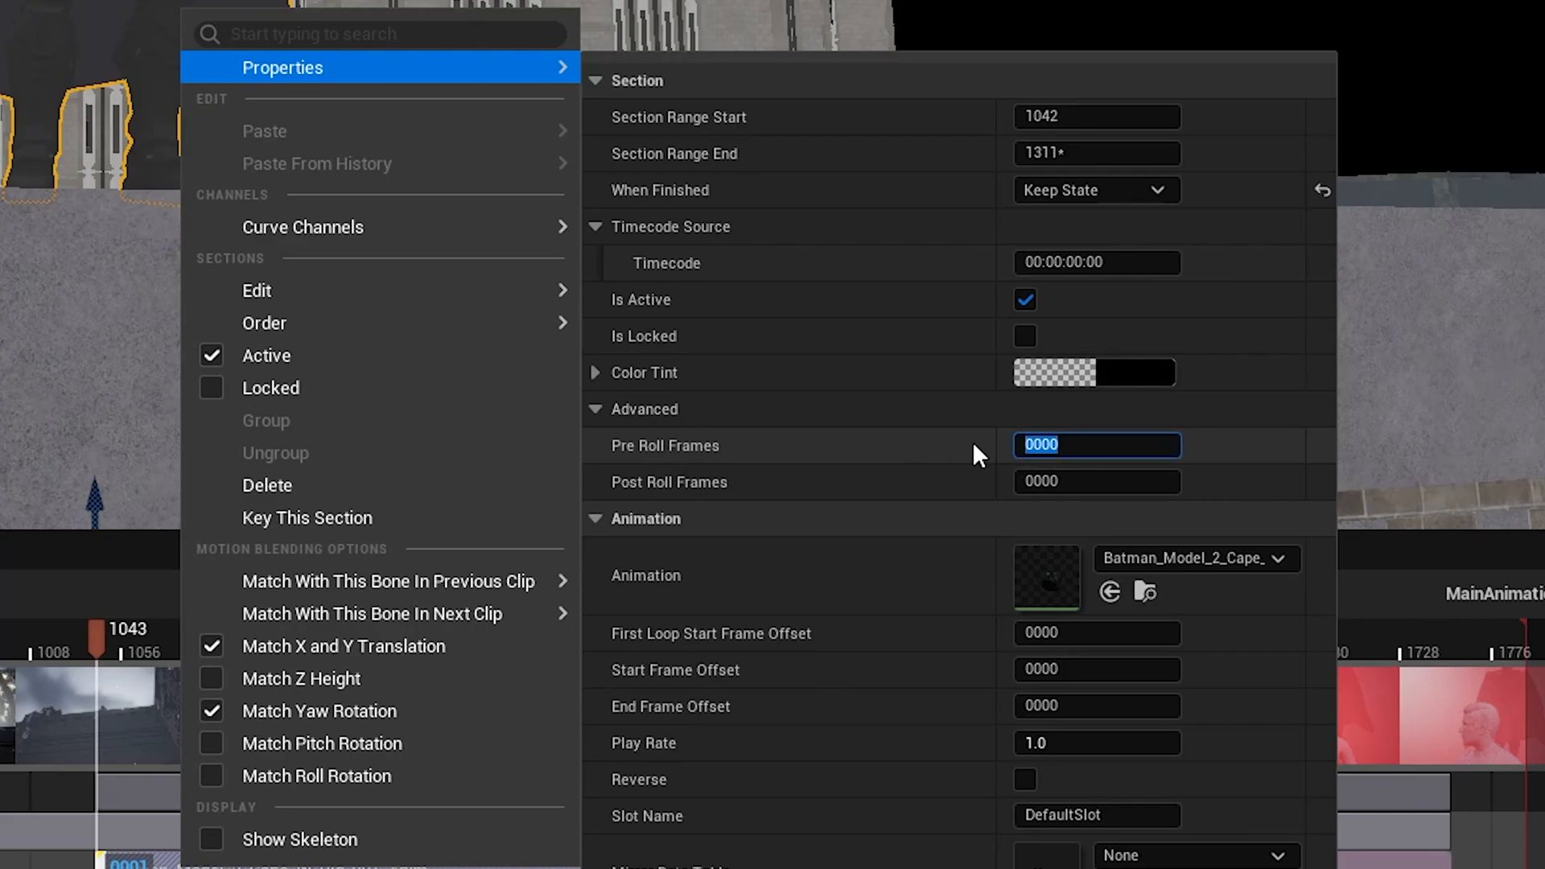
type("3")
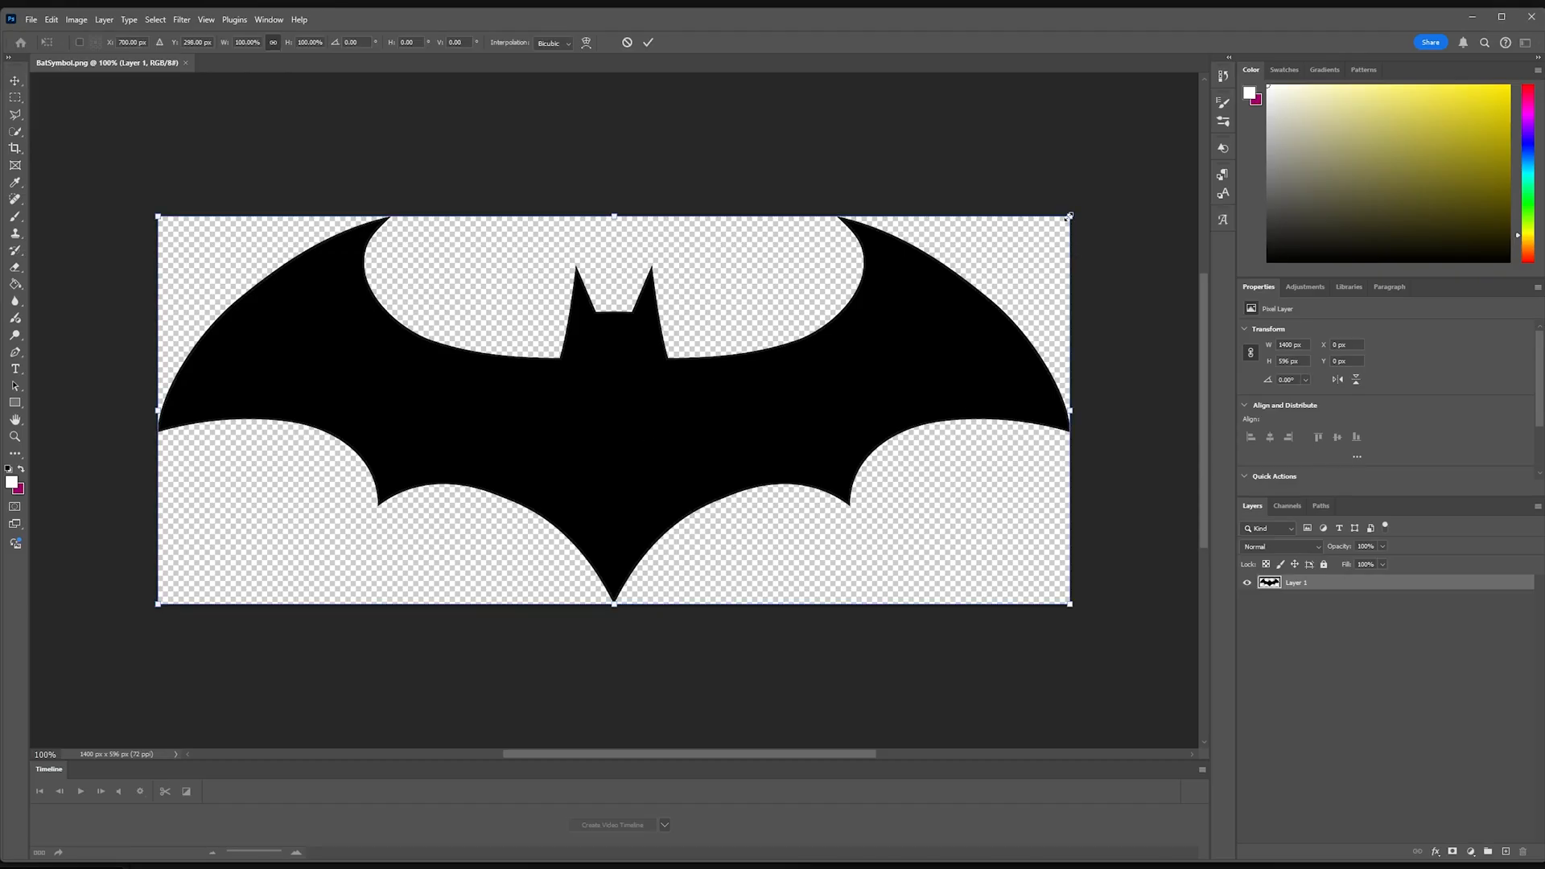
Commit the Free Transform so the black bat symbol spans the BatSymbol image.
left_click(183, 19)
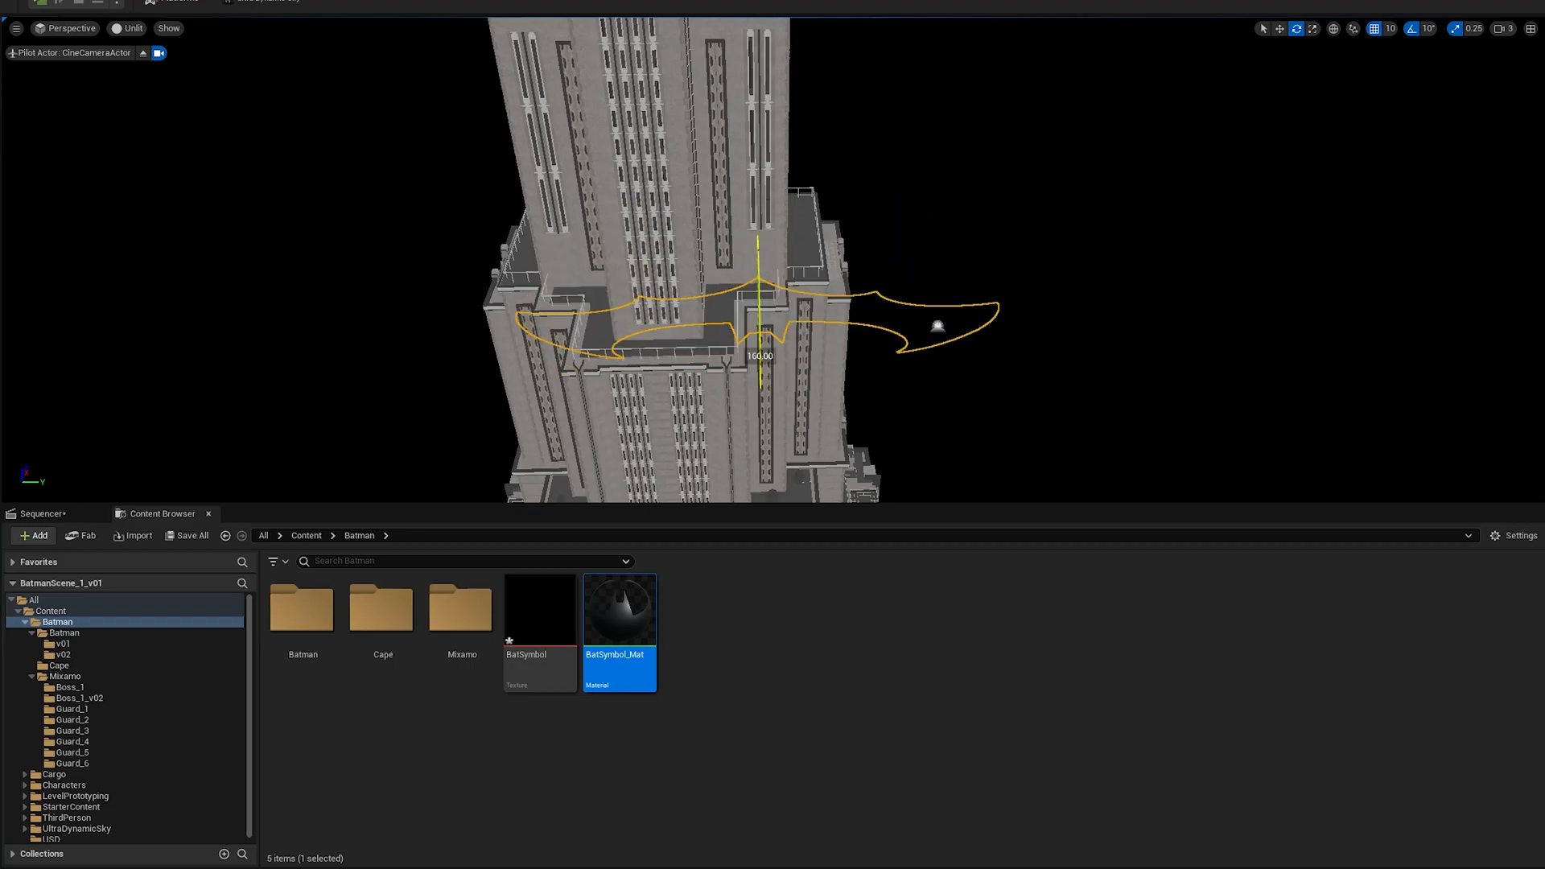
Select BatSymbol_Mat in the Batman folder for the bat symbol actor at the tower.
left_click(45, 513)
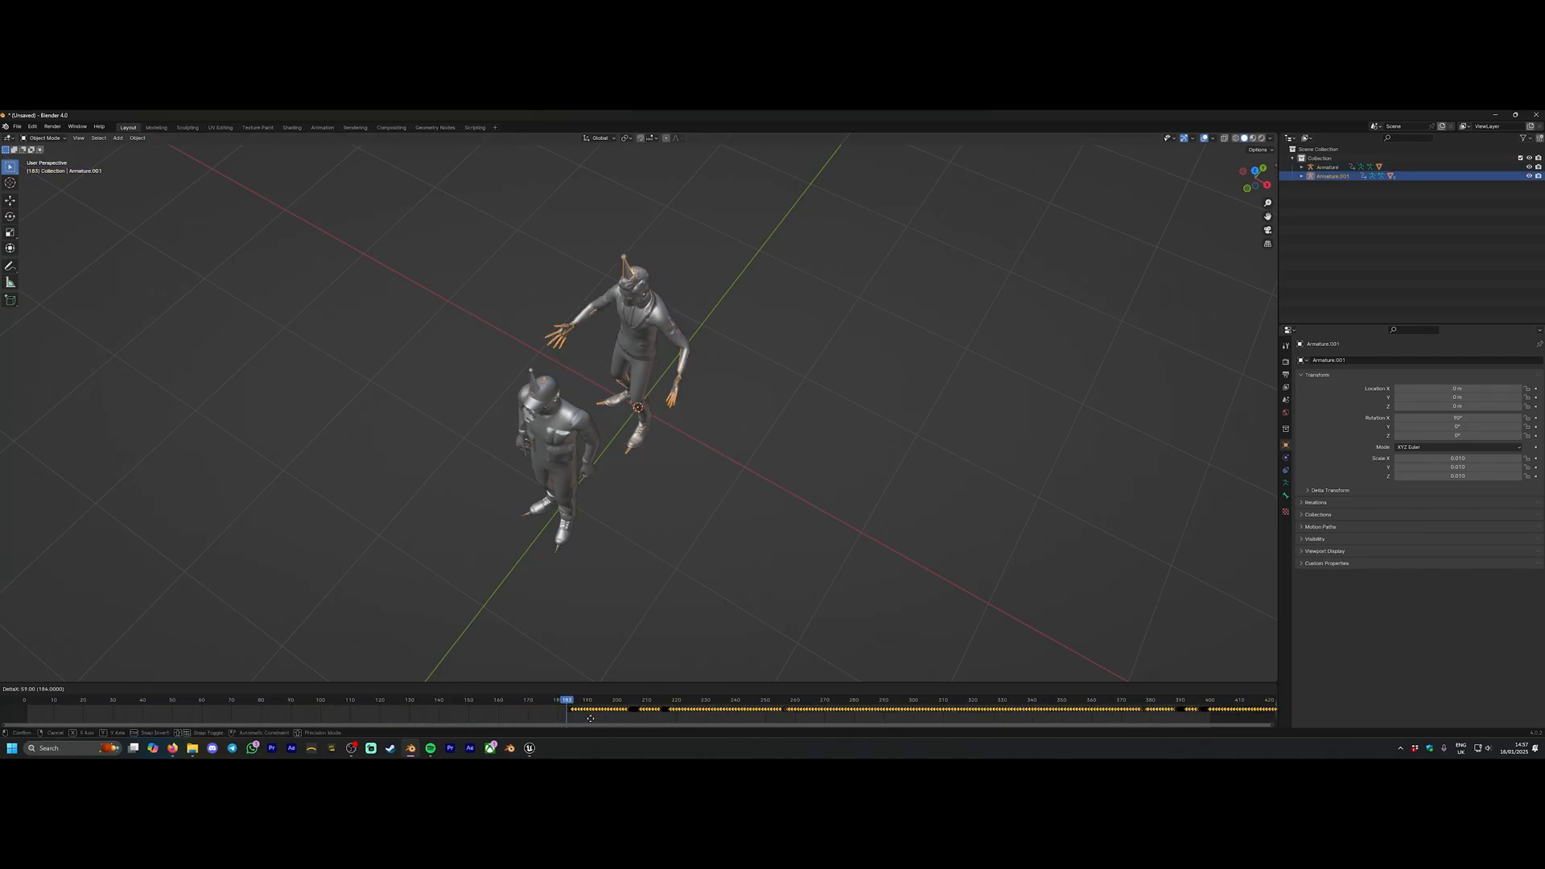
Switch the lower Timeline editor to Nonlinear Animation showing the guard armature action strips.
left_click(1326, 167)
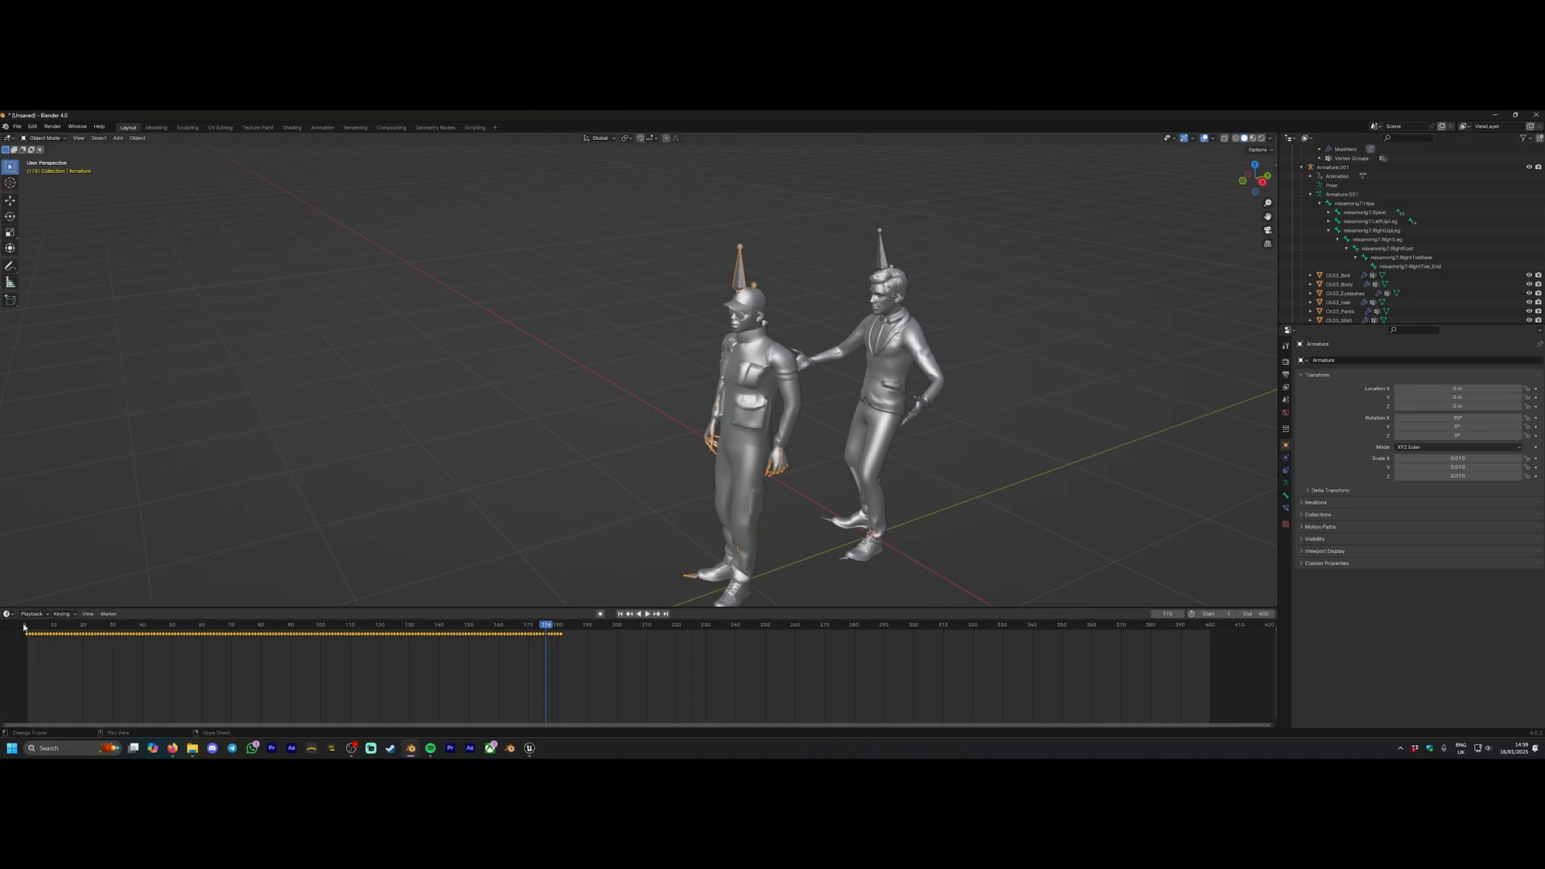
left_click(10, 613)
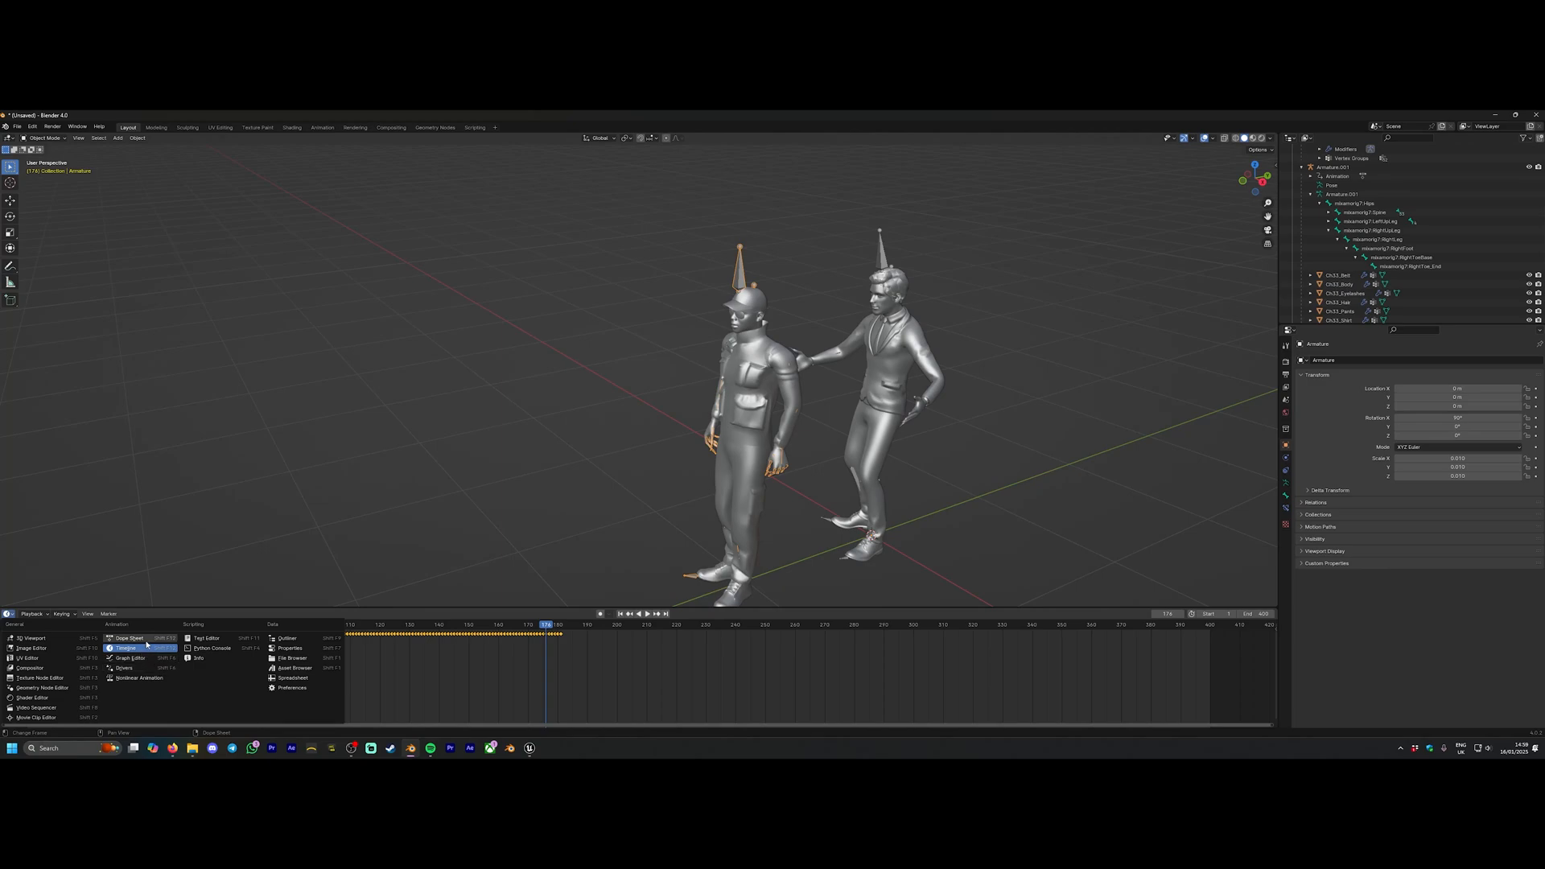
left_click(127, 637)
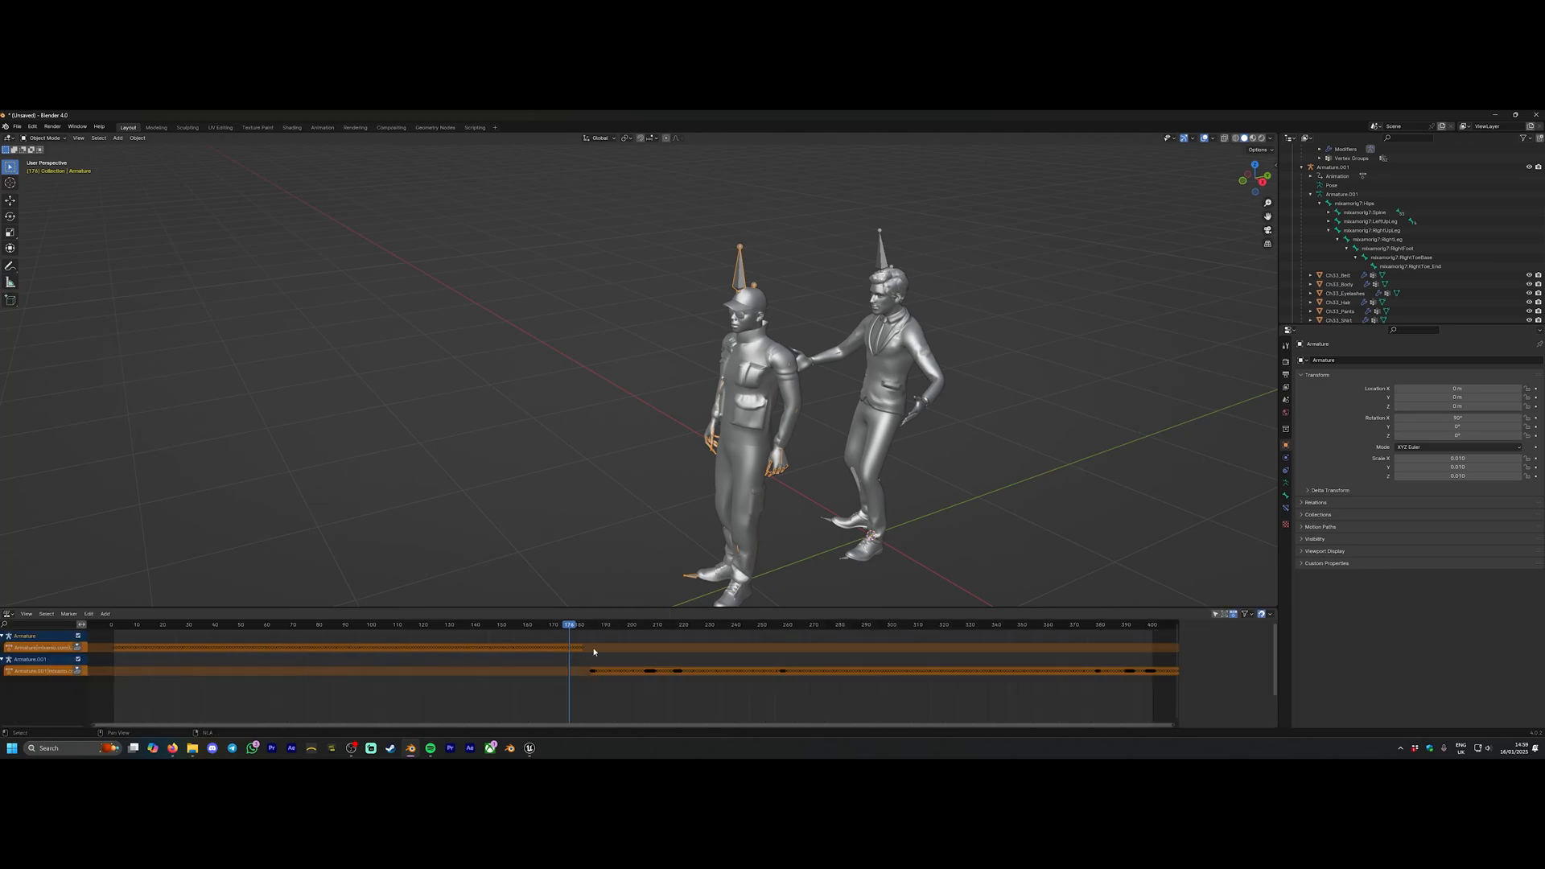
left_click(39, 673)
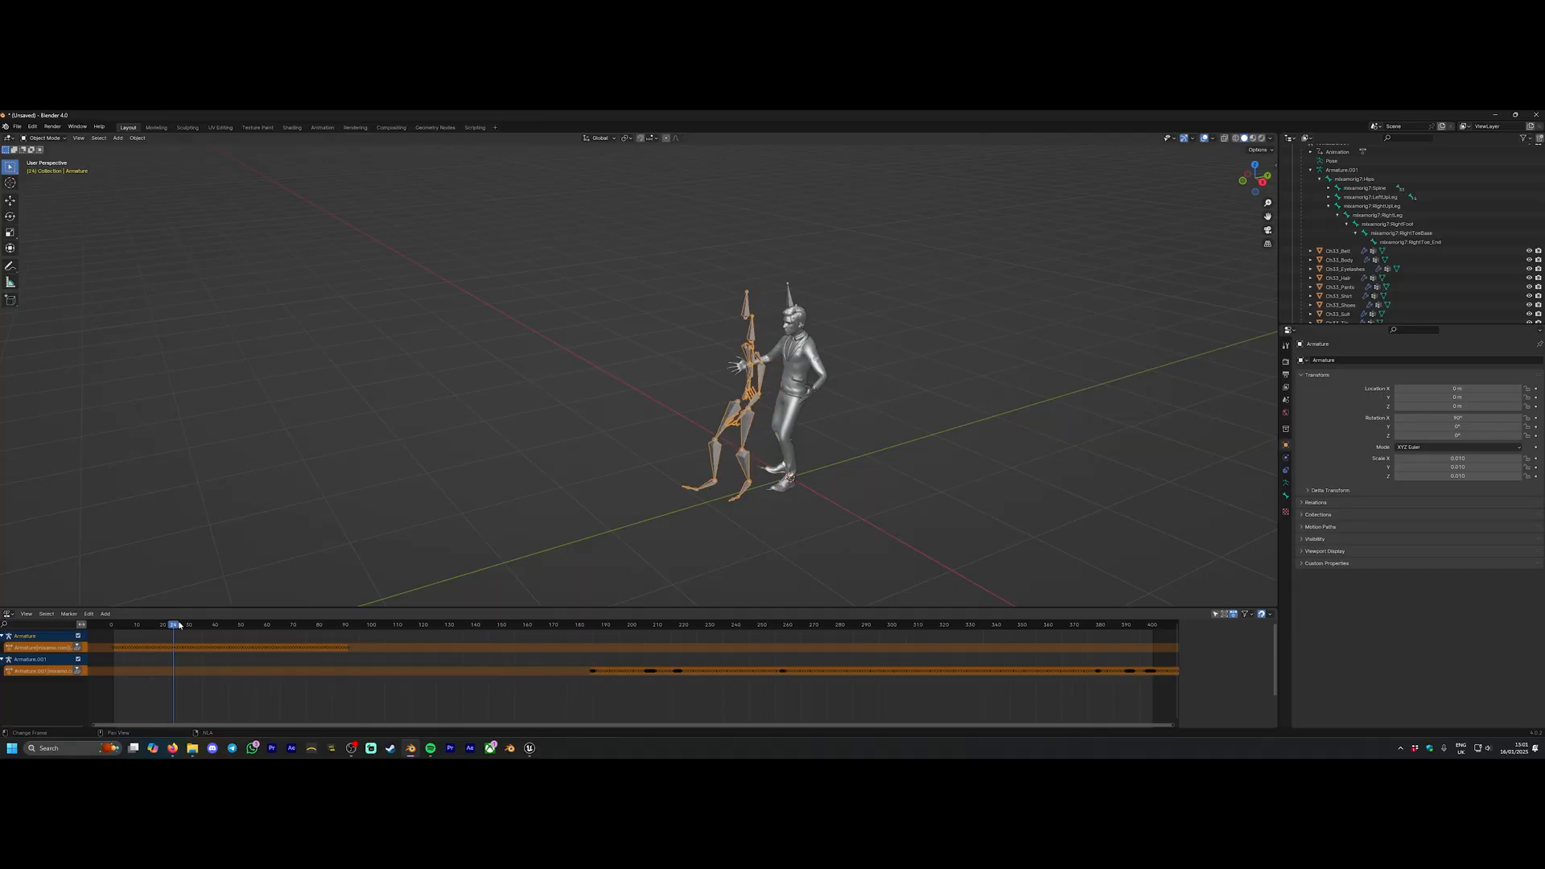
left_click(815, 625)
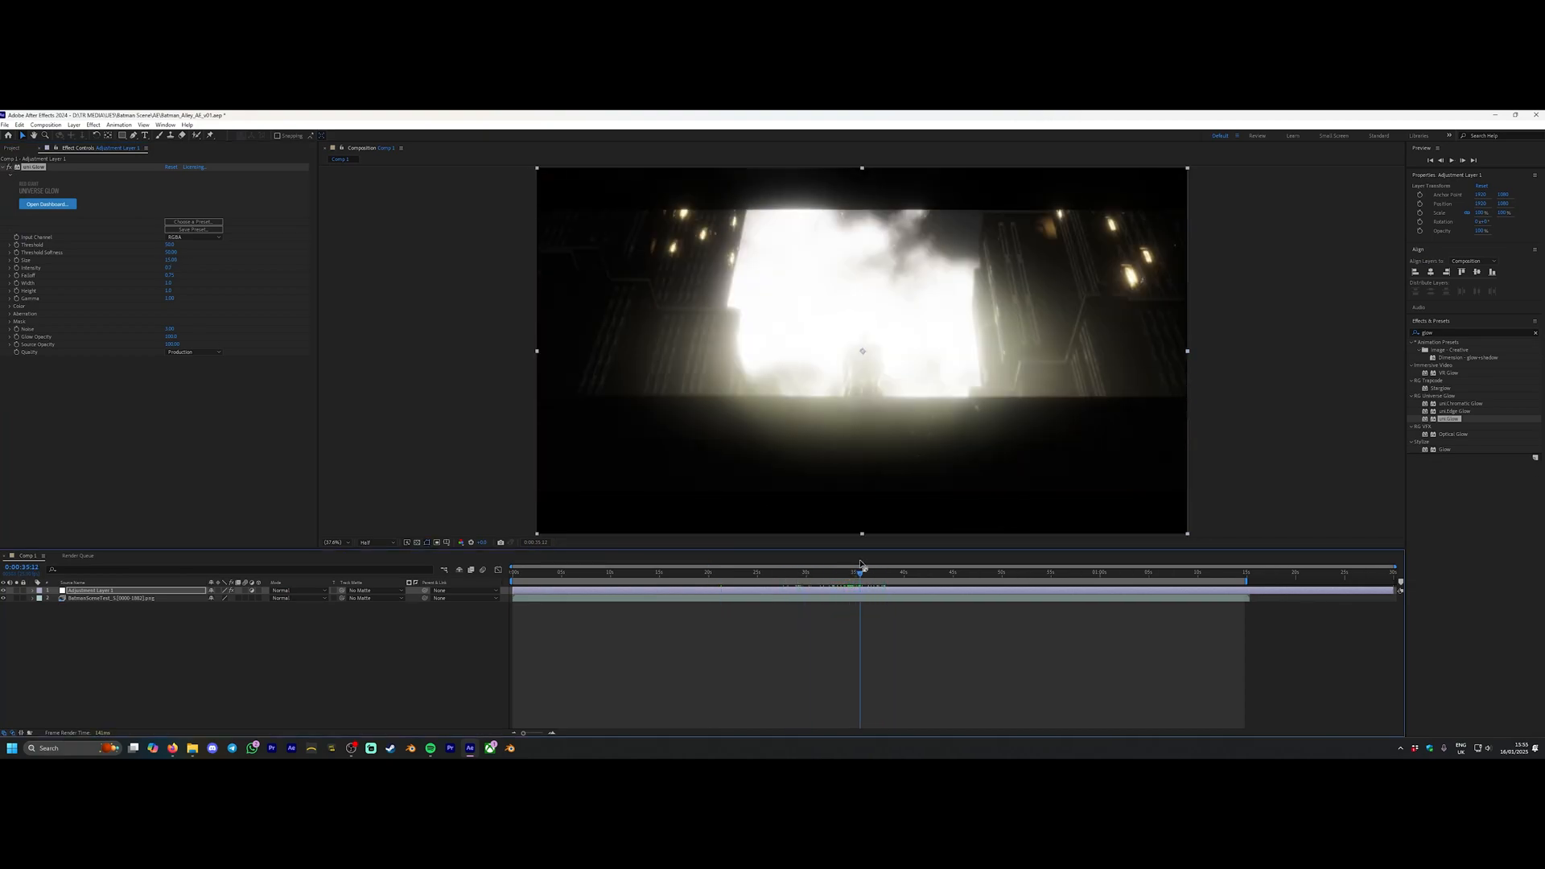
Adjust the glow effect's controls on the adjustment layer above the moon shot.
left_click(889, 571)
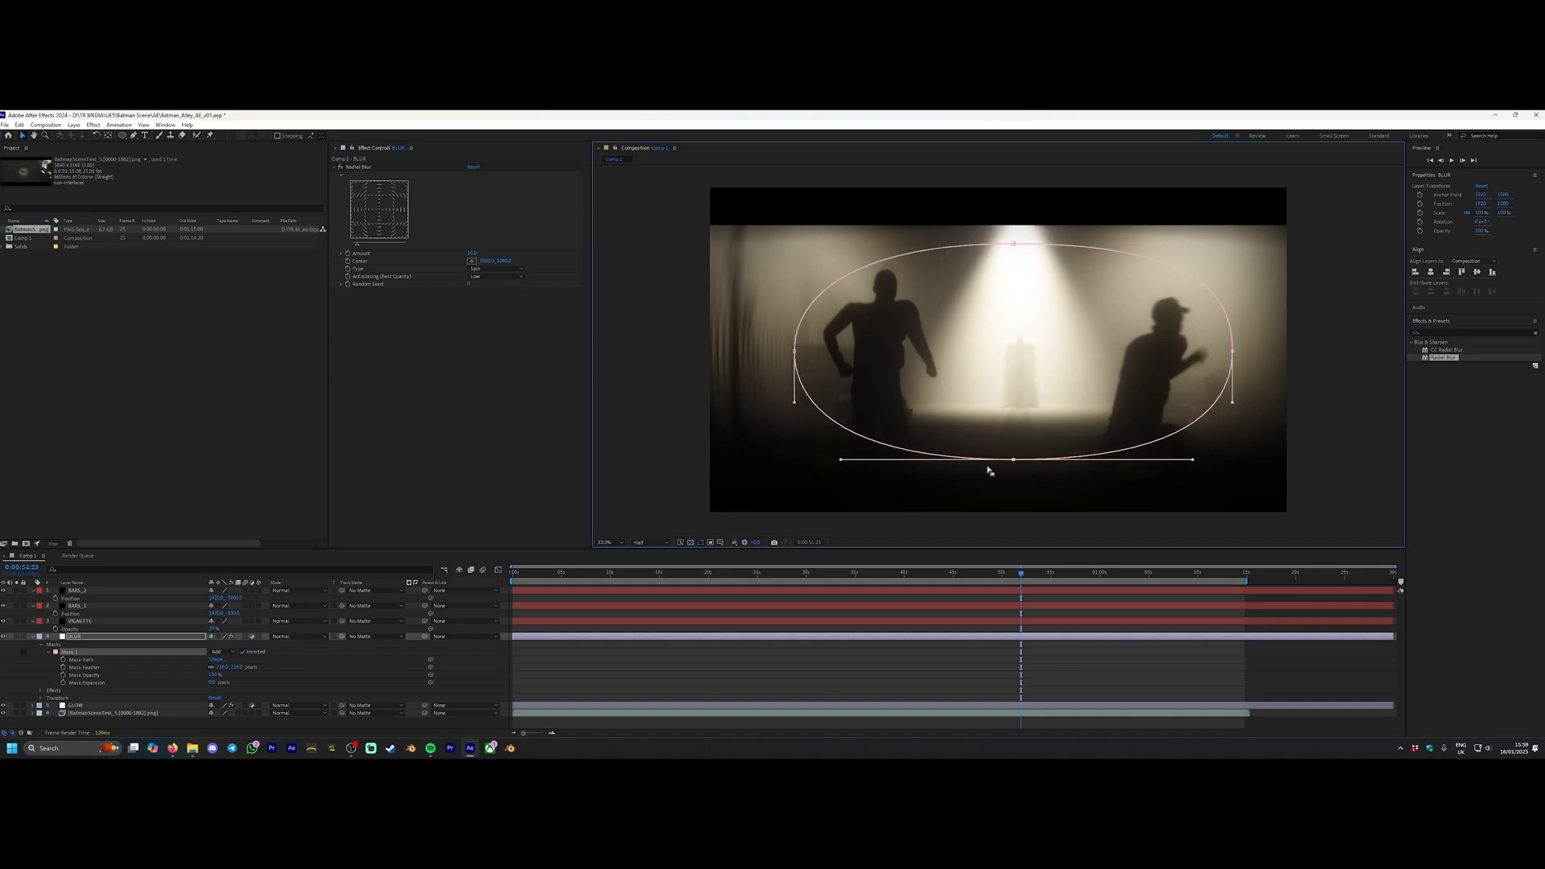
Apply Radial Blur with an elliptical mask on BLUR and Lumetri Color curves on CC.
left_click(496, 268)
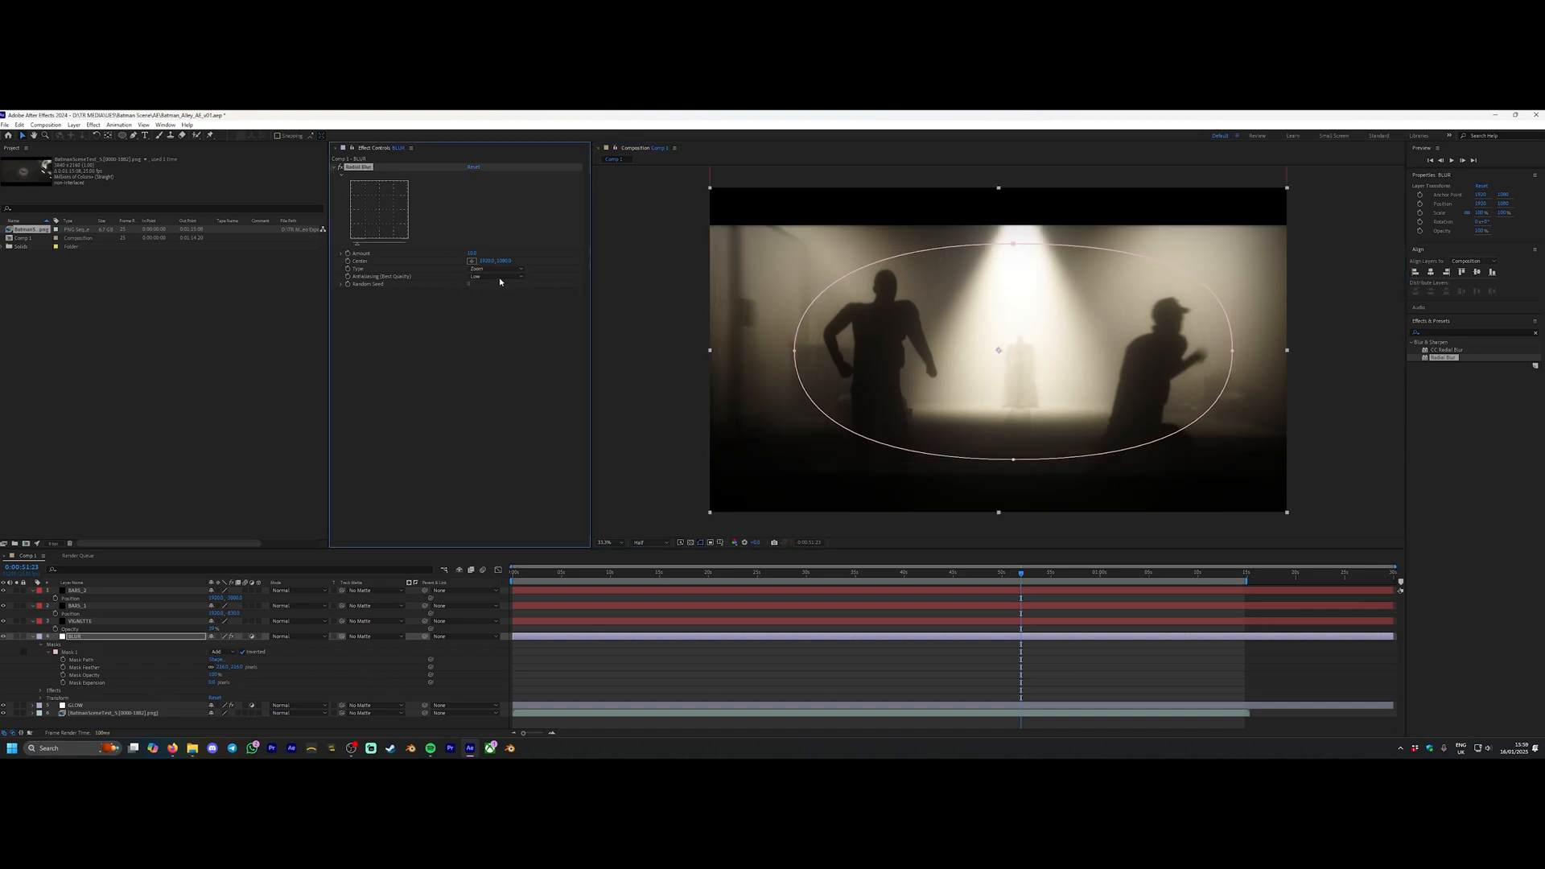
left_click(496, 267)
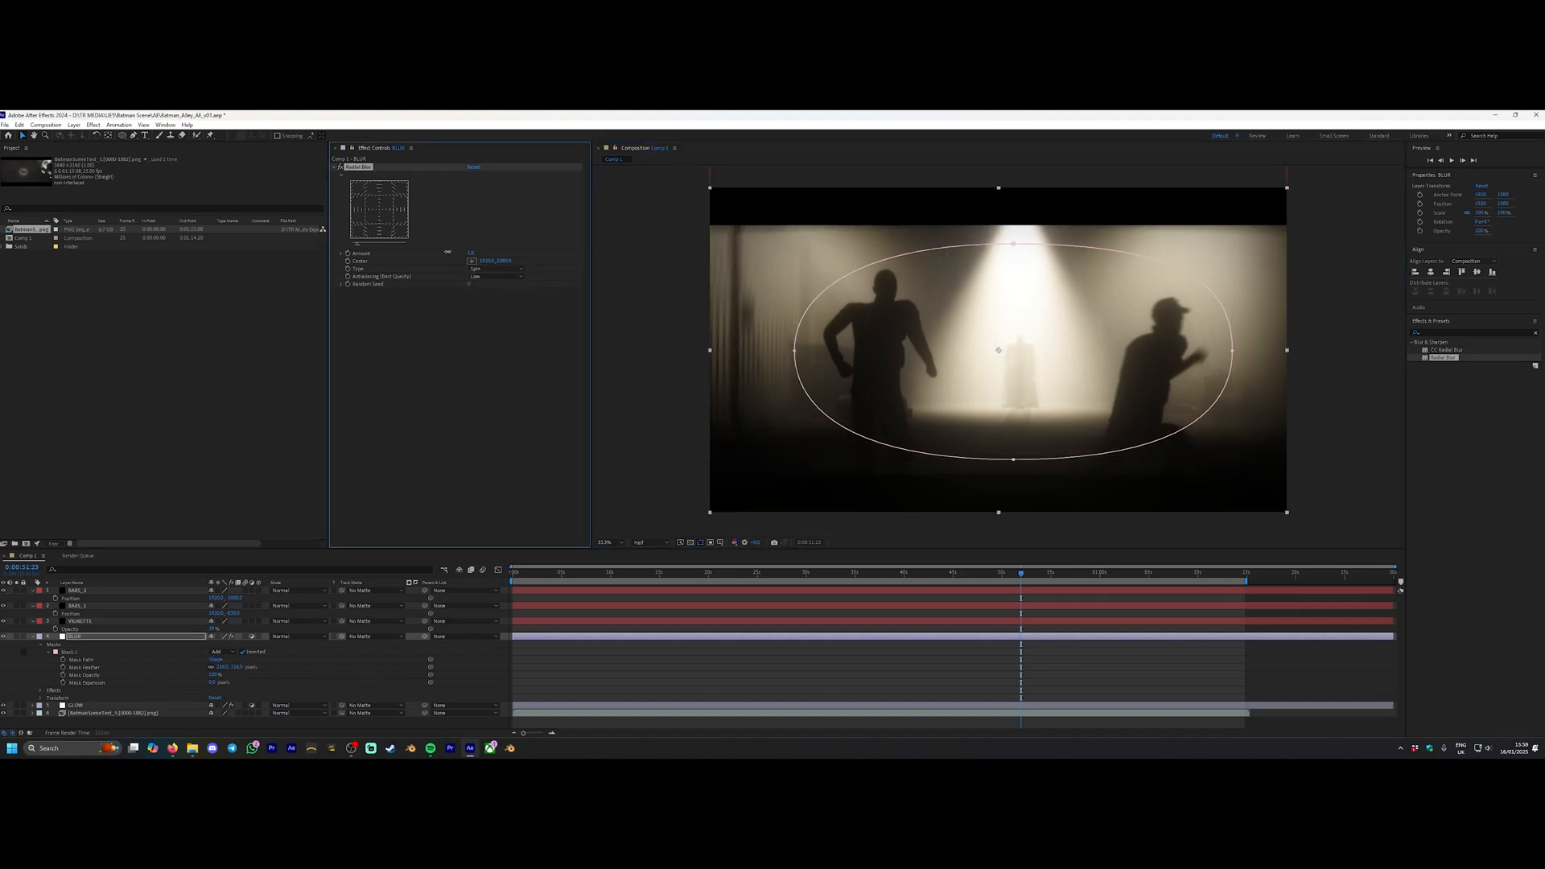
left_click(495, 277)
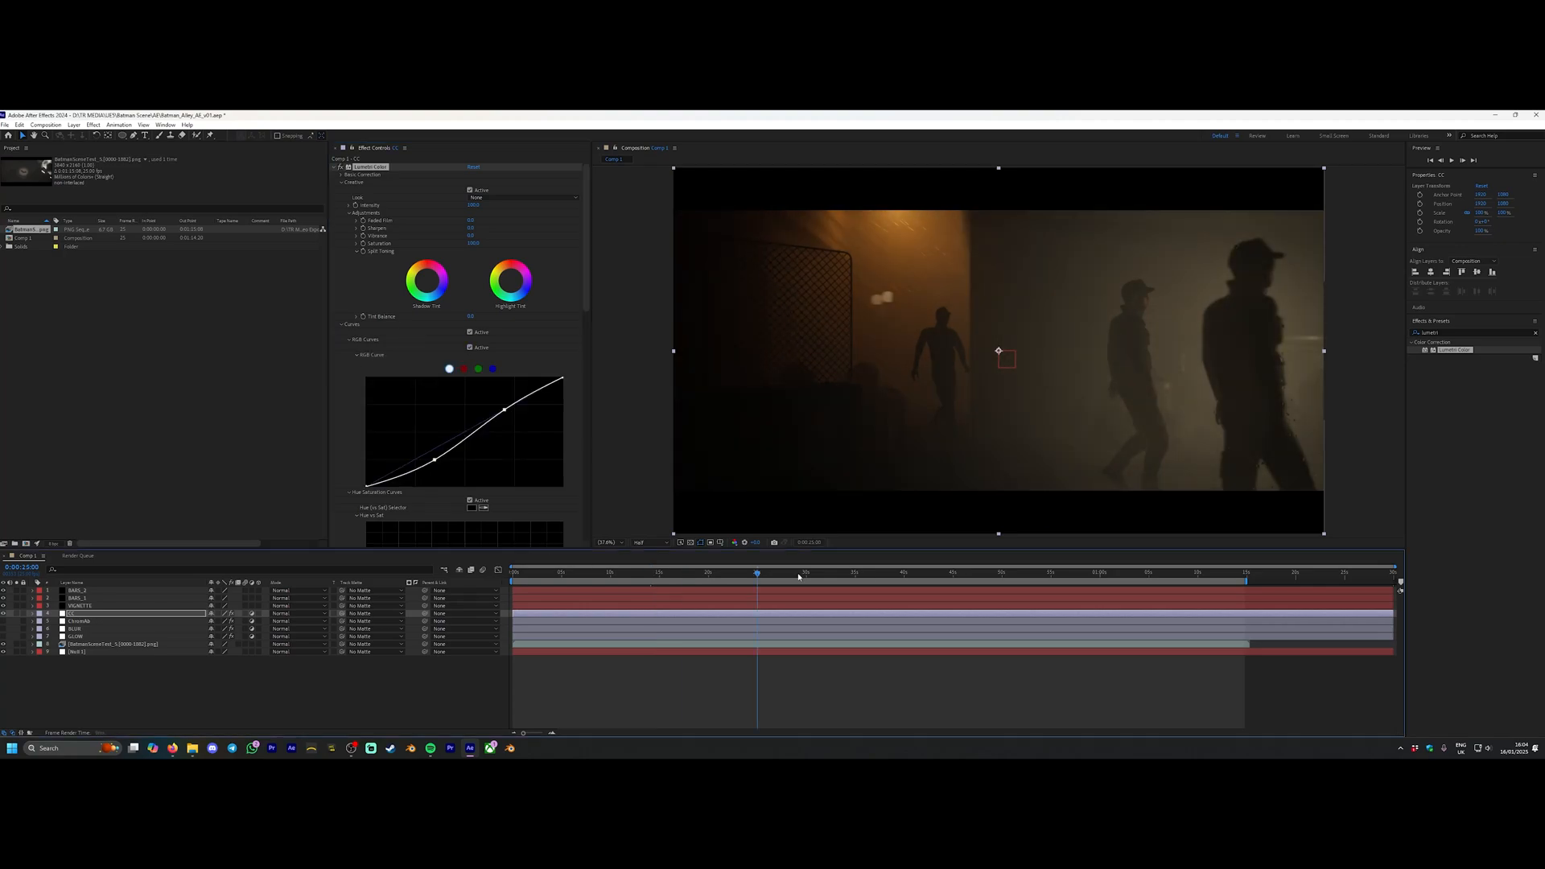
left_click(982, 590)
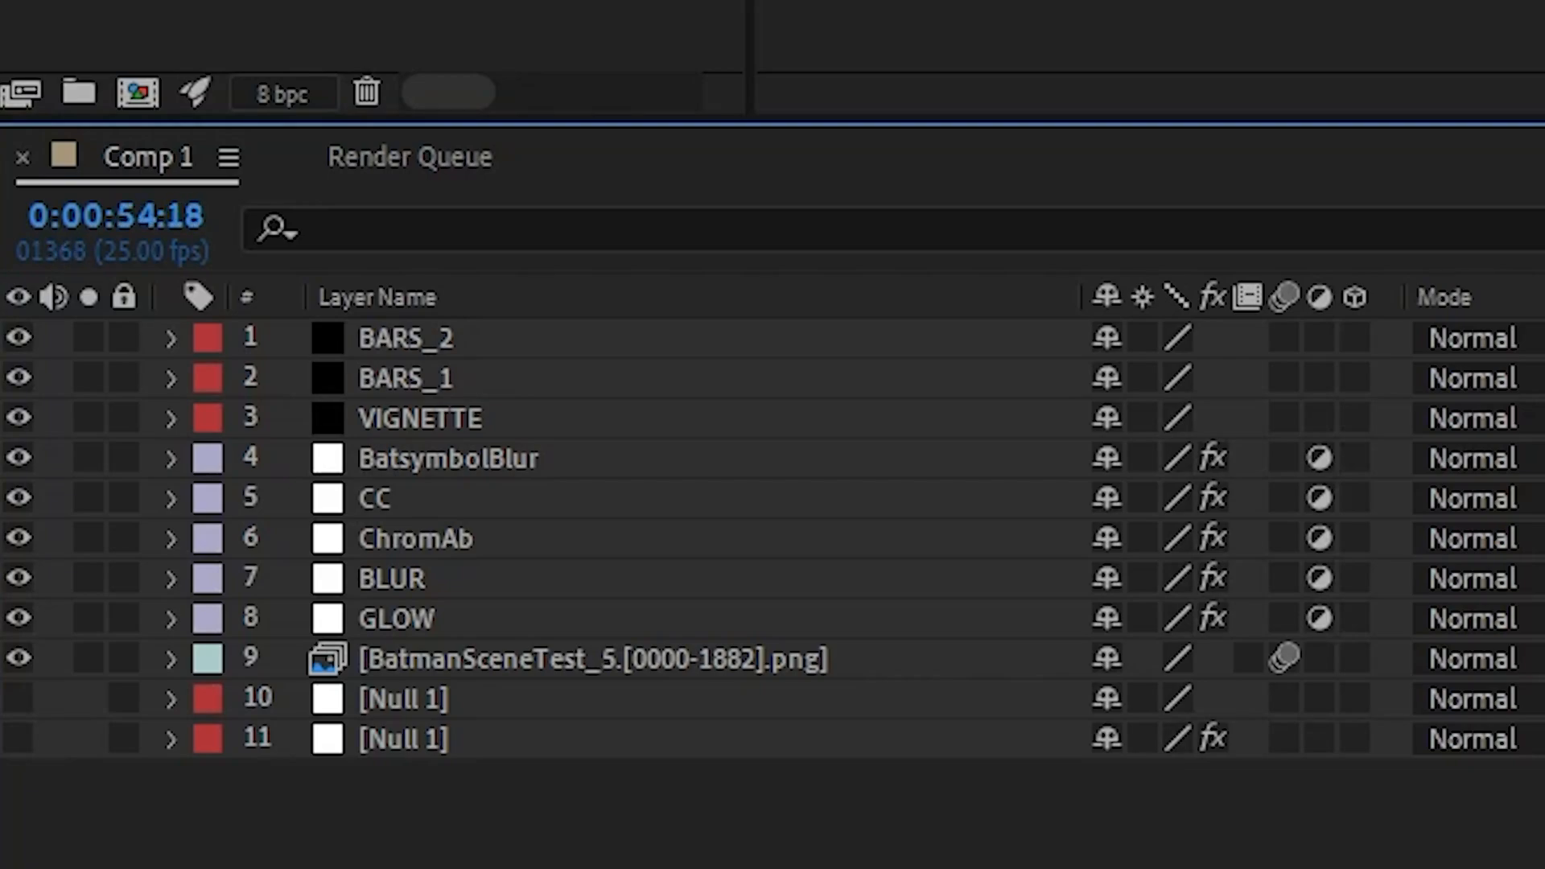
Arrange the BARS, VIGNETTE, BatsymbolBlur, CC, ChromAb, BLUR and GLOW layers above the PNG sequence.
left_click(408, 156)
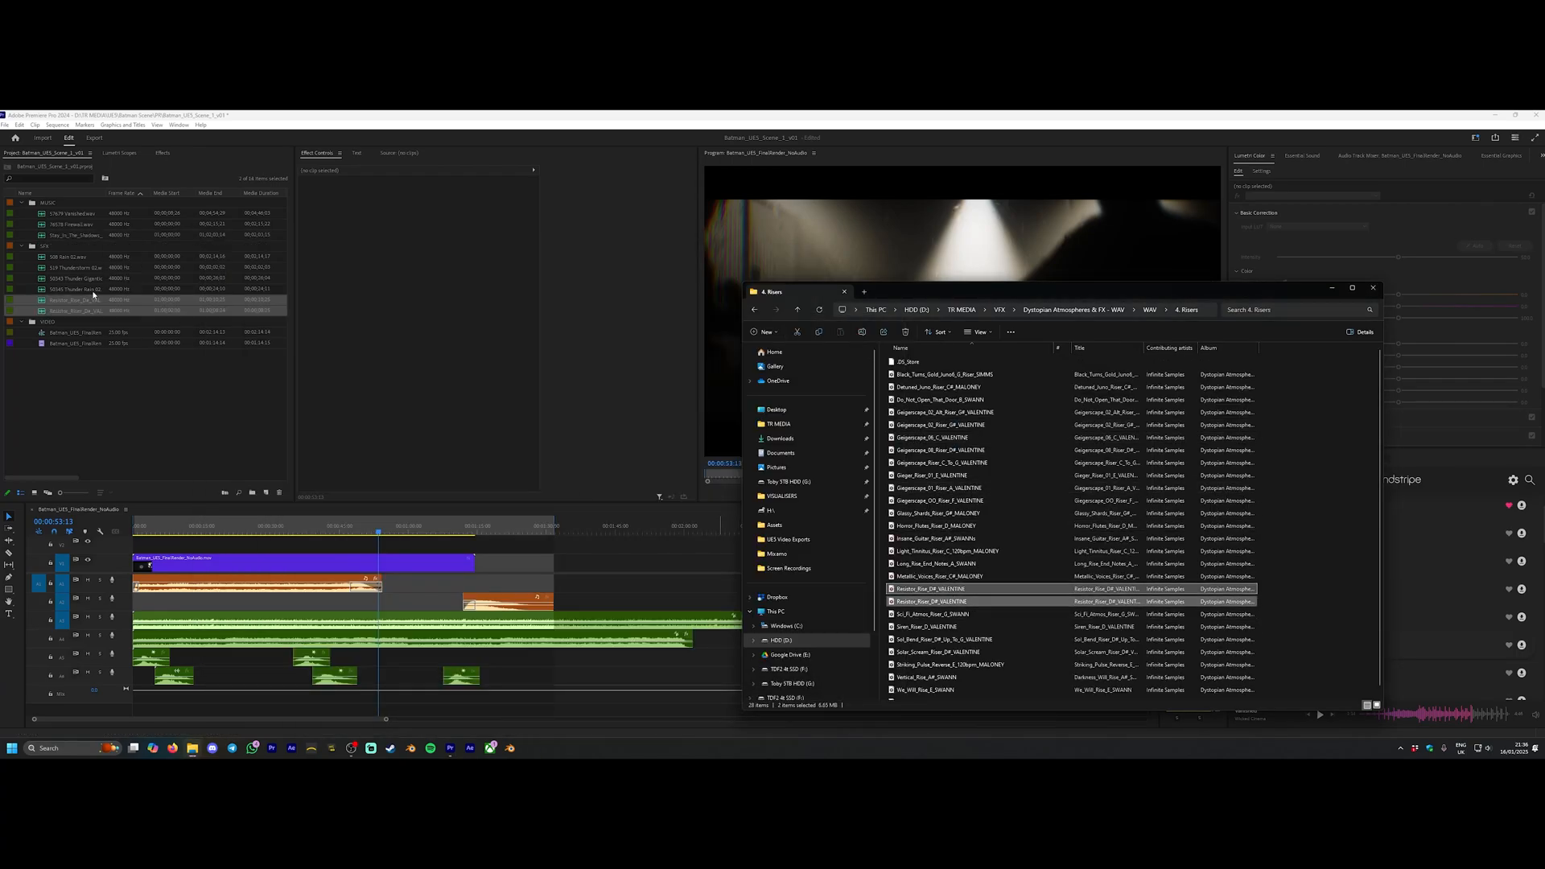
Drop the selected riser WAV files onto the Batman edit's audio tracks.
left_click(1371, 286)
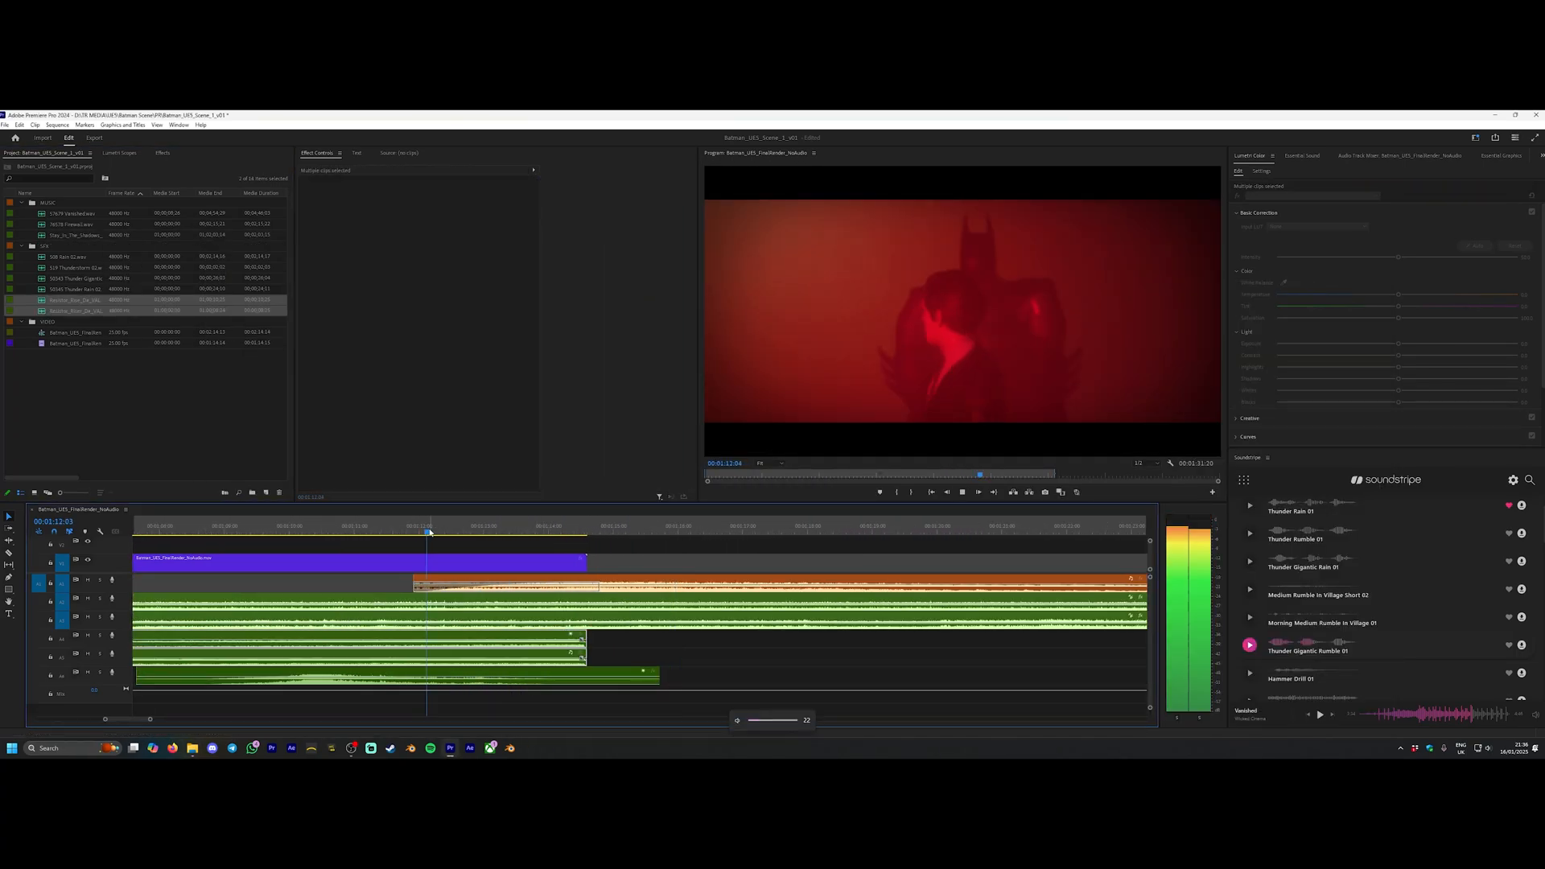